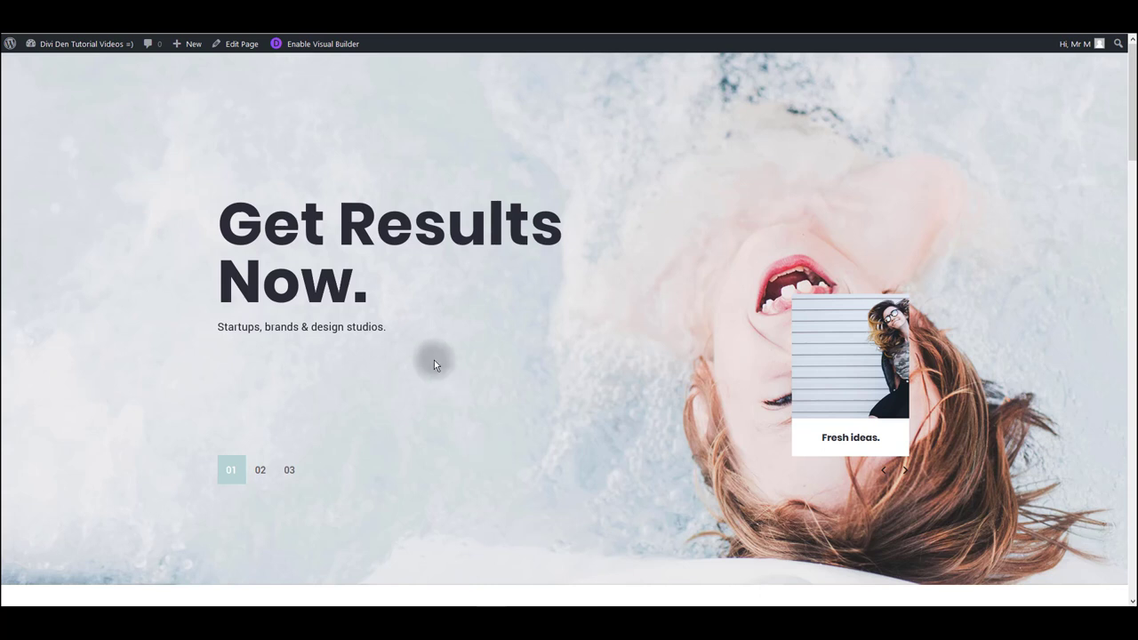
Load the Divi Visual Builder on the 'Get Results Now' home page.
left_click(325, 43)
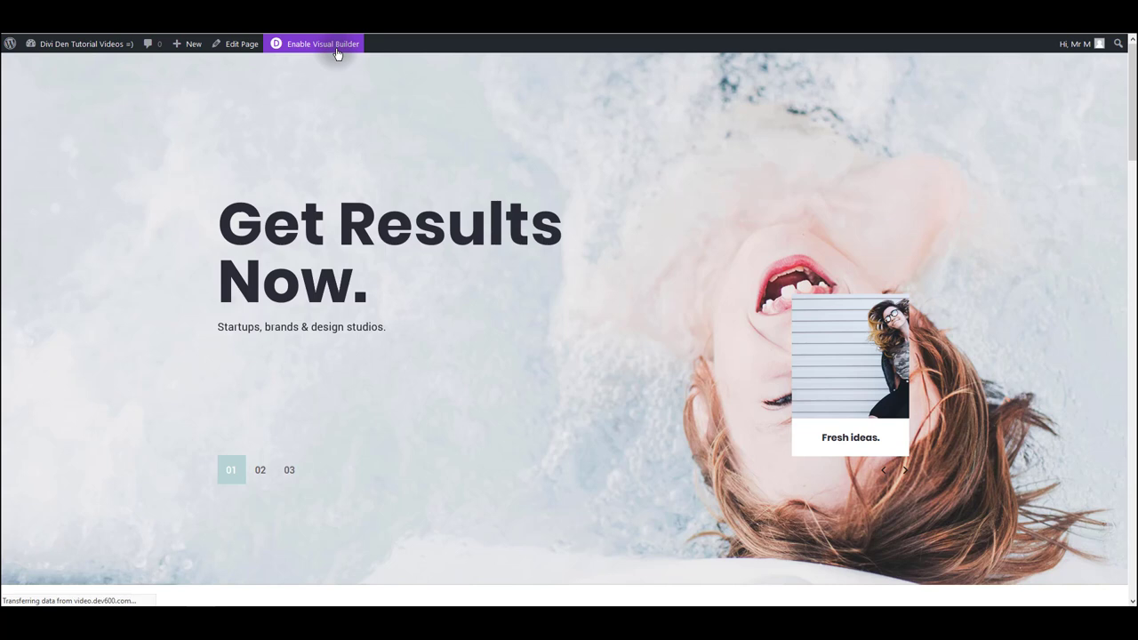
left_click(325, 43)
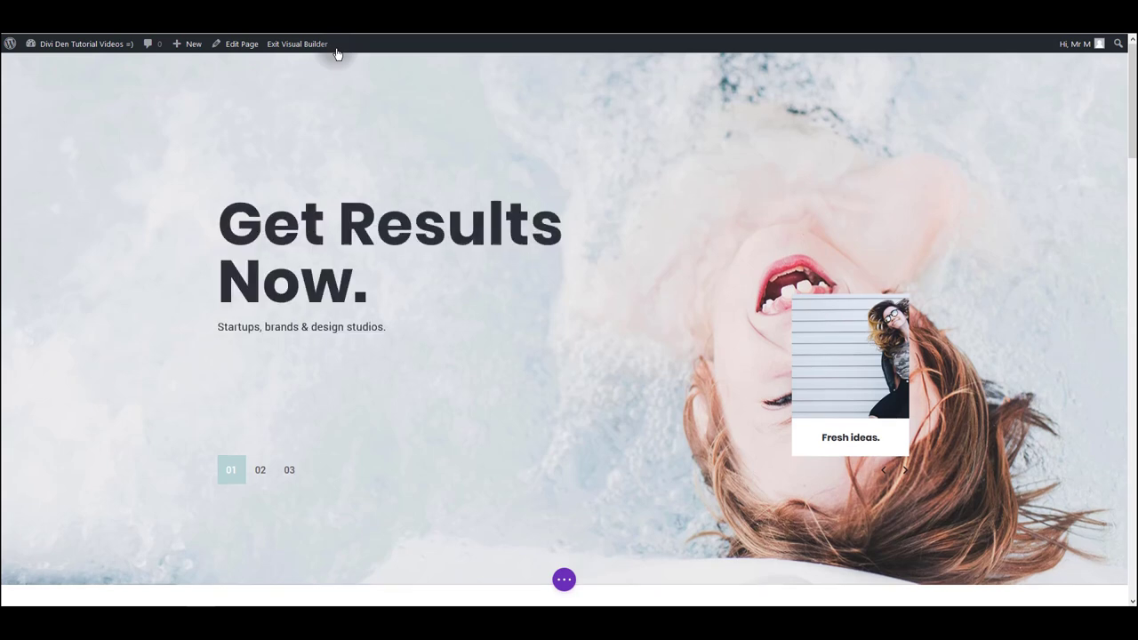
Scroll past the header slider to the 'Committed to People, Committed to the Future.' section.
scroll("down", 3)
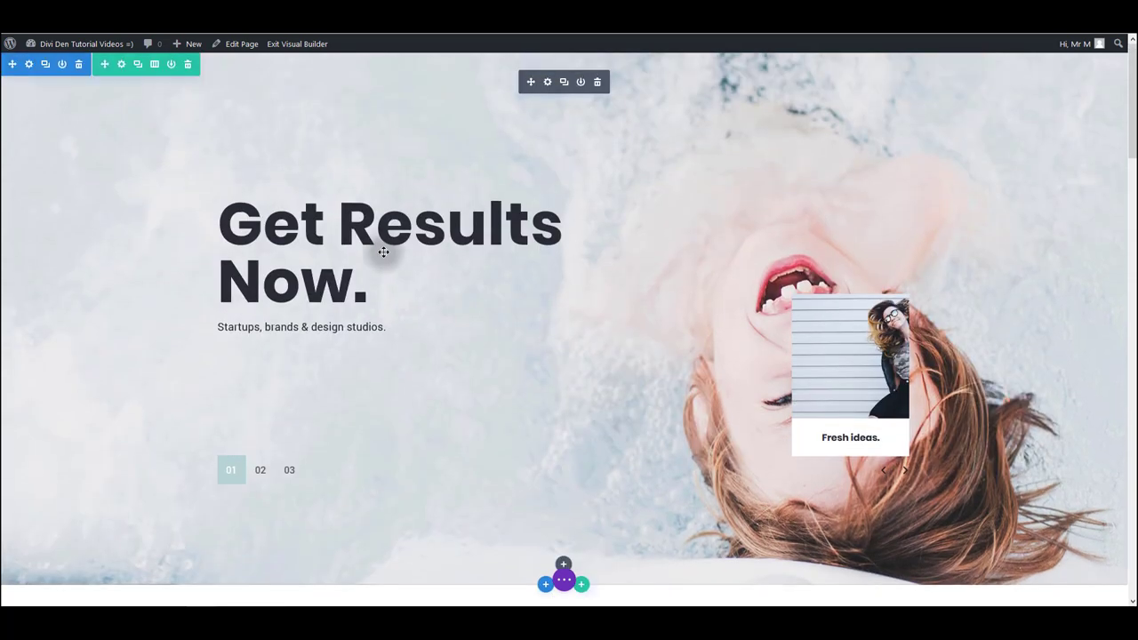
scroll("down", 3)
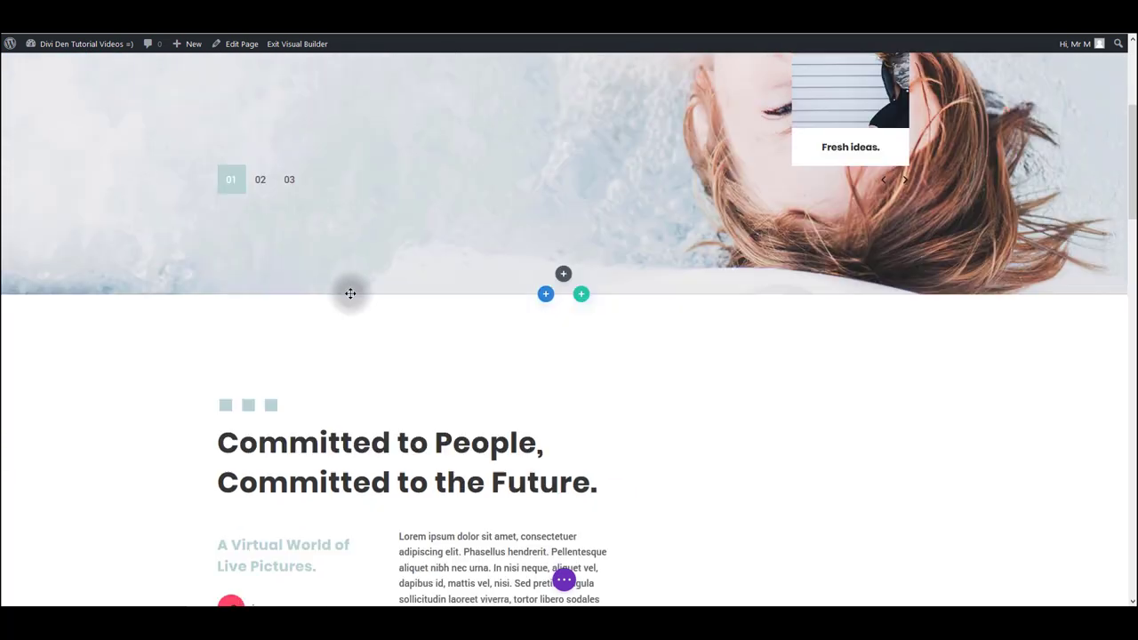
scroll("down", 3)
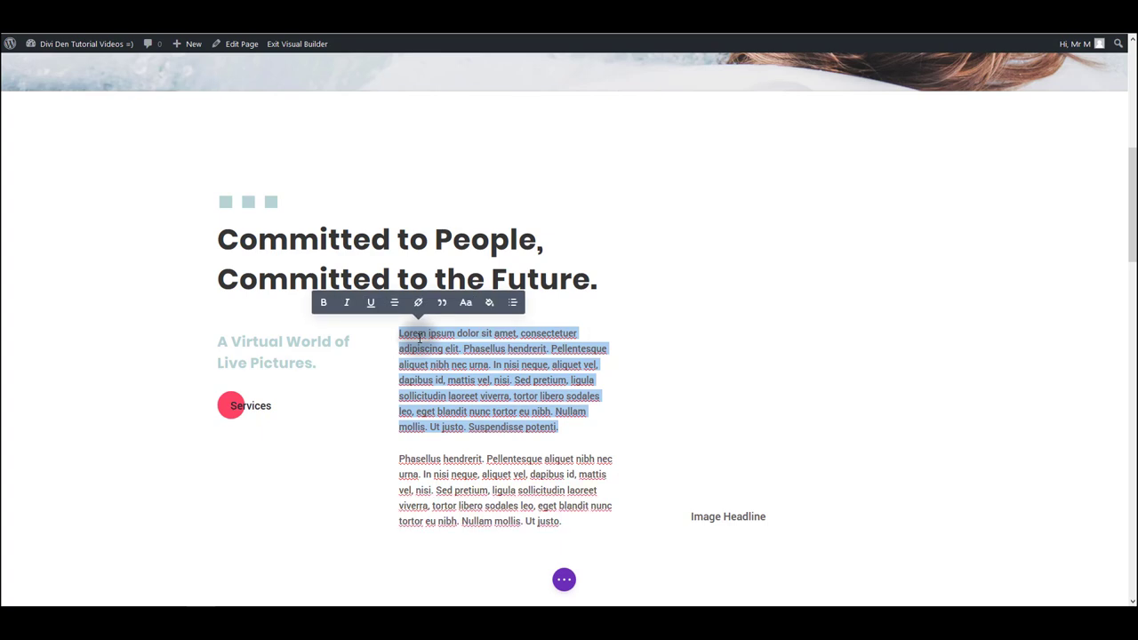
Replace the first Lorem ipsum paragraph with 'A new text.'.
type("A new text.")
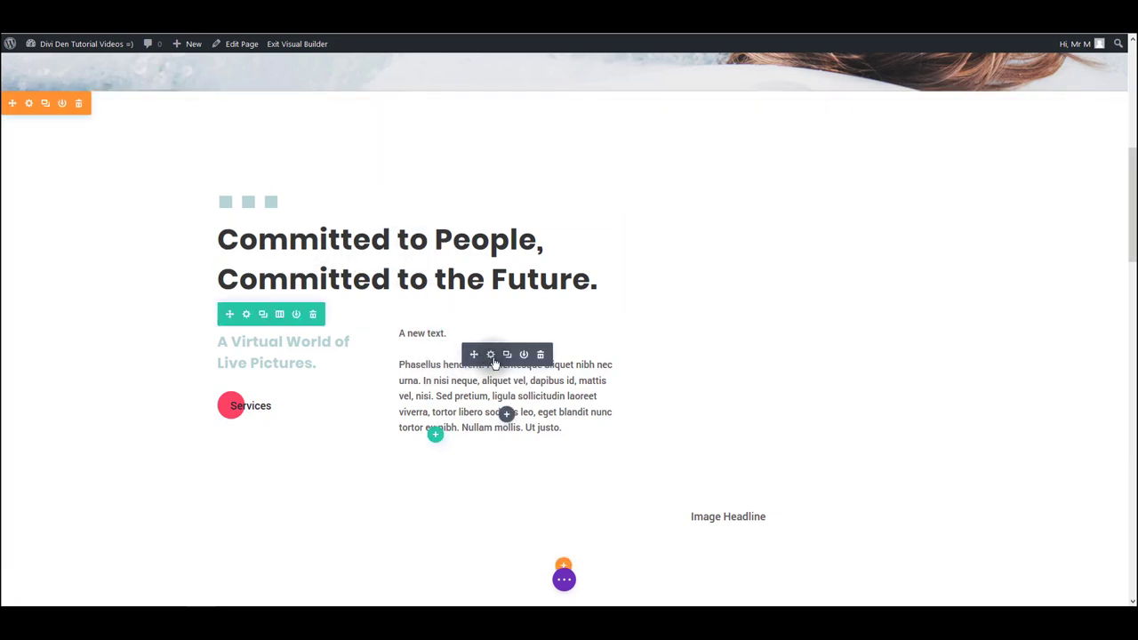
mouse_move(548, 367)
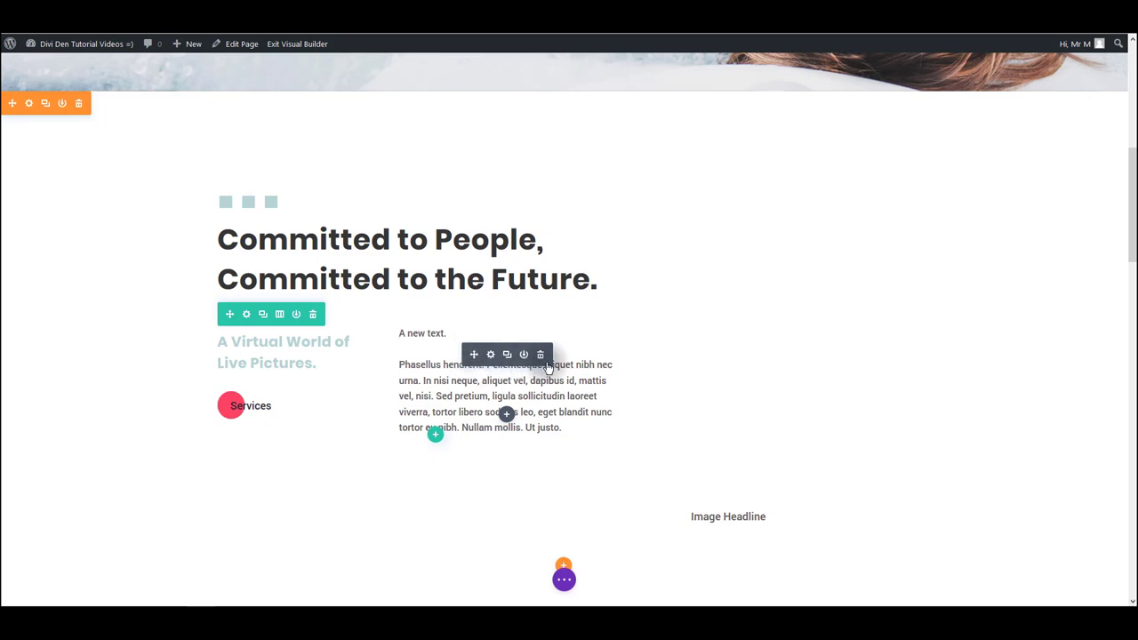
mouse_move(473, 354)
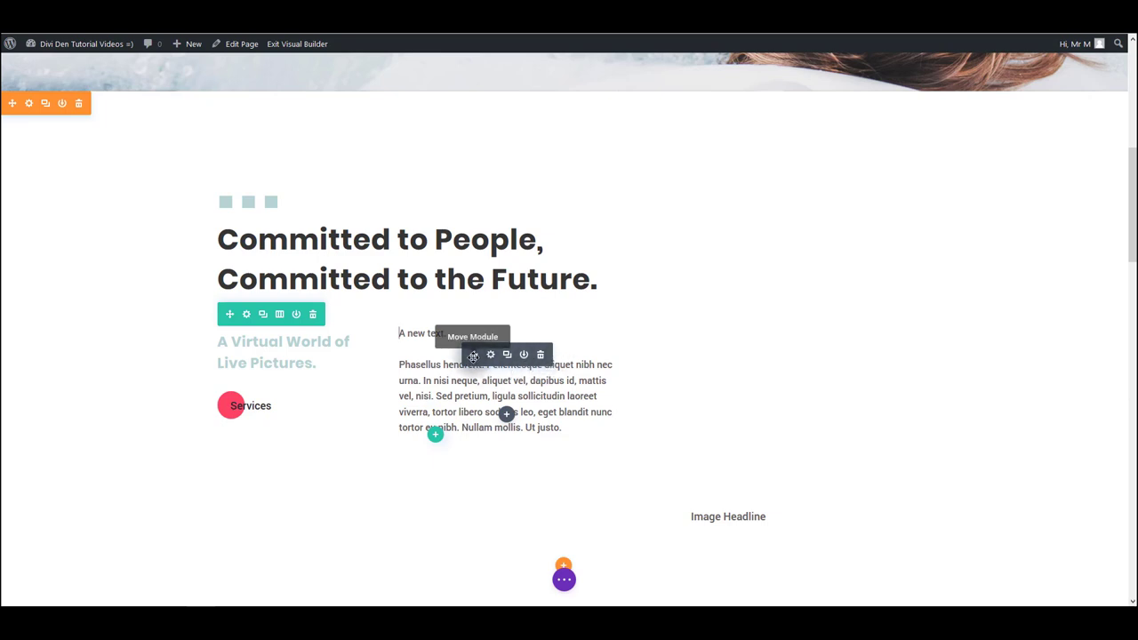
mouse_move(476, 354)
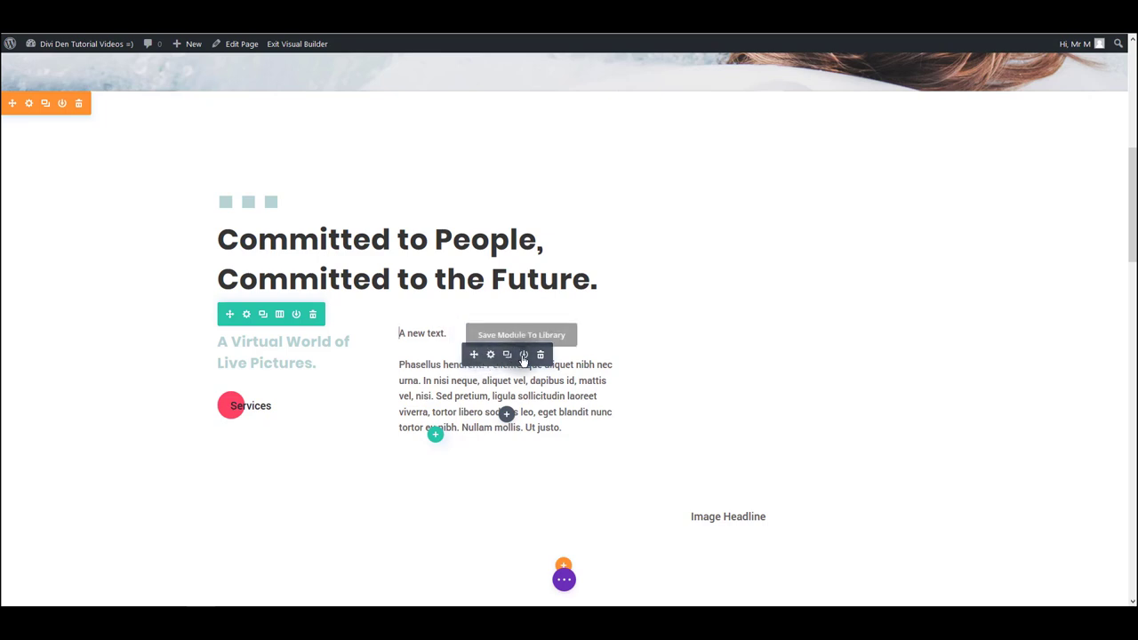
mouse_move(541, 354)
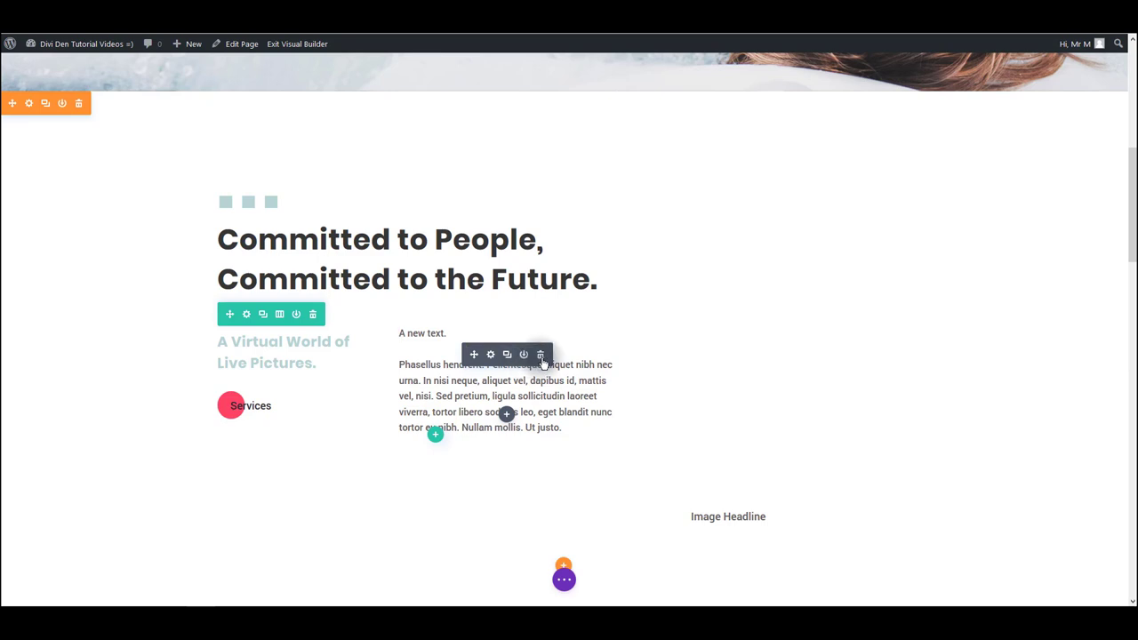
mouse_move(490, 354)
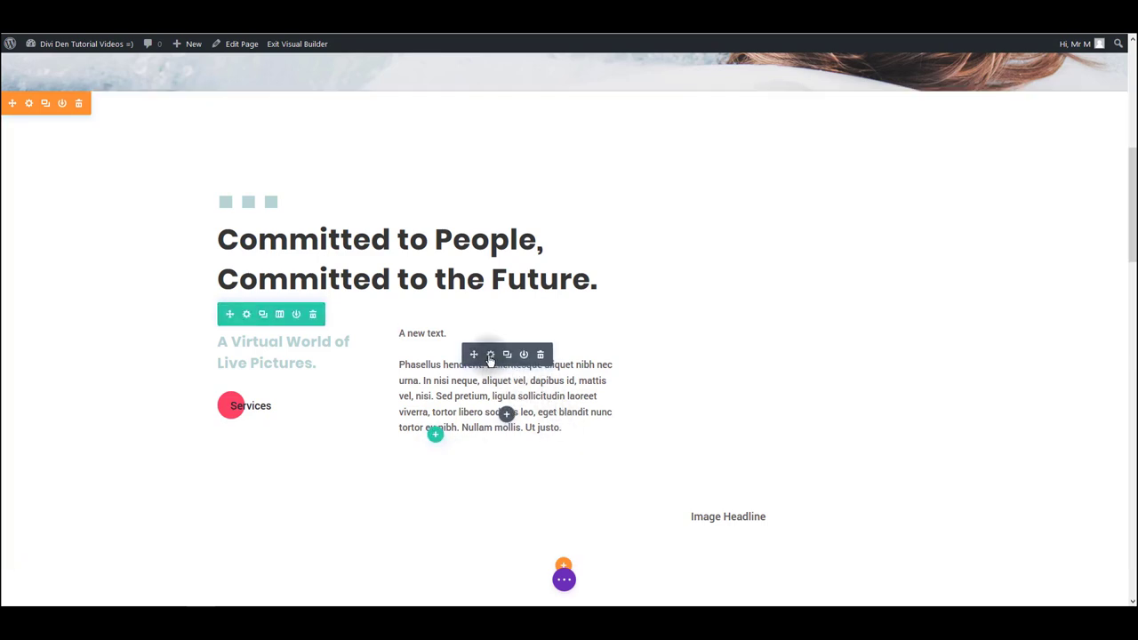
mouse_move(490, 354)
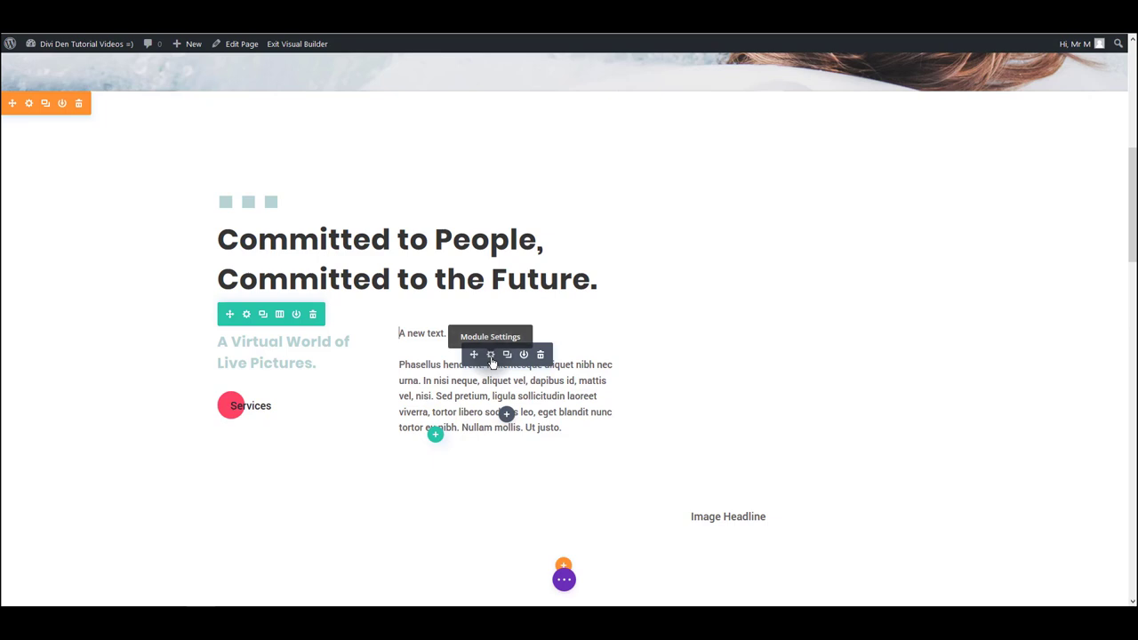
Open the text module's settings and clear all of its content.
left_click(490, 353)
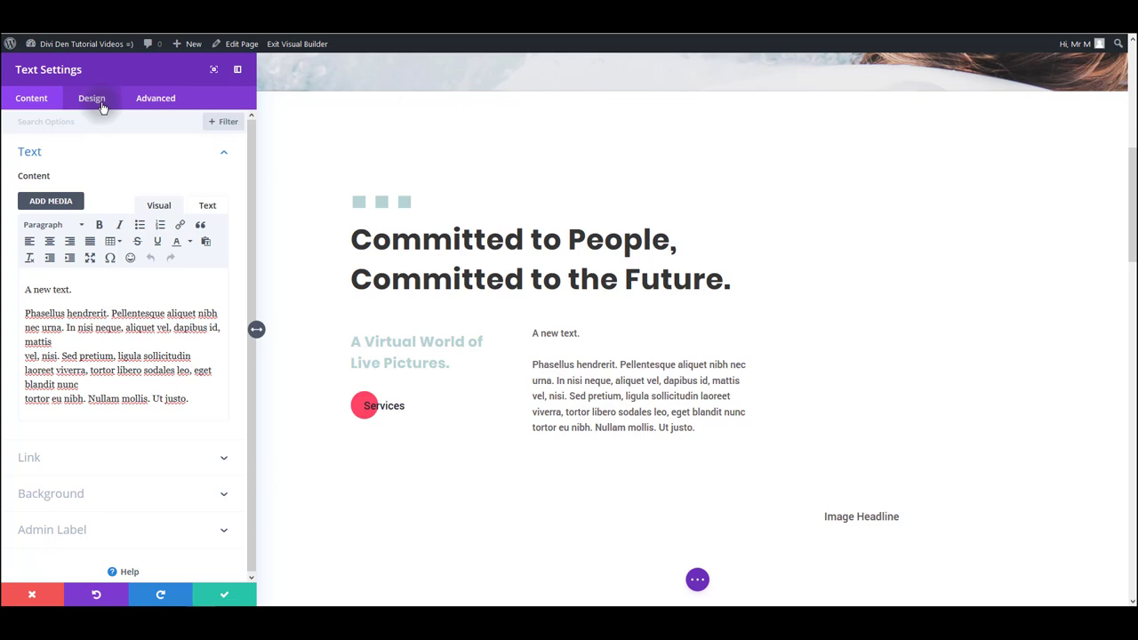
left_click(32, 98)
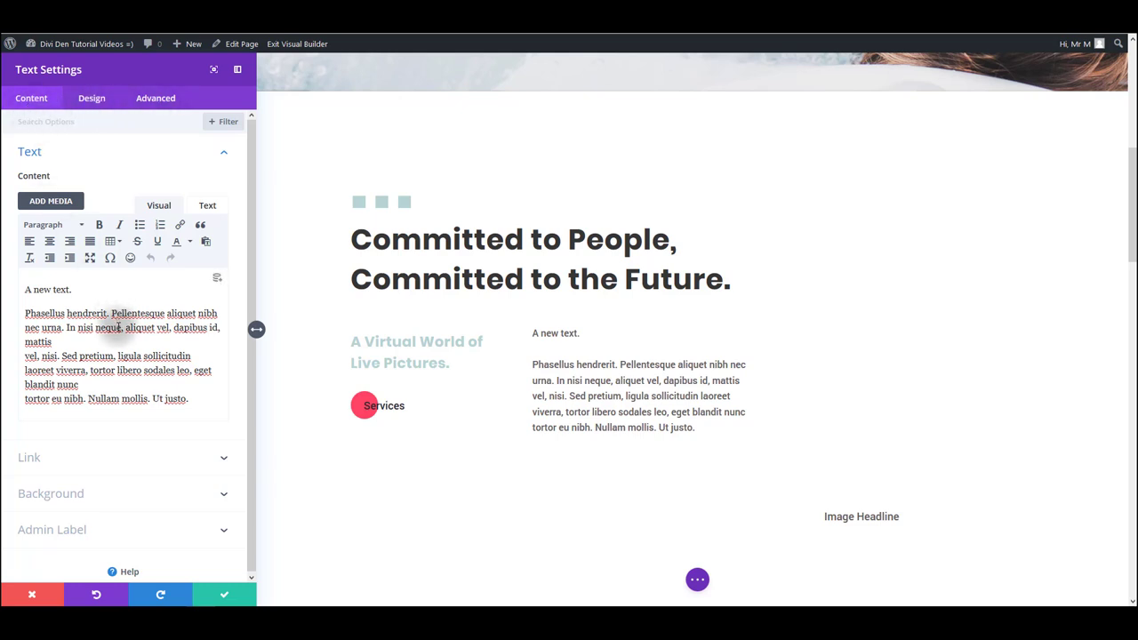
left_click_drag(24, 313, 188, 398)
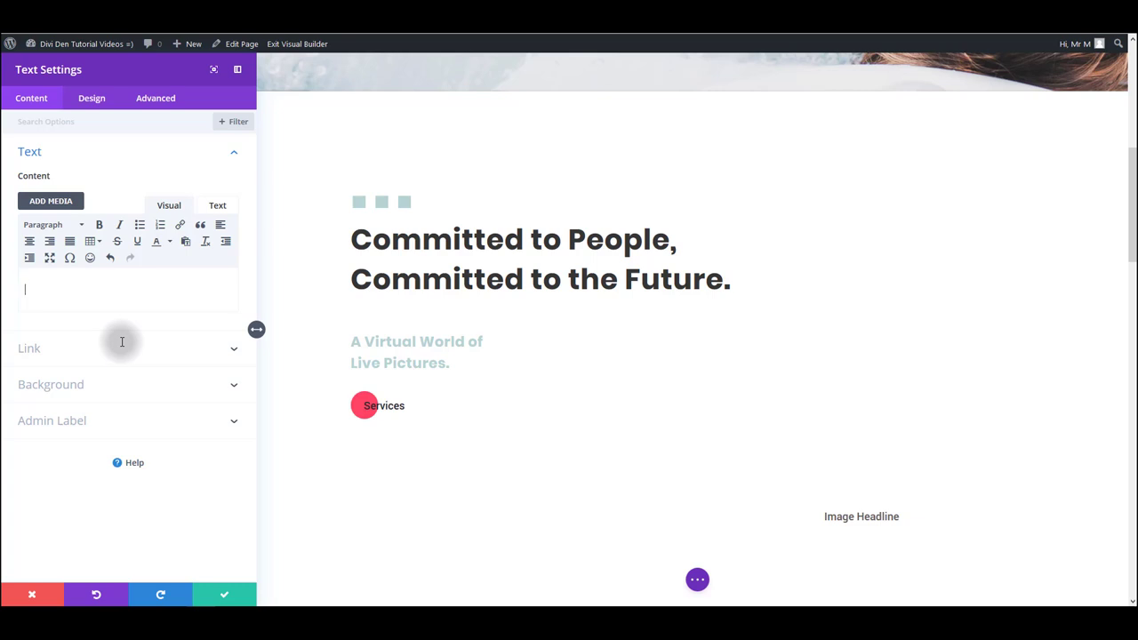
Enter 'Another new text.' as the text module's content.
type("A")
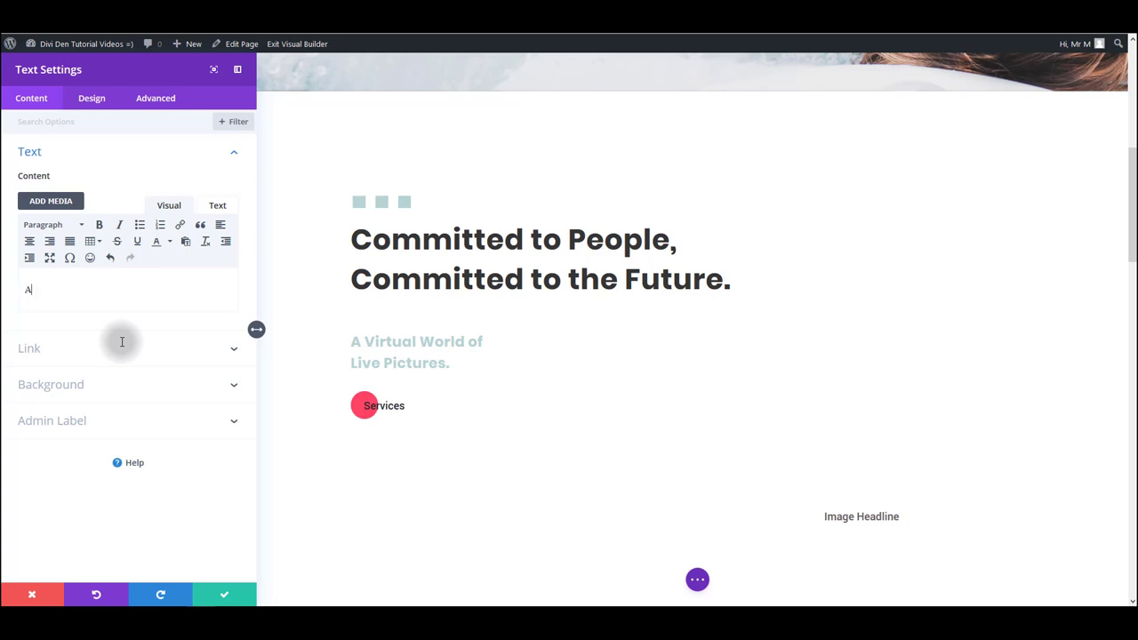
type("Another nt")
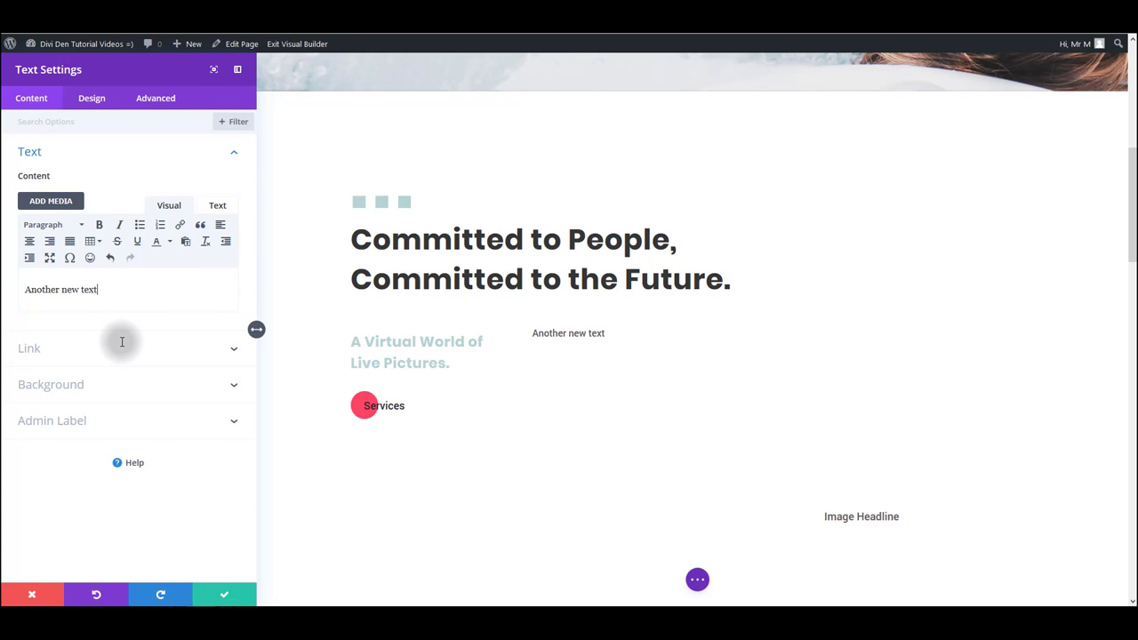
type(".")
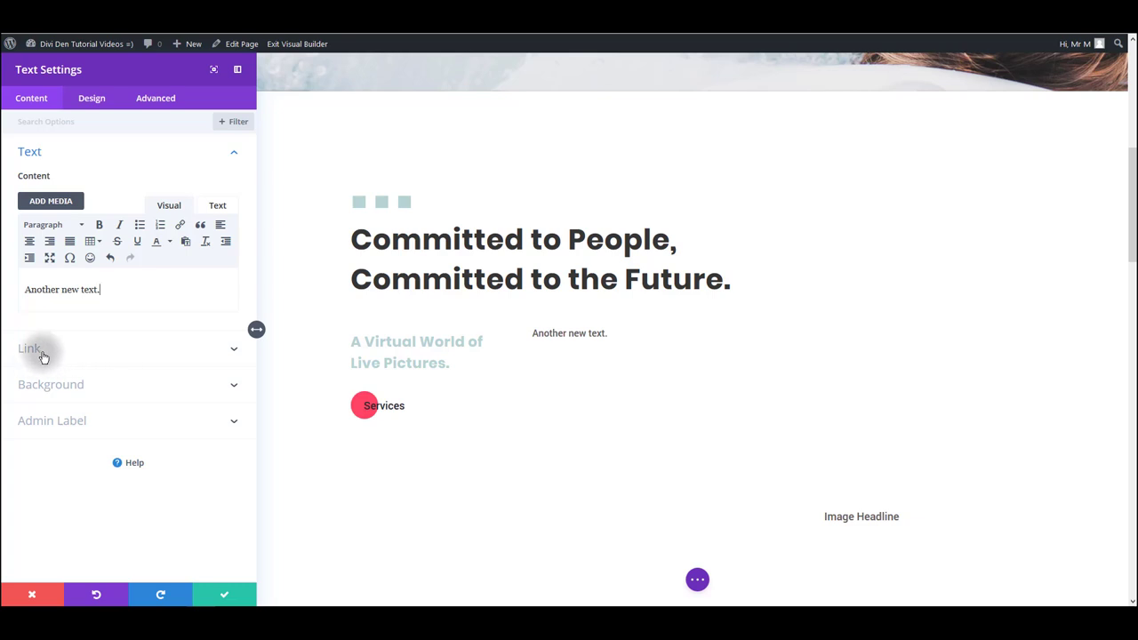
mouse_move(43, 340)
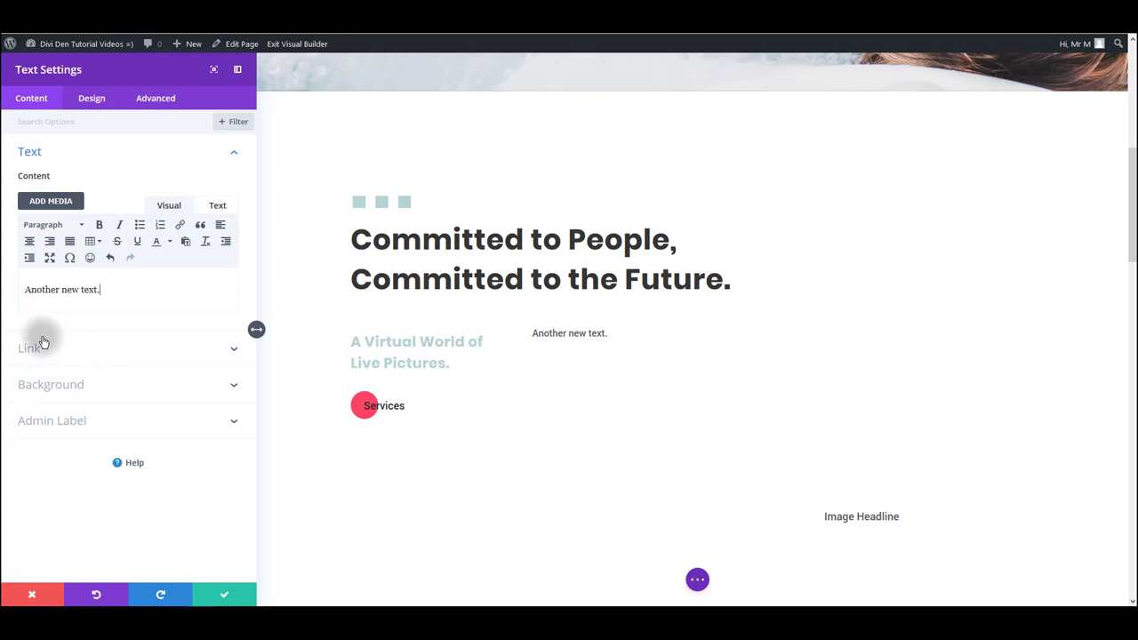
mouse_move(70, 400)
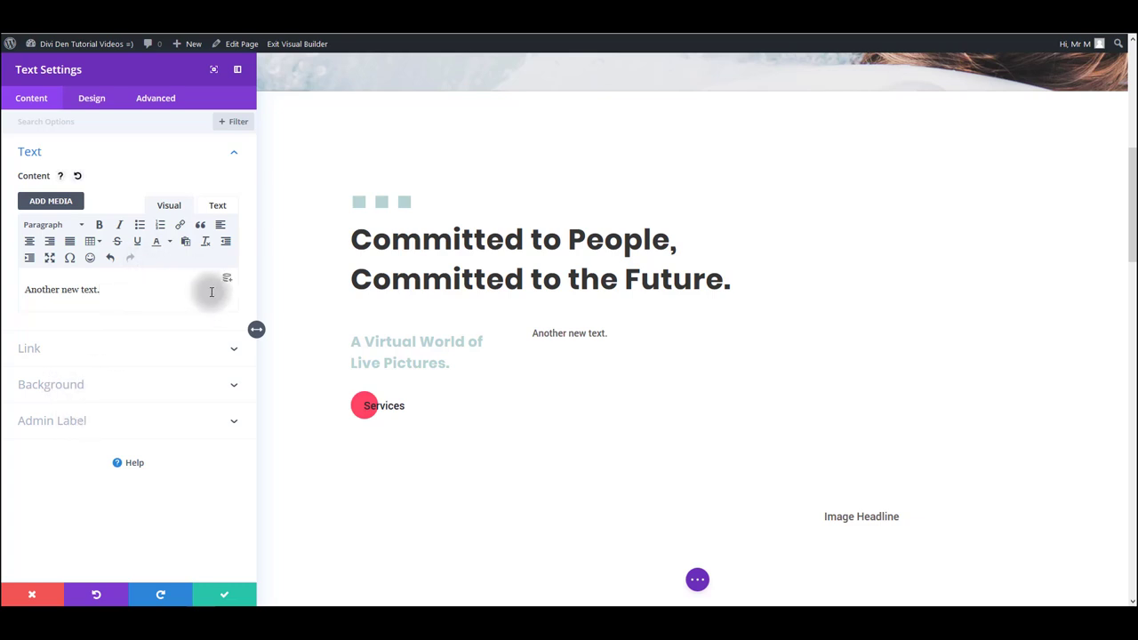
mouse_move(152, 286)
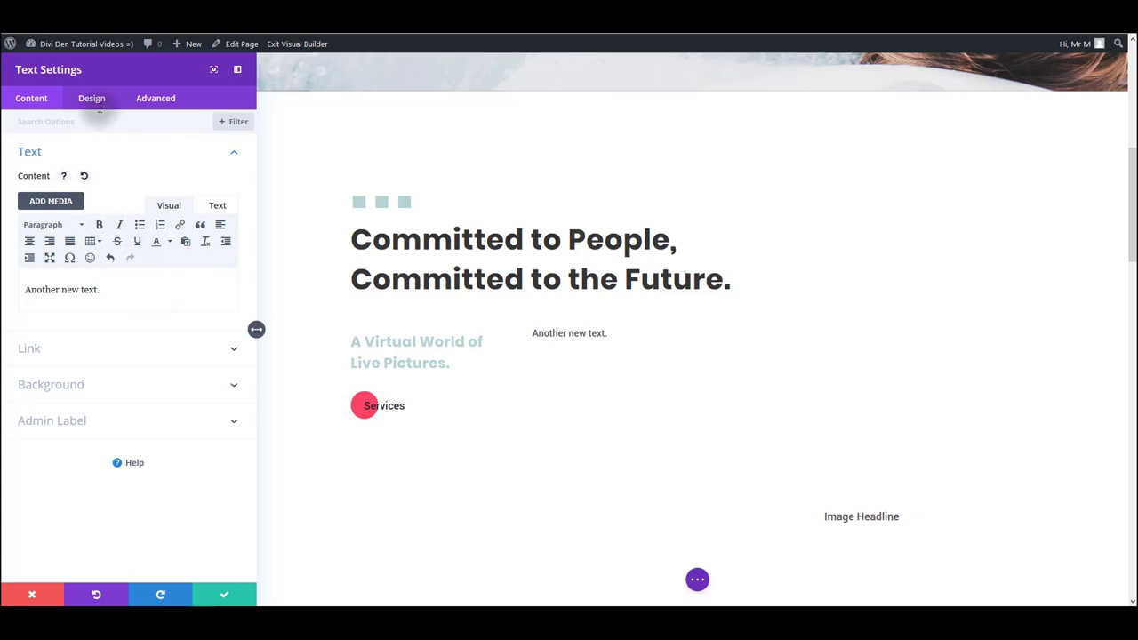
Show the module's Design tab Text group: Roboto, Regular, 16px.
left_click(92, 98)
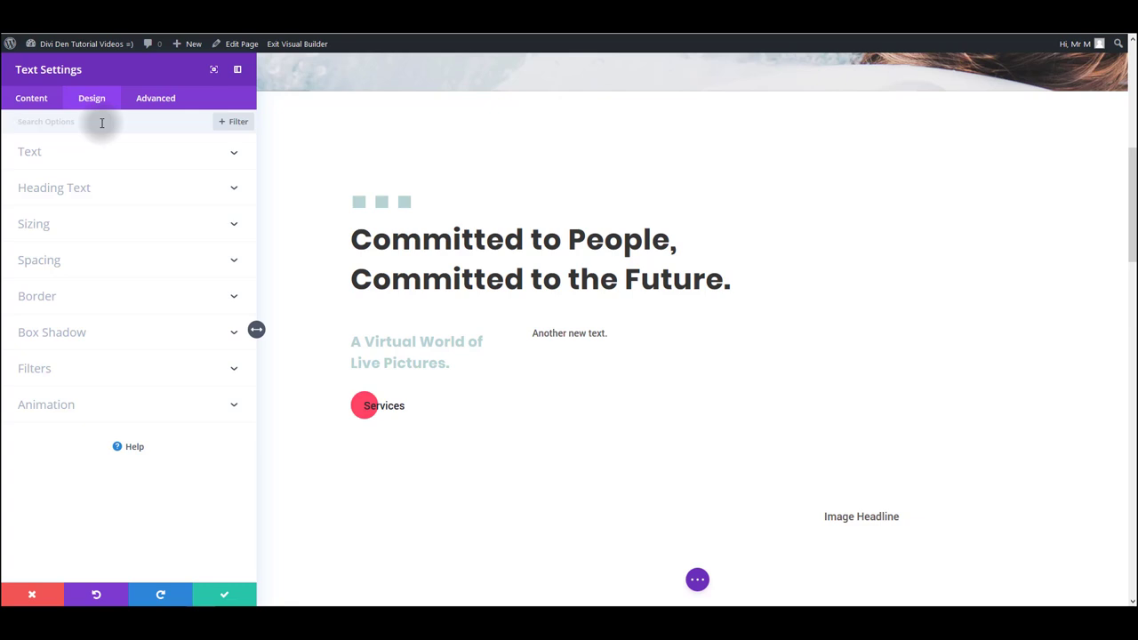
mouse_move(142, 158)
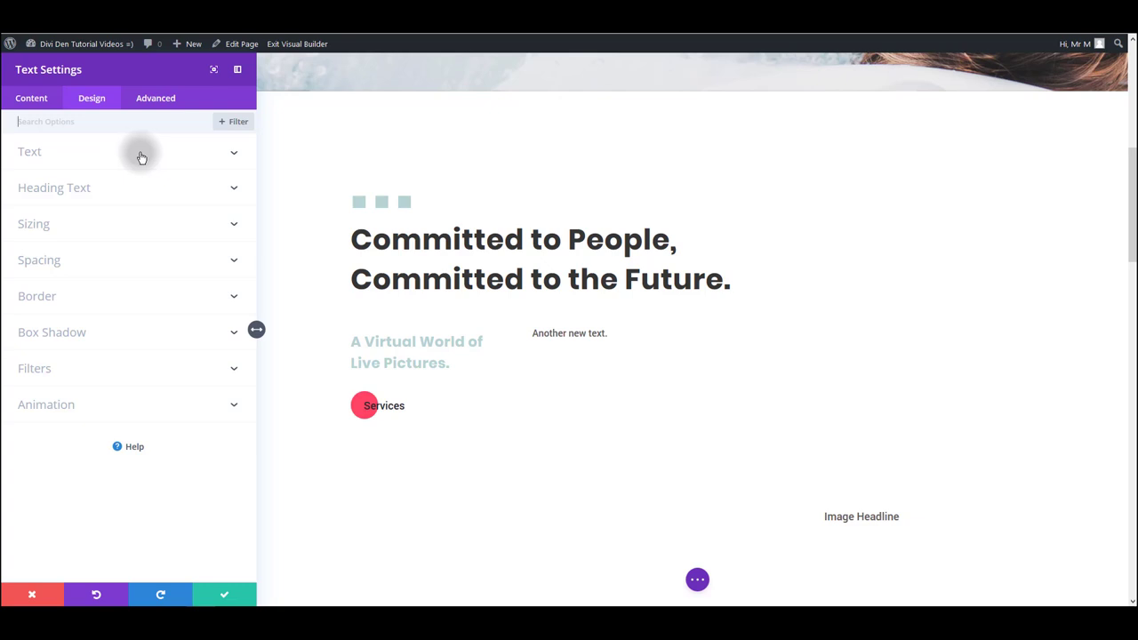
left_click(569, 334)
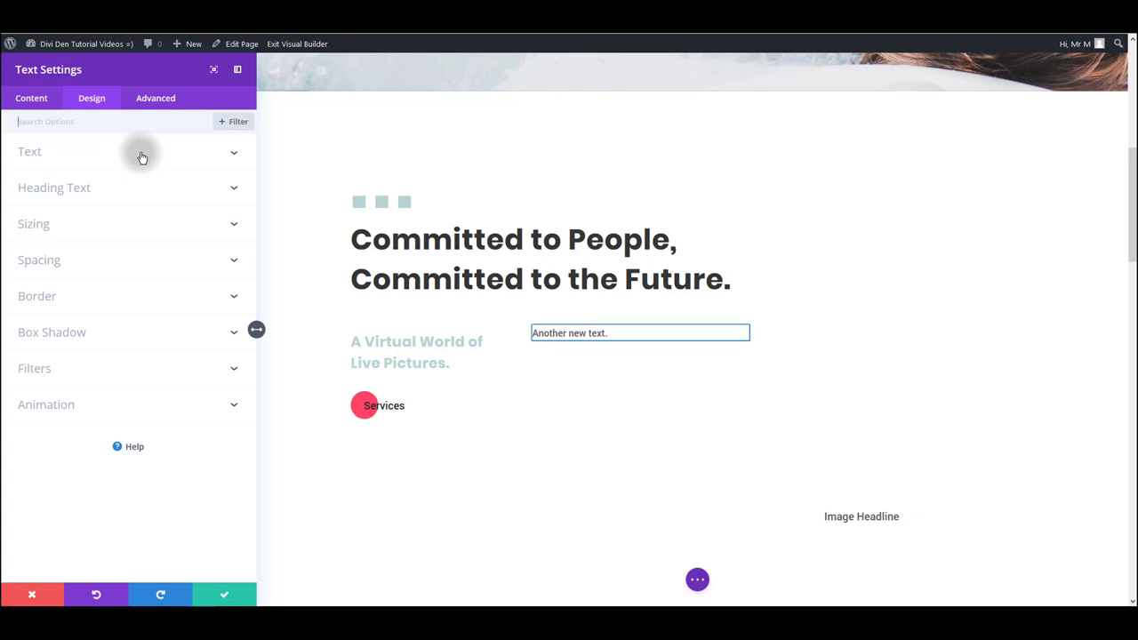
mouse_move(197, 162)
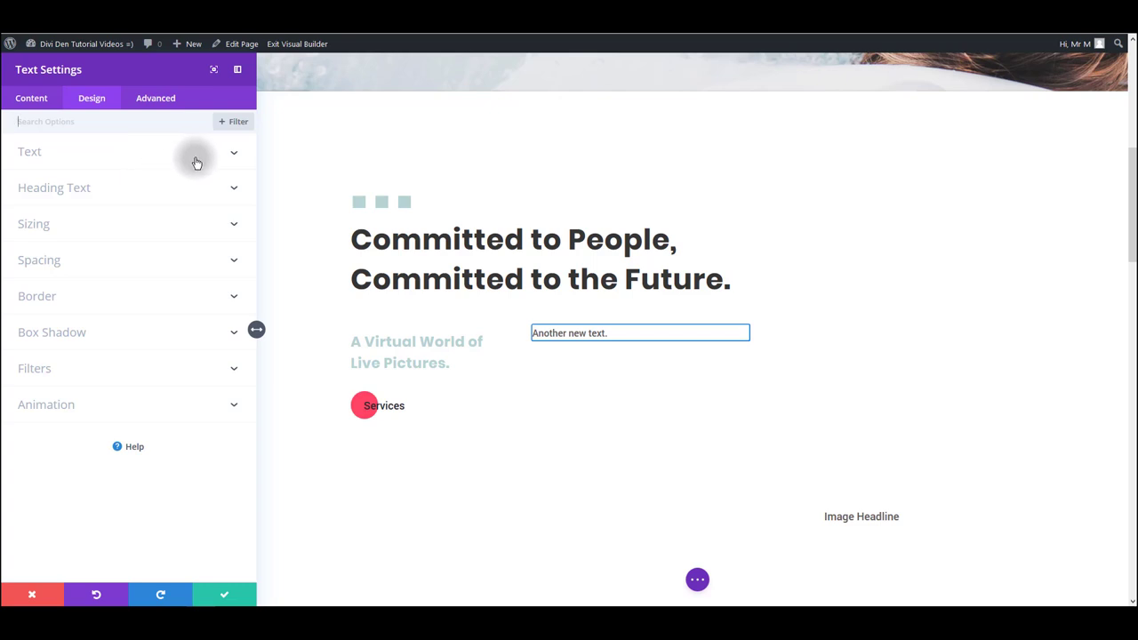
left_click(218, 158)
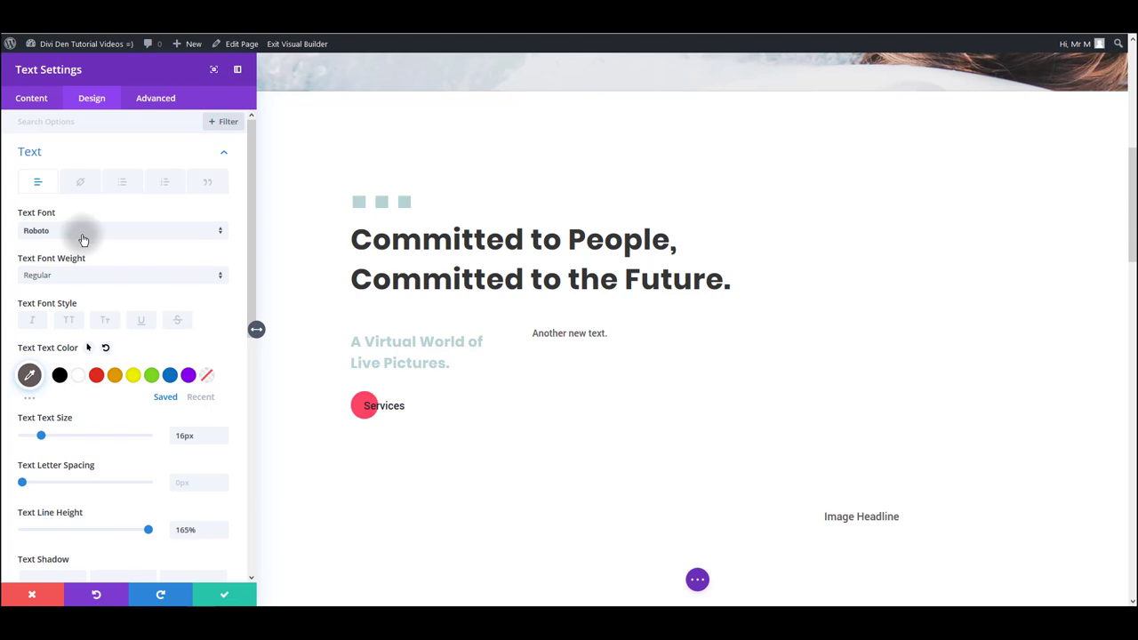
Enlarge 'Another new text.' and widen its letter spacing with the slider.
scroll("down", 3)
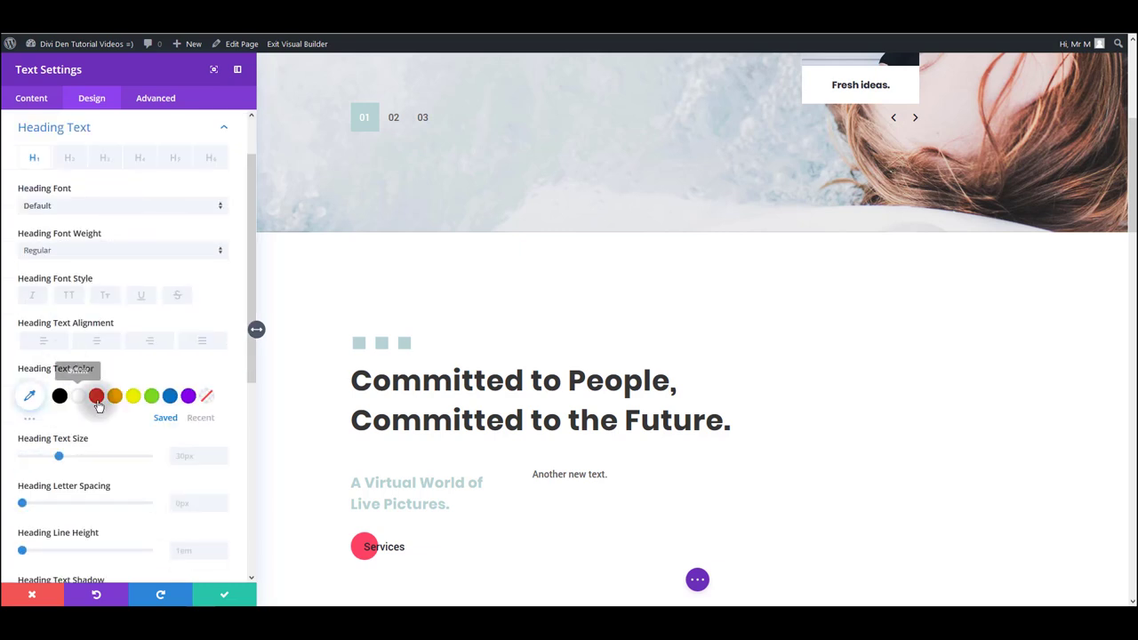
left_click(96, 396)
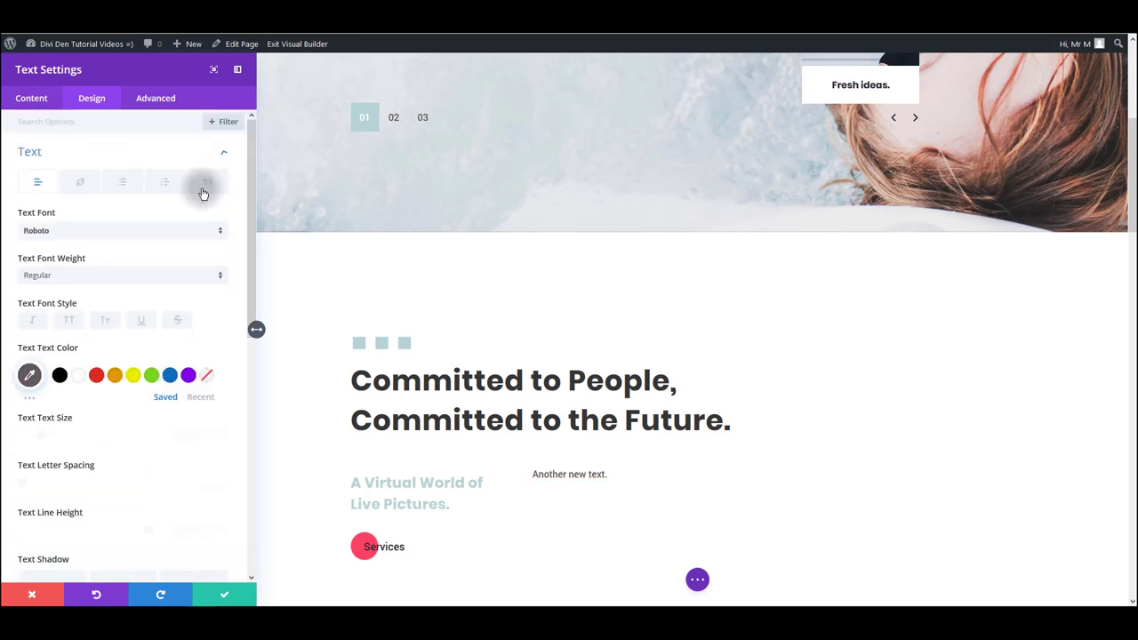
left_click(170, 376)
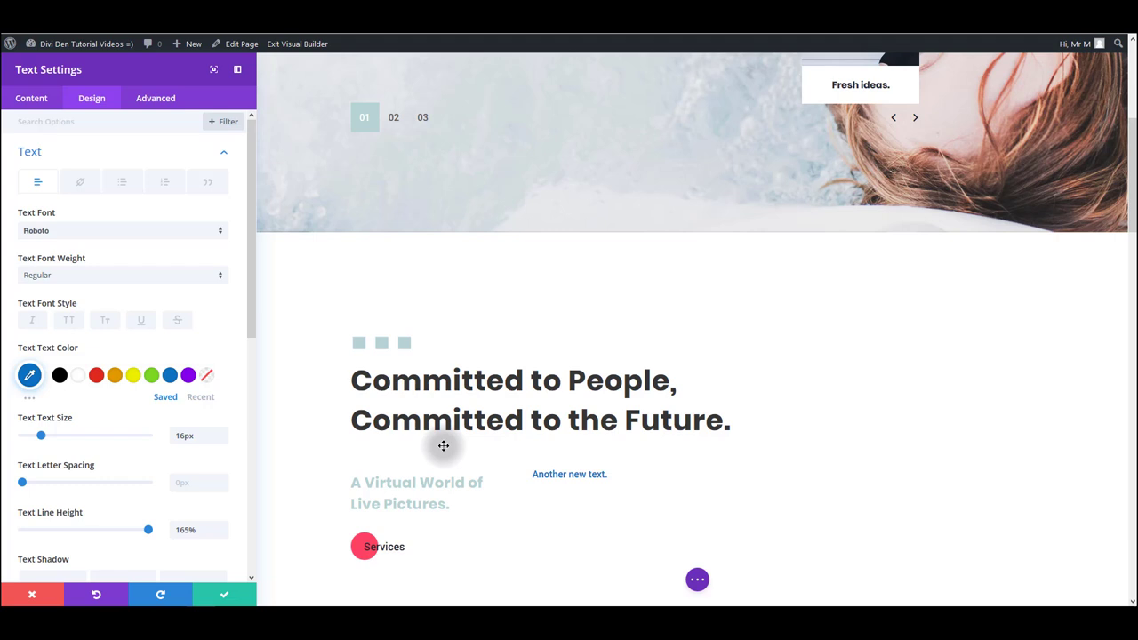
mouse_move(573, 500)
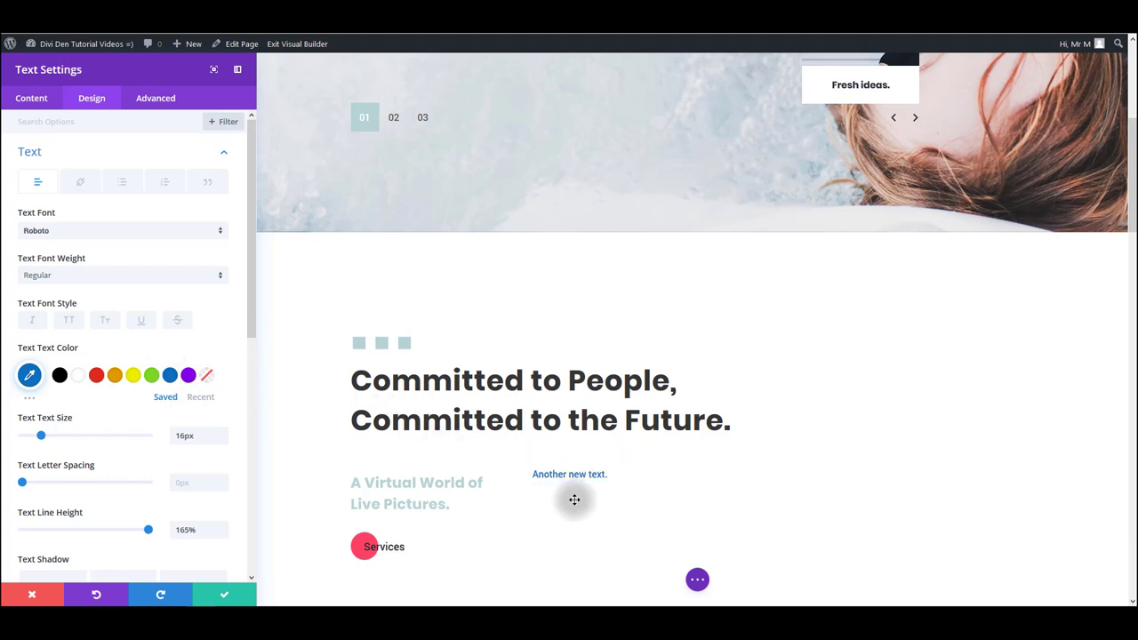
mouse_move(624, 485)
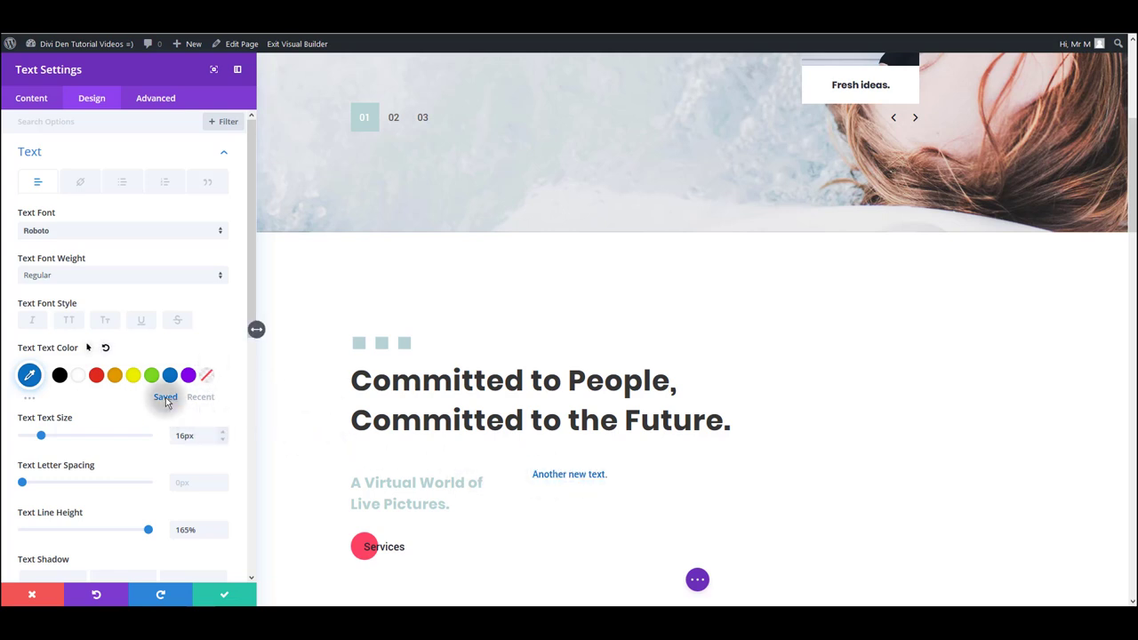
left_click_drag(40, 435, 49, 435)
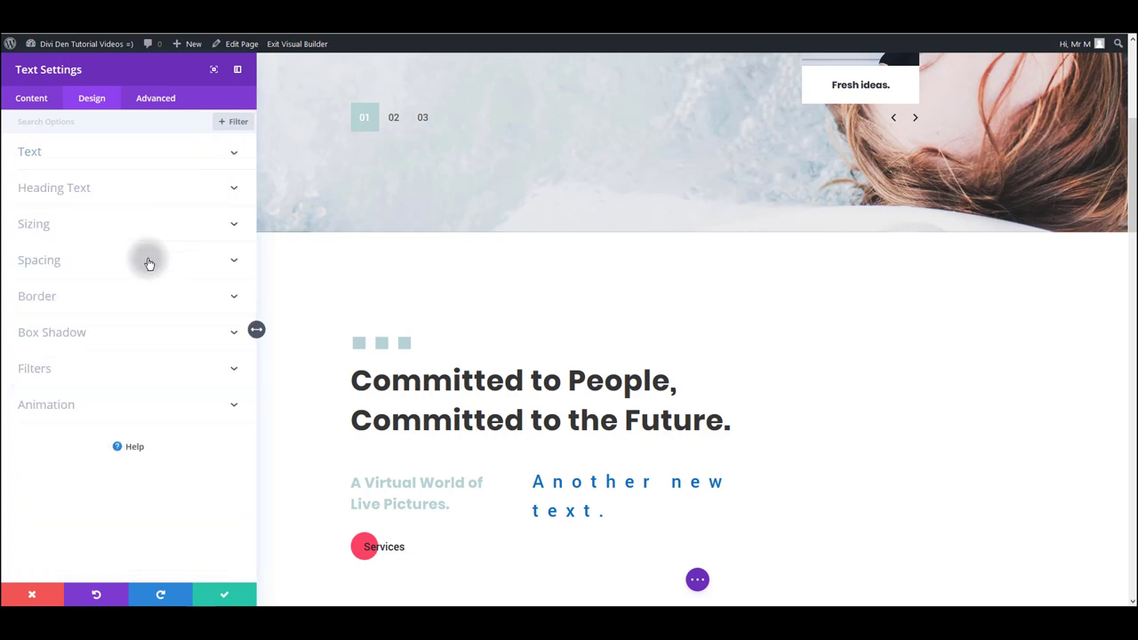
Review the Sizing, Spacing, Border and Animation groups, leaving animation at None.
left_click(34, 224)
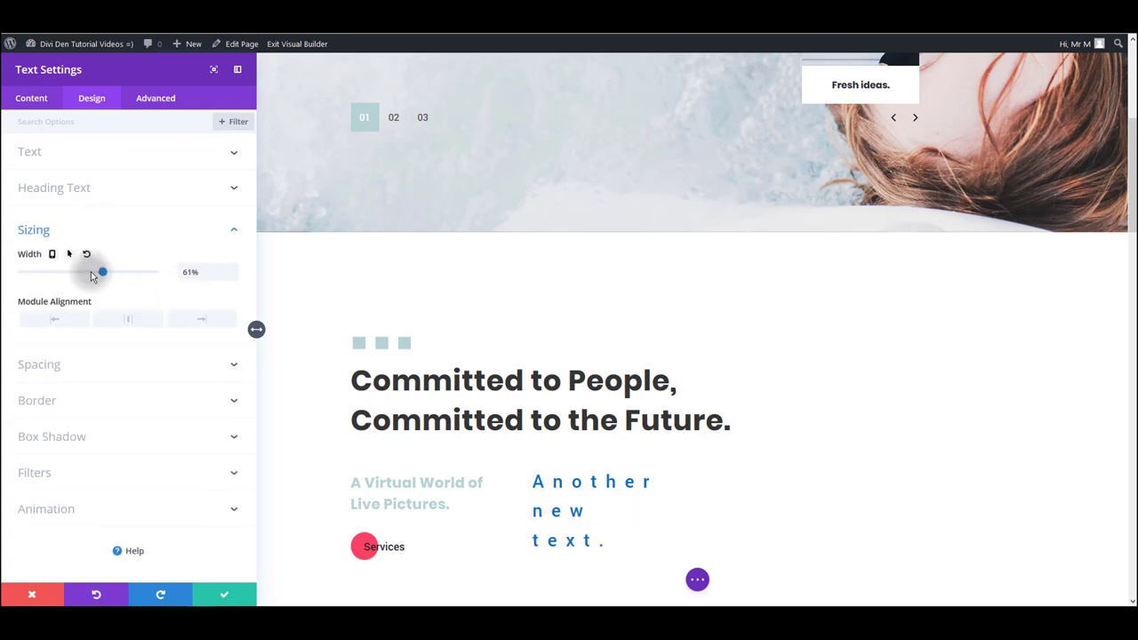
left_click(33, 230)
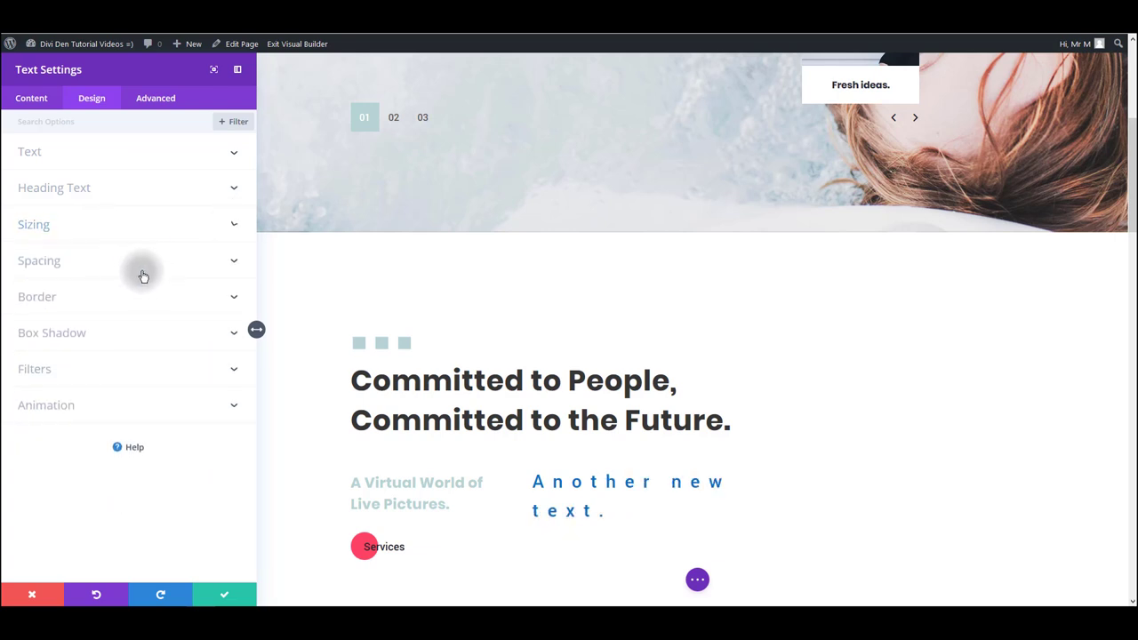
left_click(40, 261)
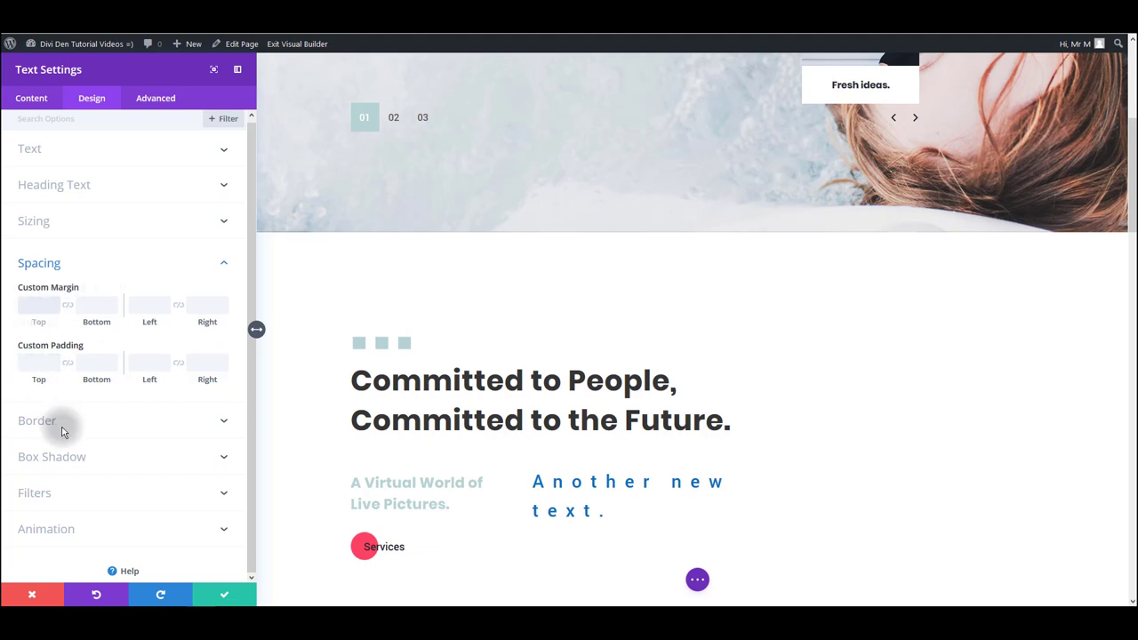
left_click(37, 421)
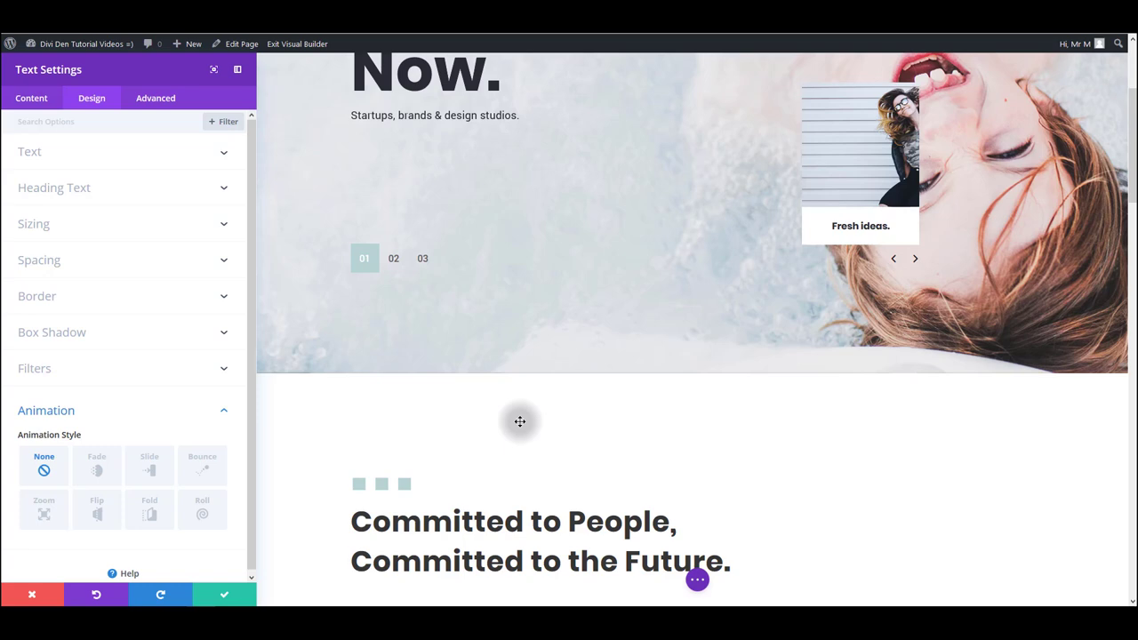
scroll("down", 3)
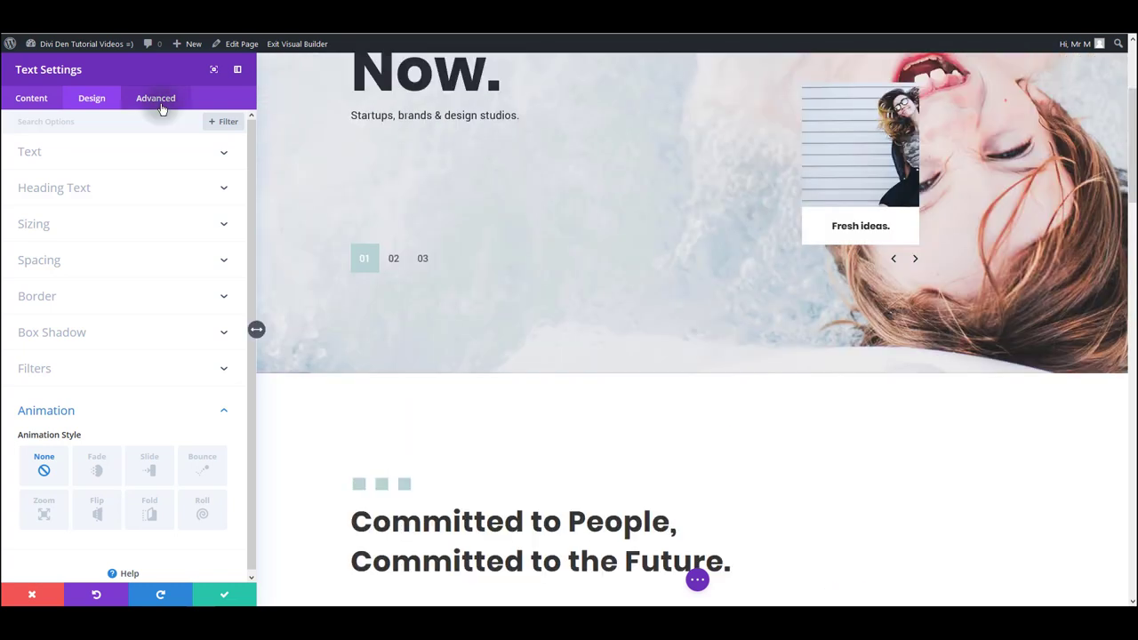
left_click(155, 98)
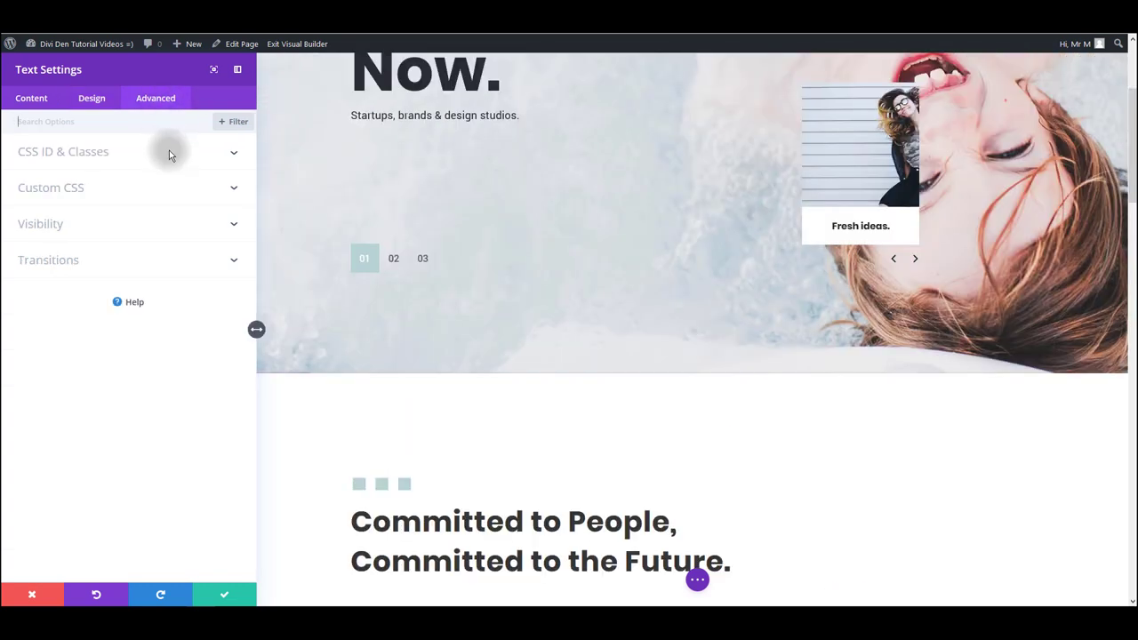
mouse_move(109, 161)
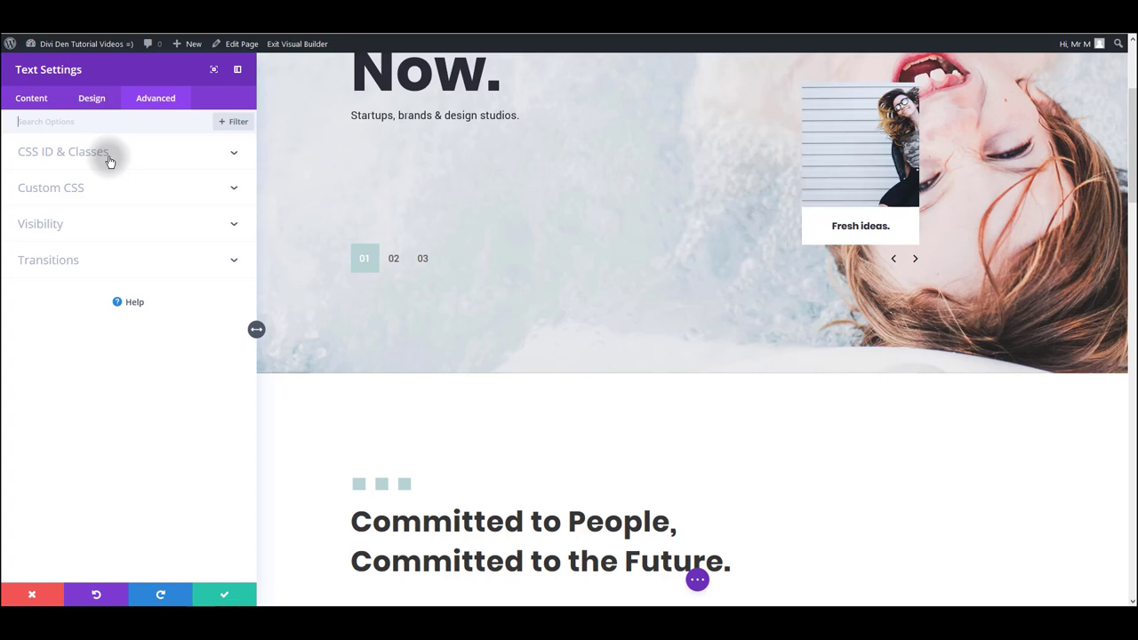
left_click(50, 187)
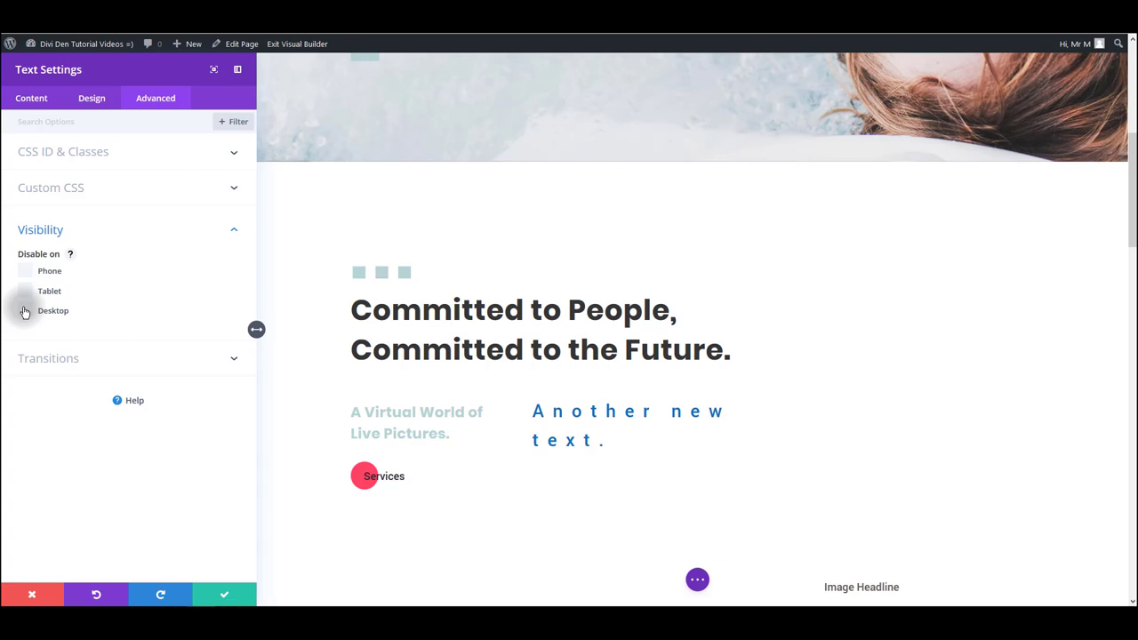
left_click(24, 311)
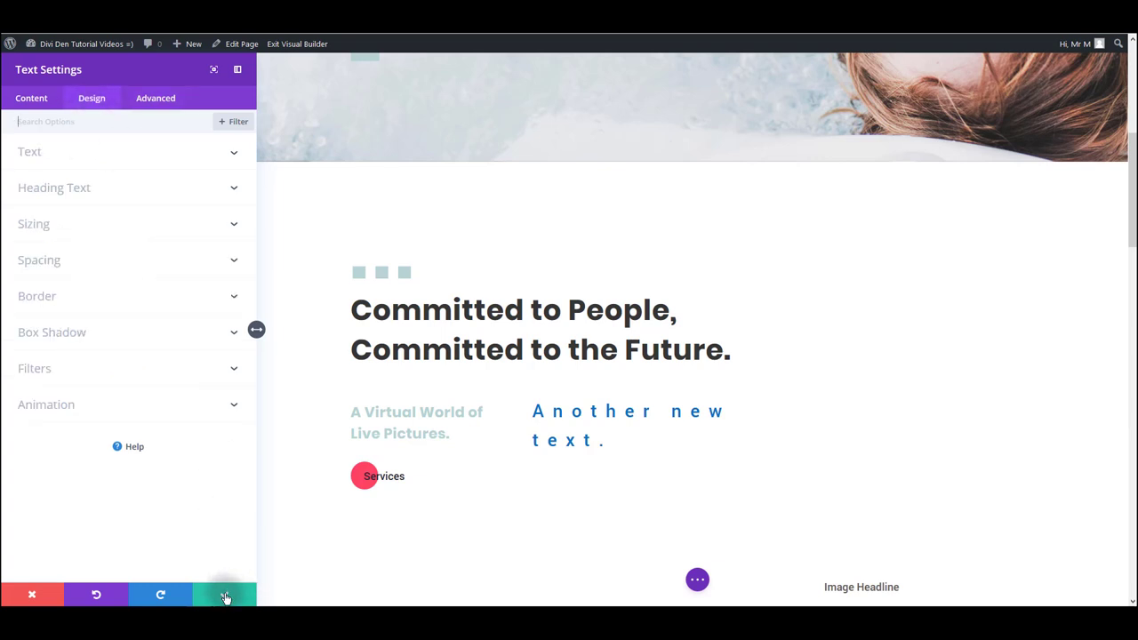
Save the text module settings and raise the section's top padding to about 55px.
left_click(225, 594)
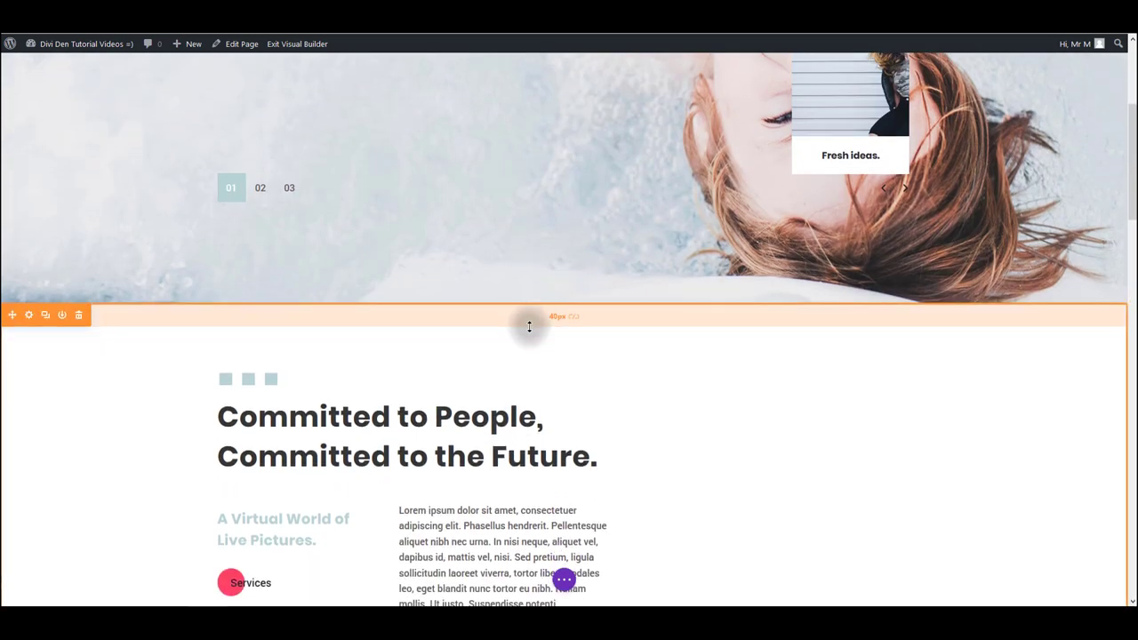
left_click_drag(529, 326, 532, 319)
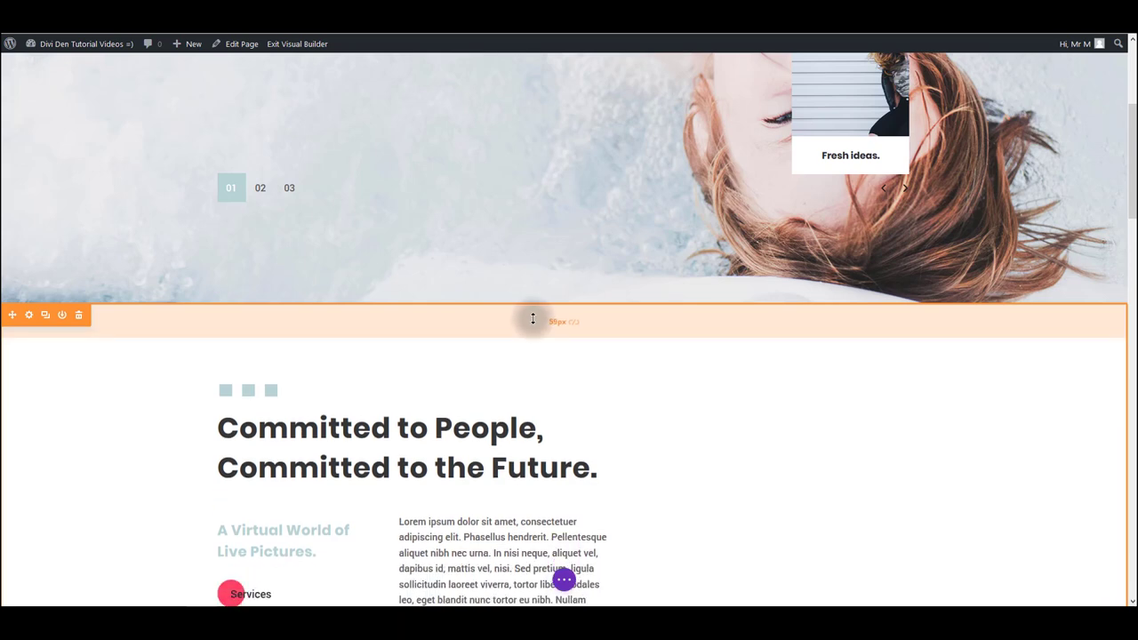
scroll("down", 3)
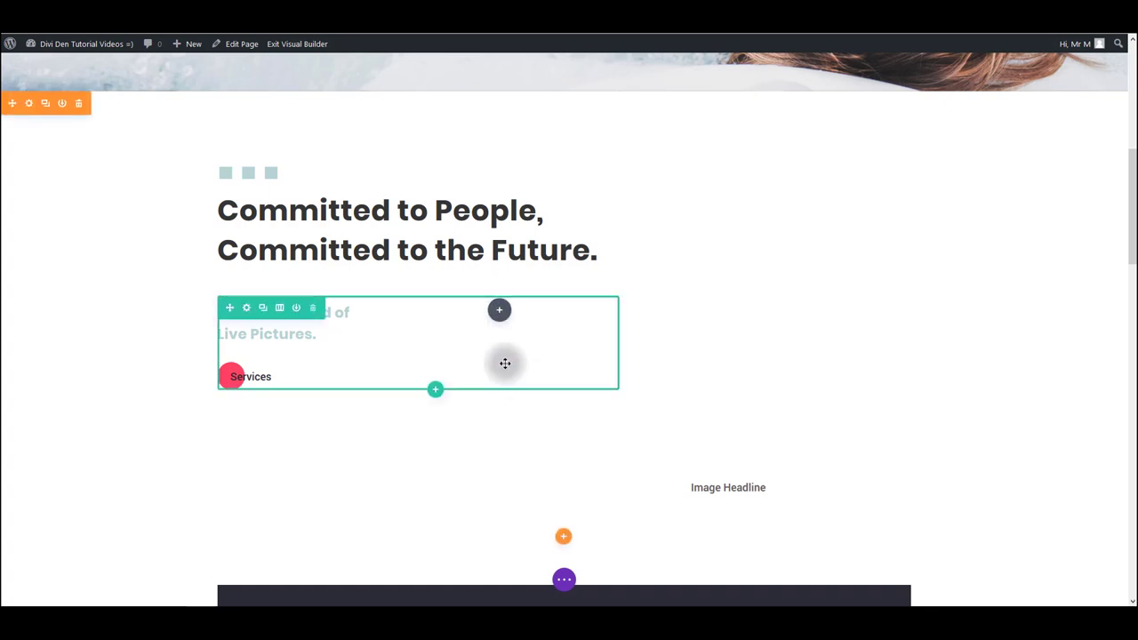
Copy the lorem ipsum text module and paste it into the right-hand column.
scroll("down", 3)
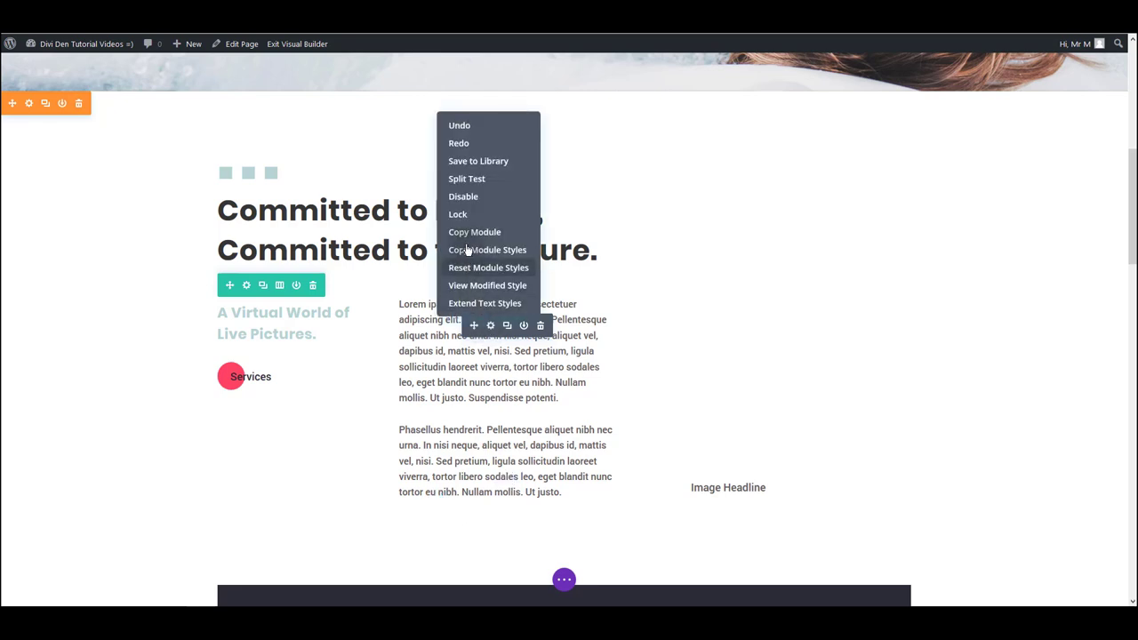
mouse_move(473, 255)
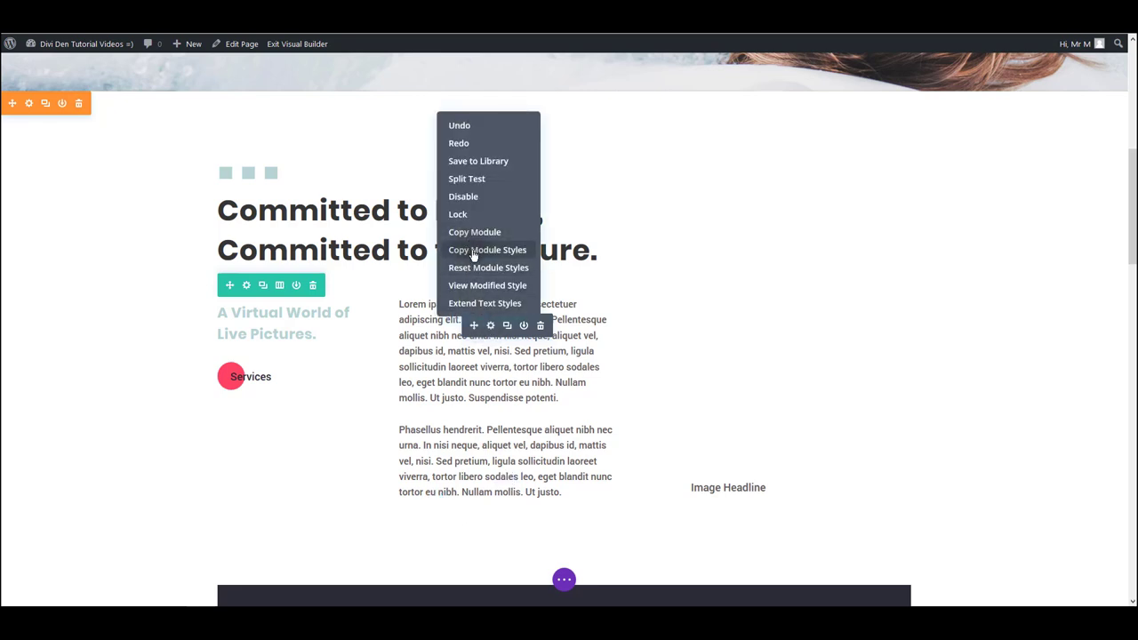
left_click(487, 250)
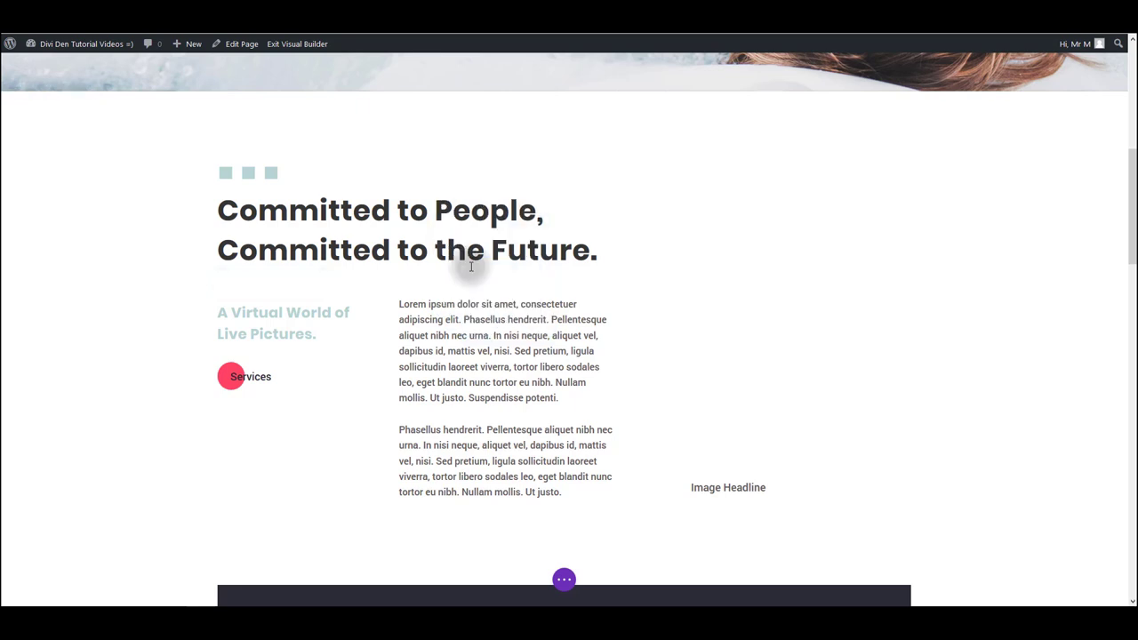
mouse_move(773, 184)
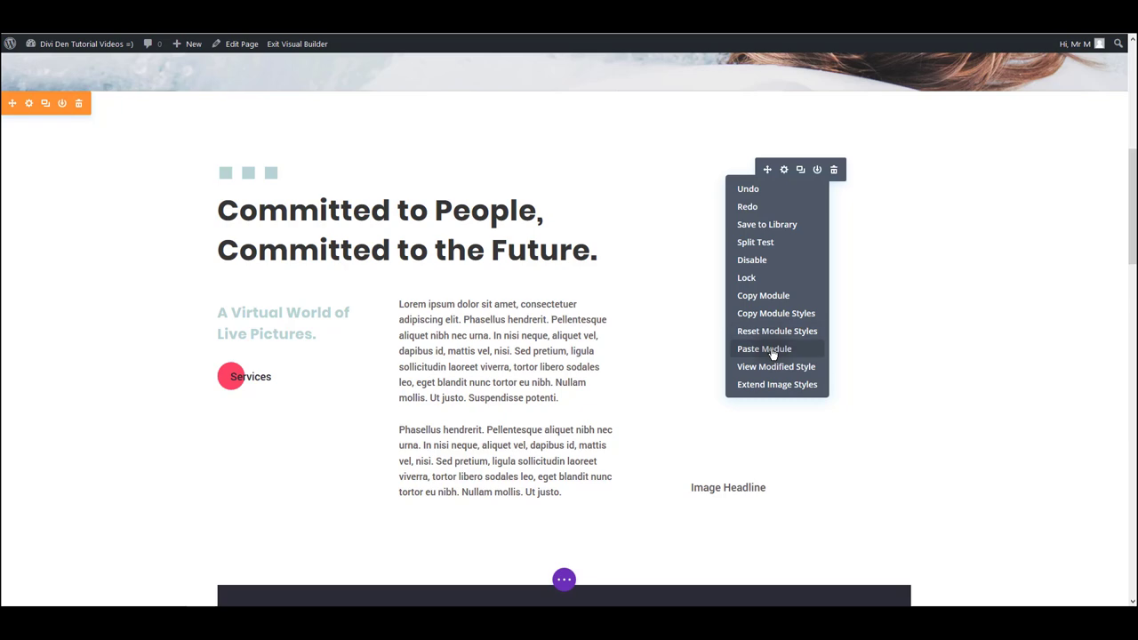
left_click(764, 348)
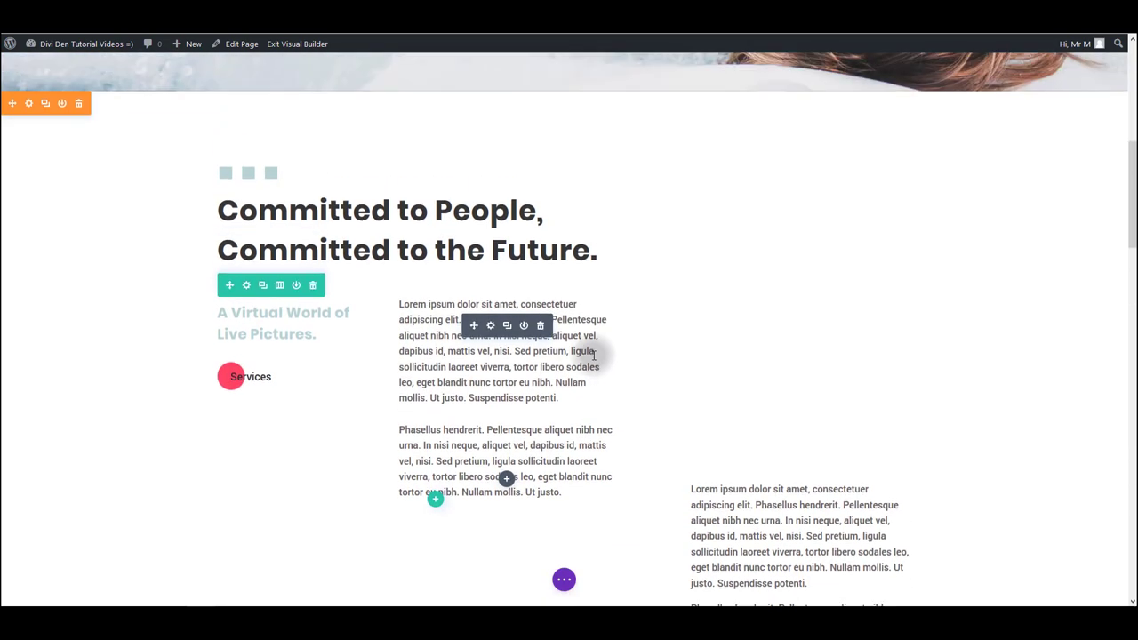
scroll("down", 3)
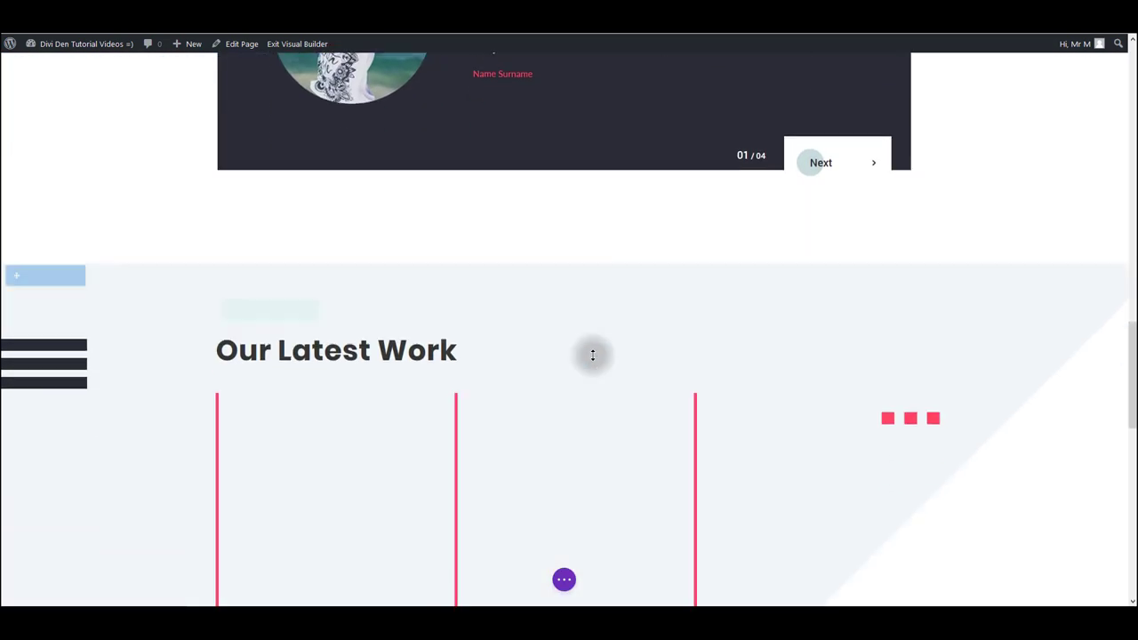
scroll("down", 3)
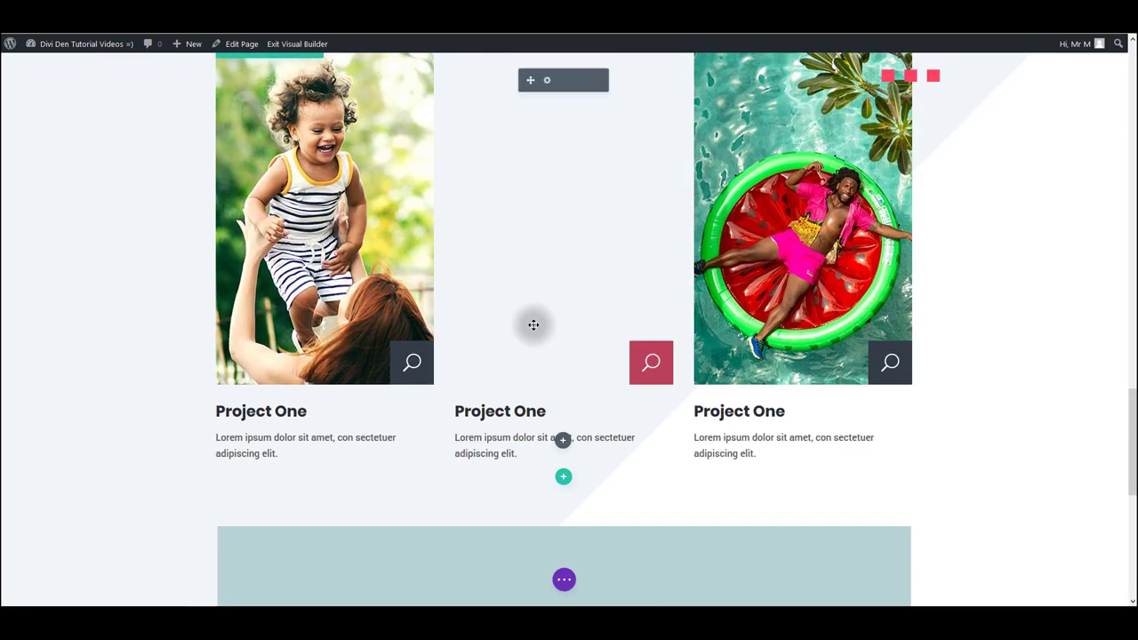
scroll("up", 3)
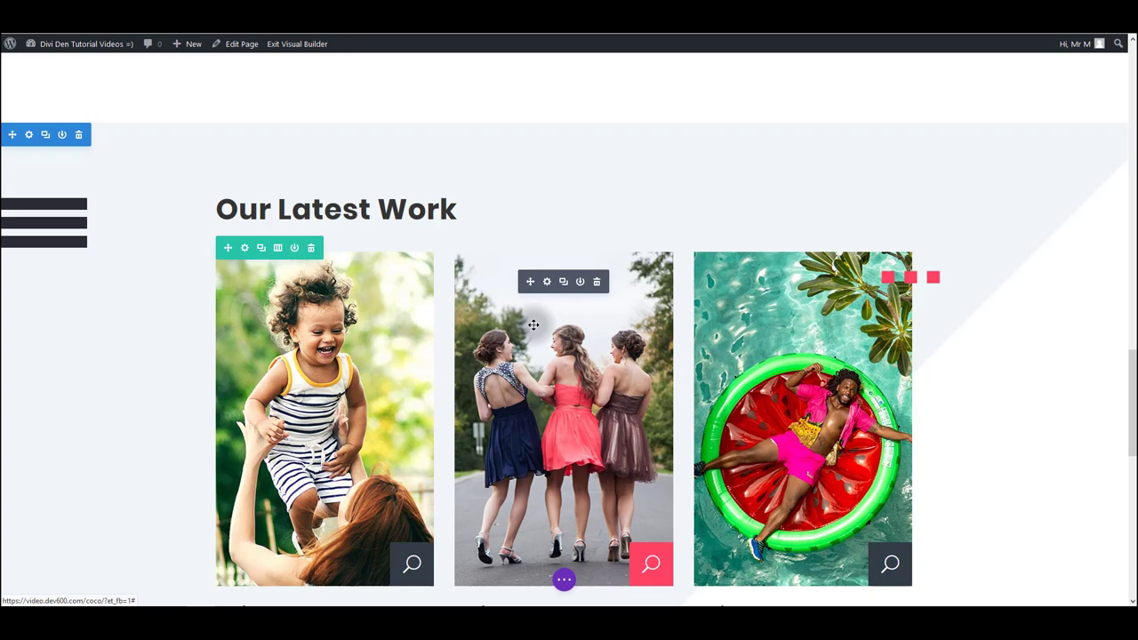
scroll("up", 3)
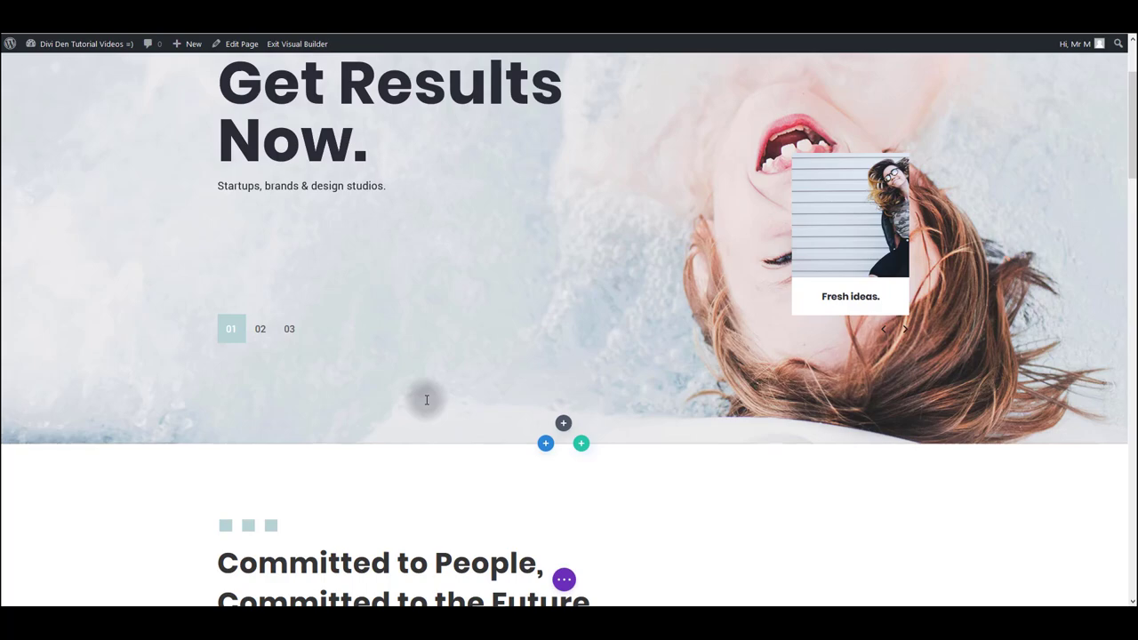
Exit the visual builder and scroll Coco Assistant to 'How to make custom CSS changes'.
left_click(306, 44)
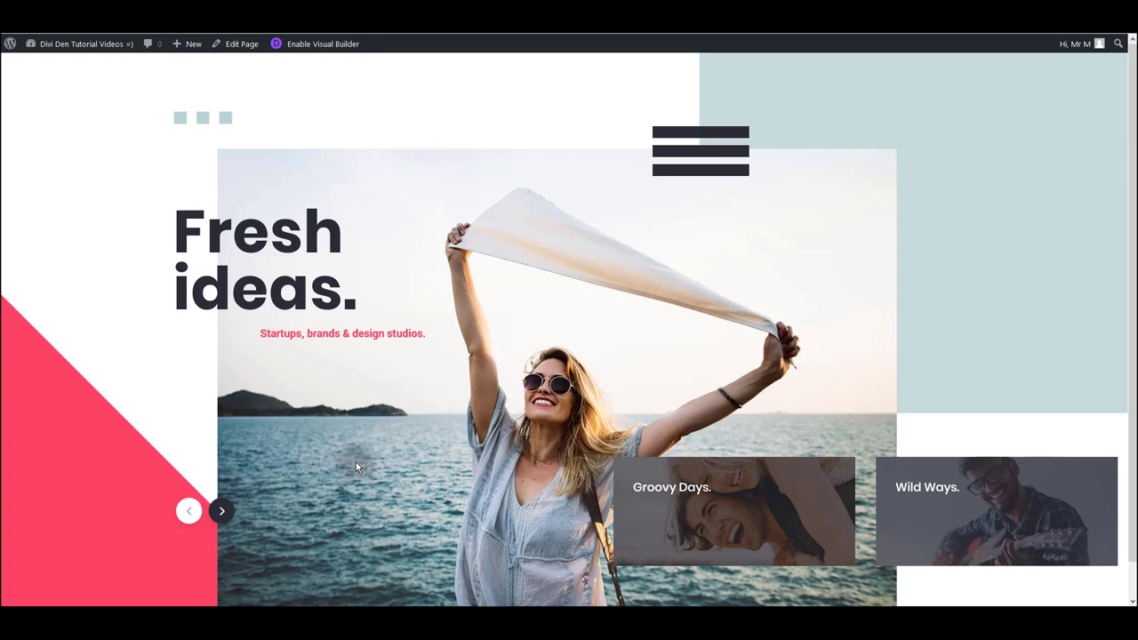
mouse_move(372, 456)
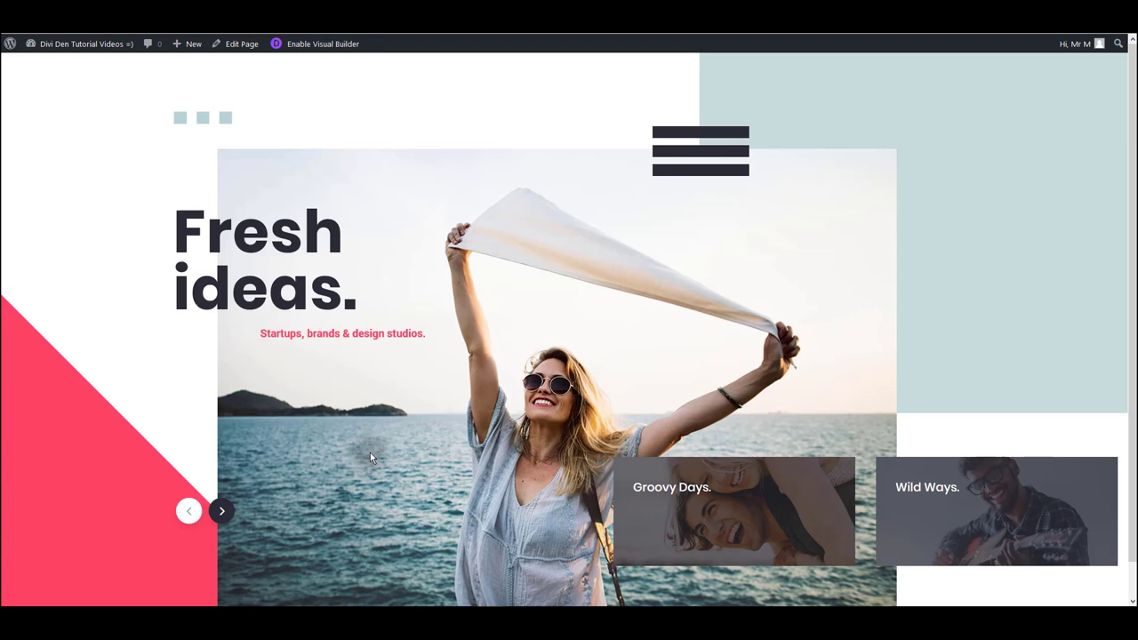
left_click(241, 43)
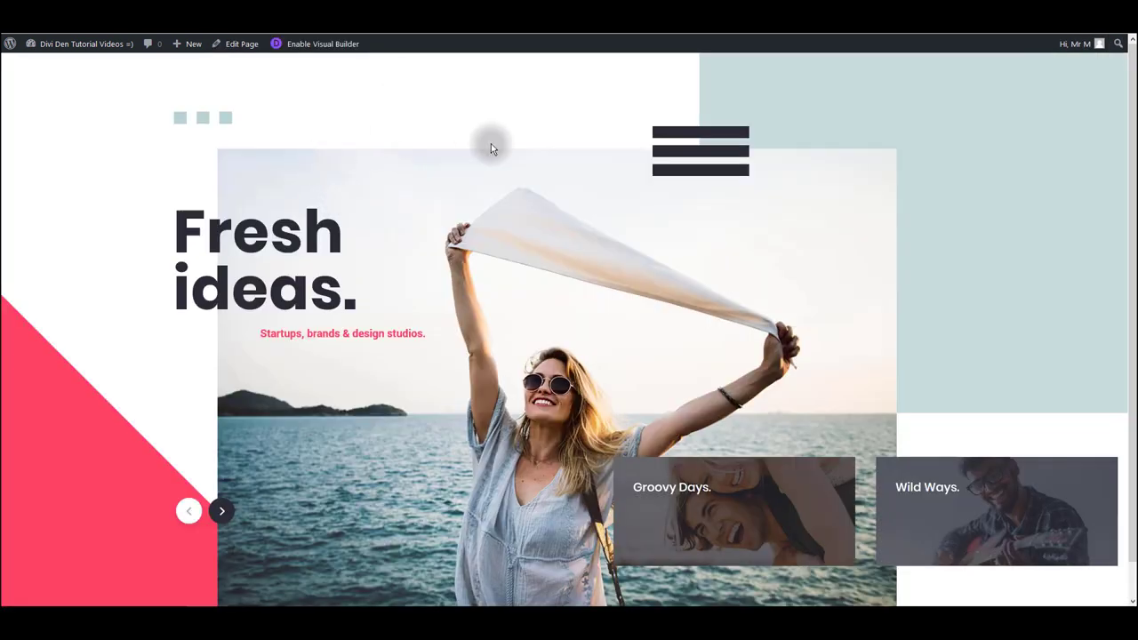
mouse_move(398, 333)
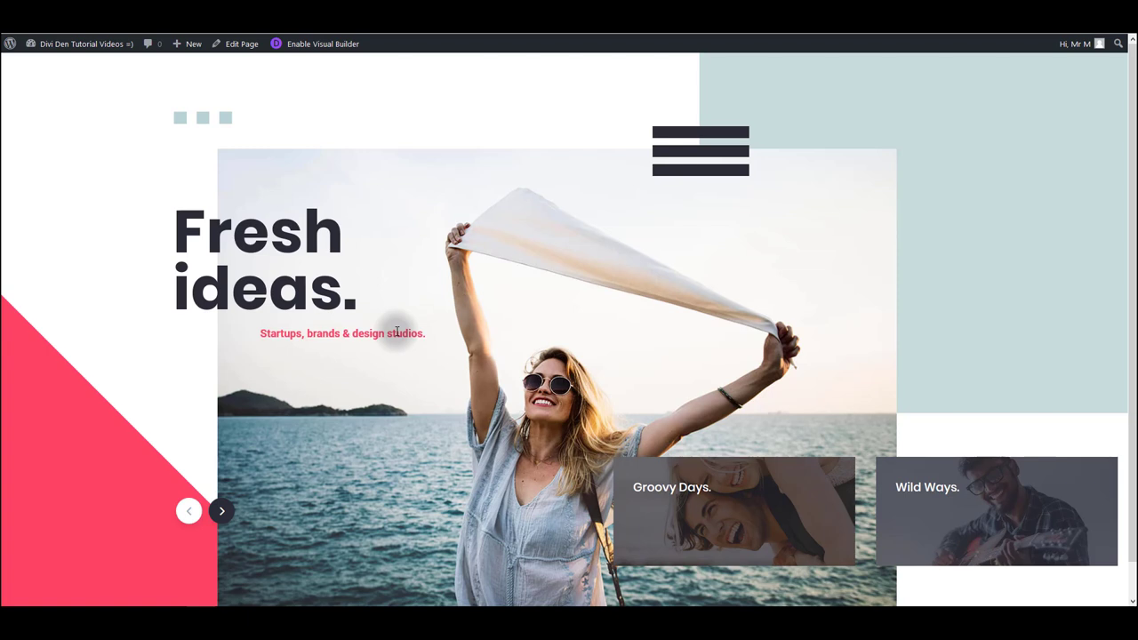
scroll("down", 3)
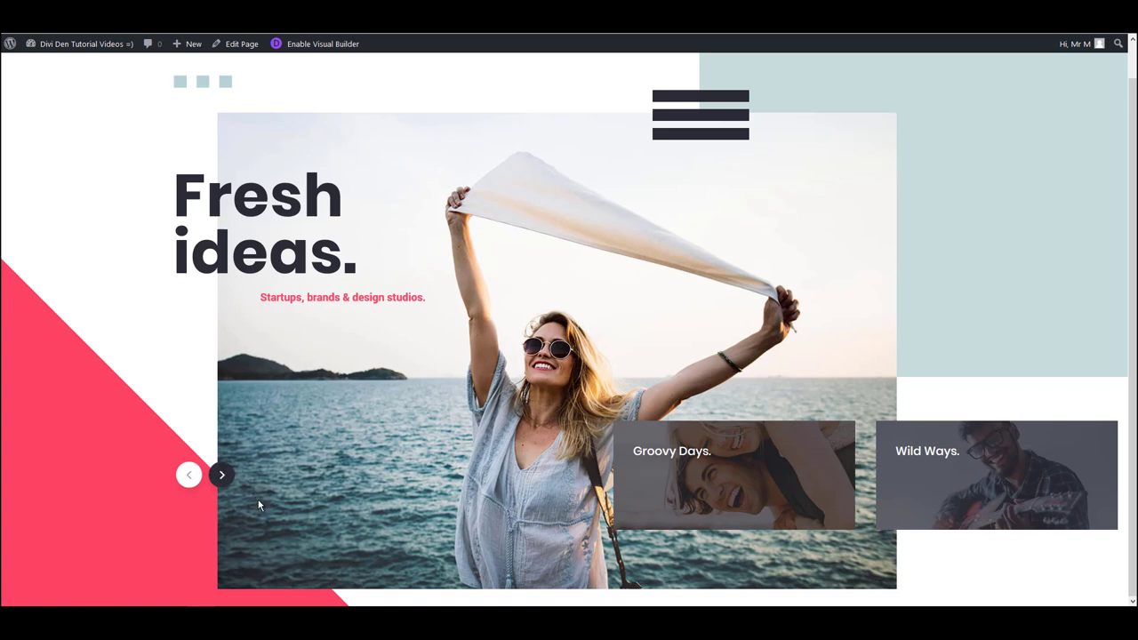
mouse_move(219, 475)
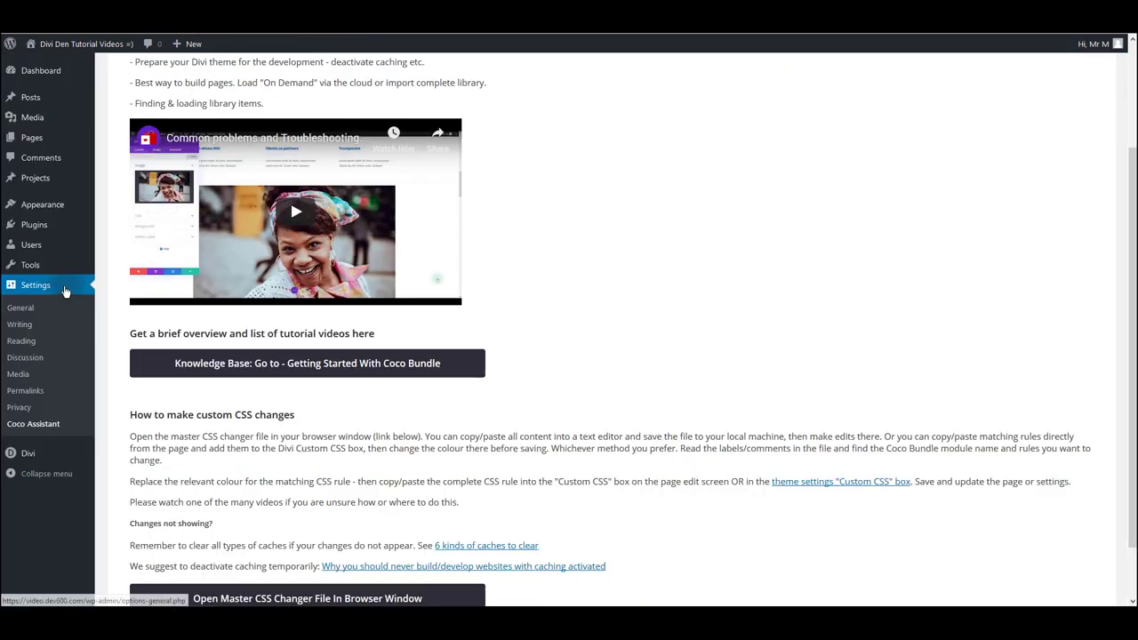
Open the Master CSS Changer file in the browser and copy all its rules into Notepad++.
scroll("down", 3)
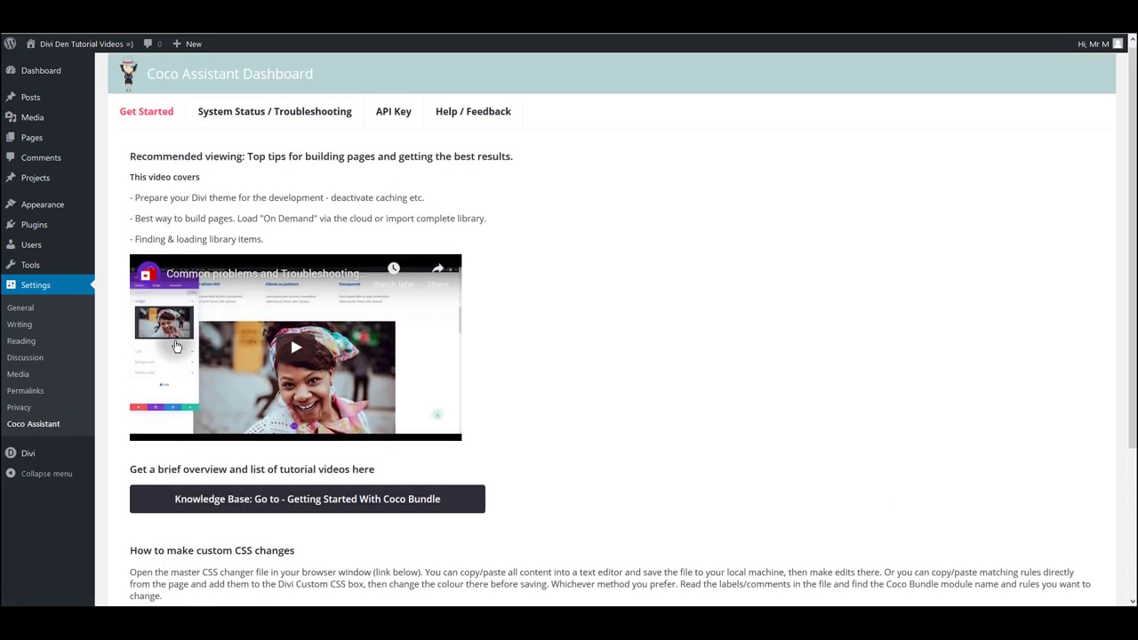
scroll("down", 3)
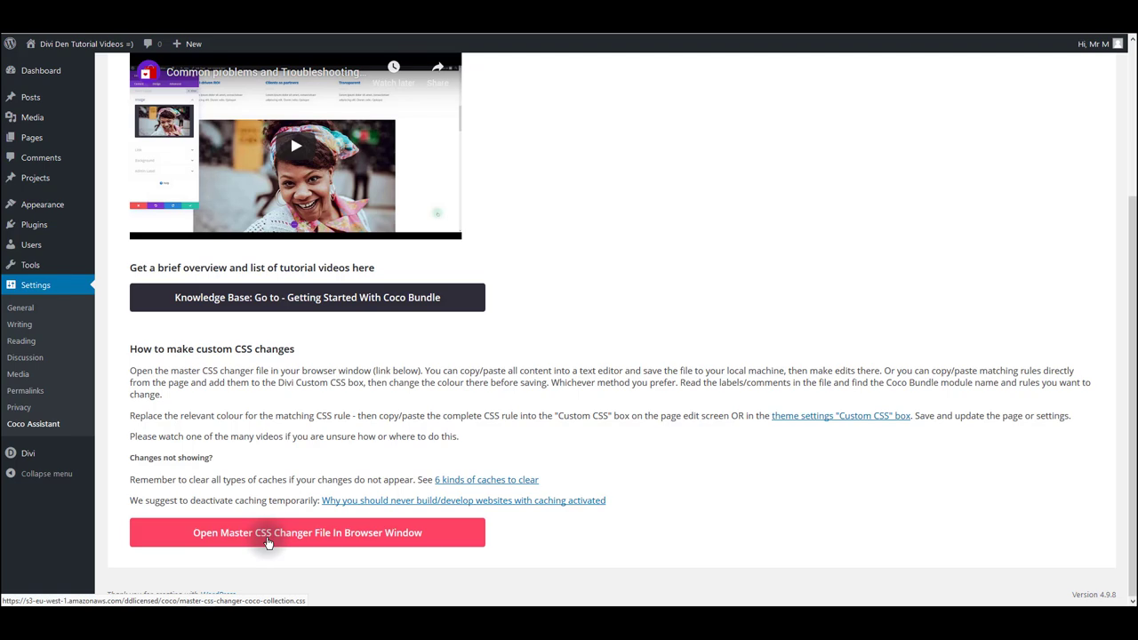
mouse_move(273, 542)
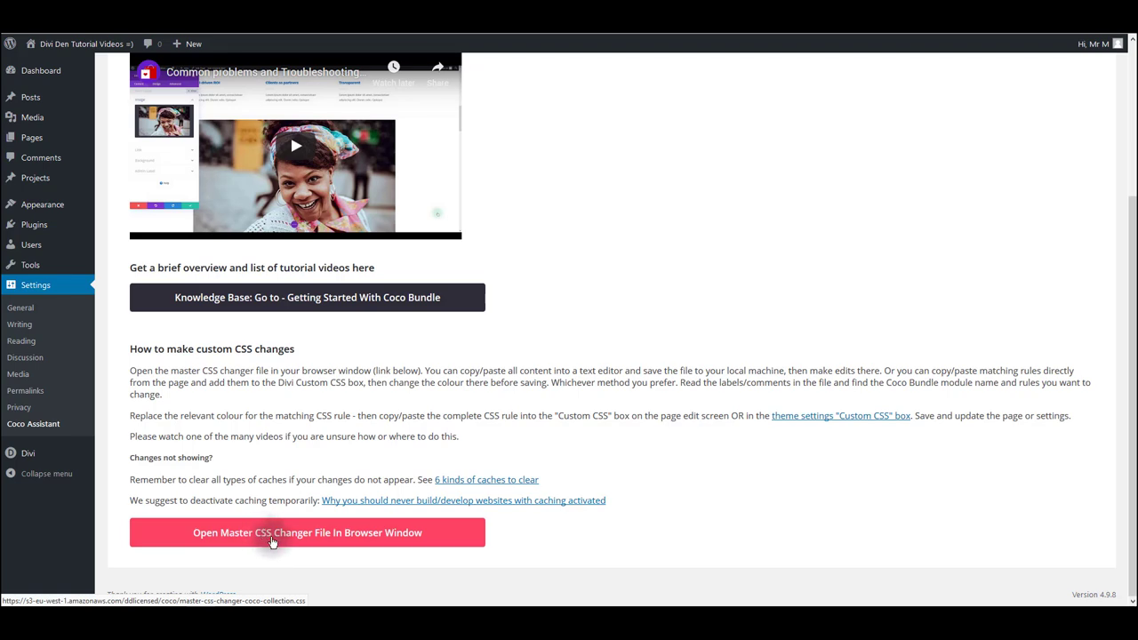
left_click(273, 533)
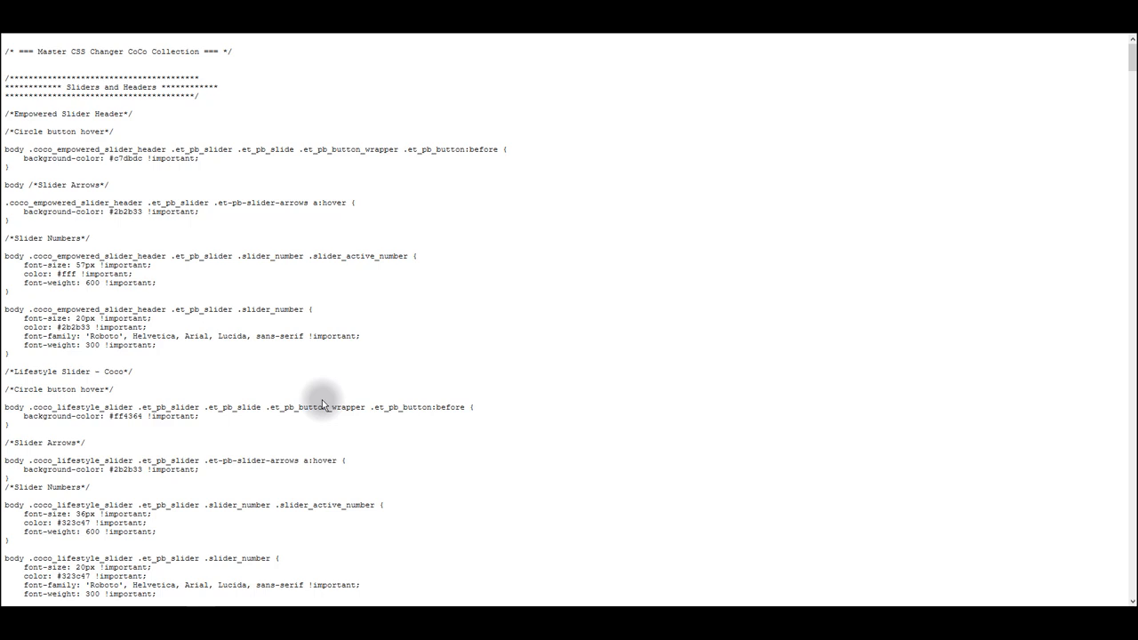
key("ctrl+a")
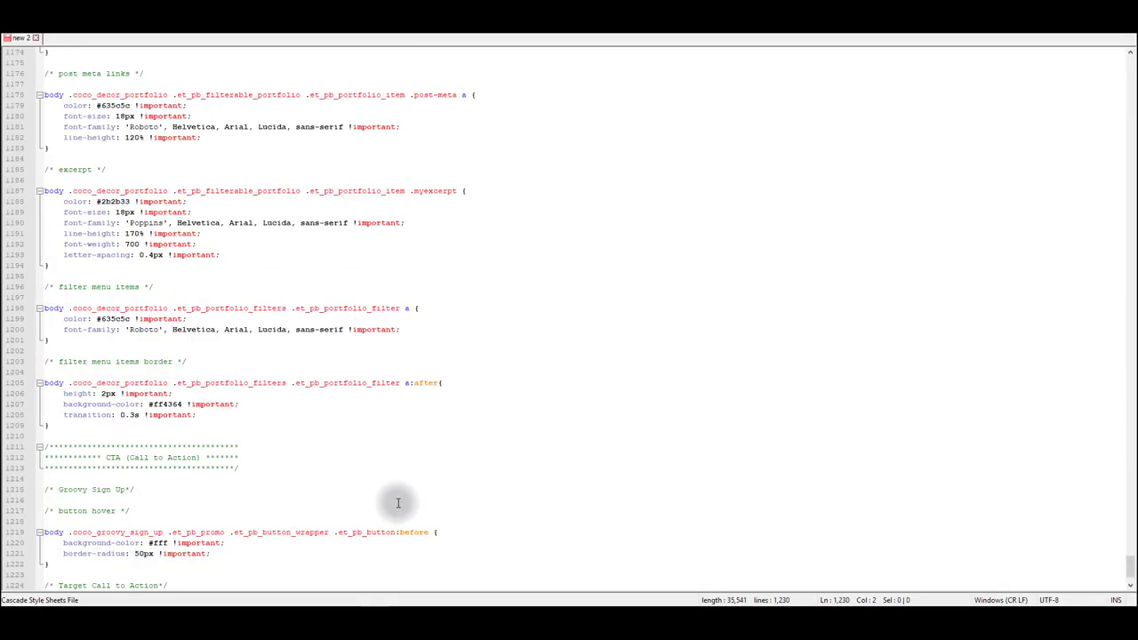
Return the pasted stylesheet to its top, starting at the Empowered Slider Header rules.
scroll("up", 3)
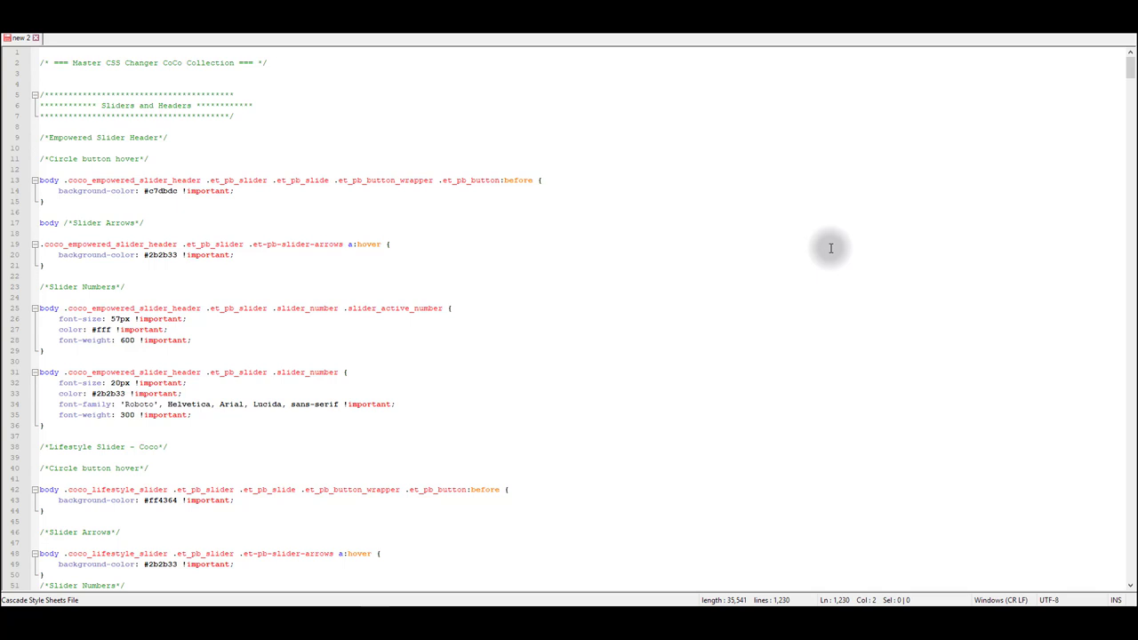
mouse_move(404, 264)
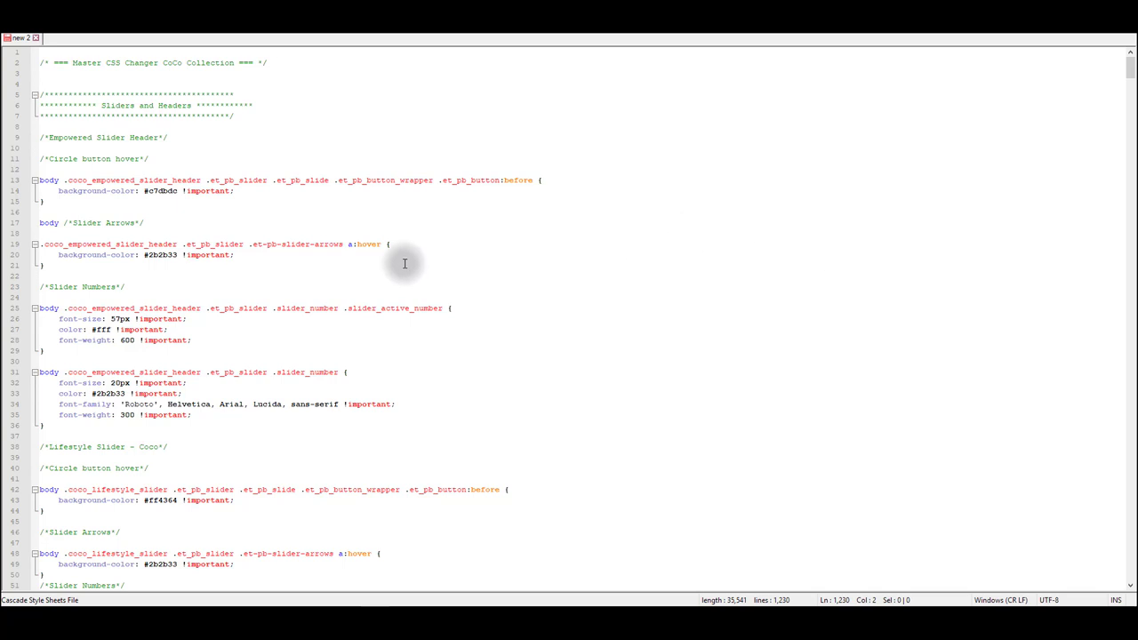
mouse_move(242, 144)
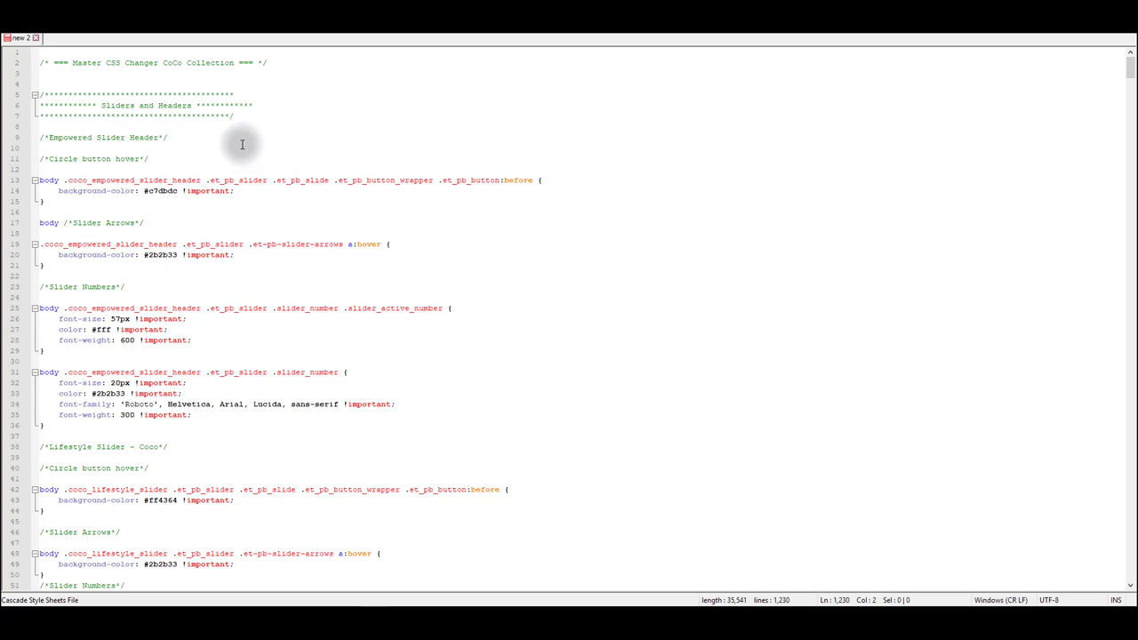
mouse_move(223, 160)
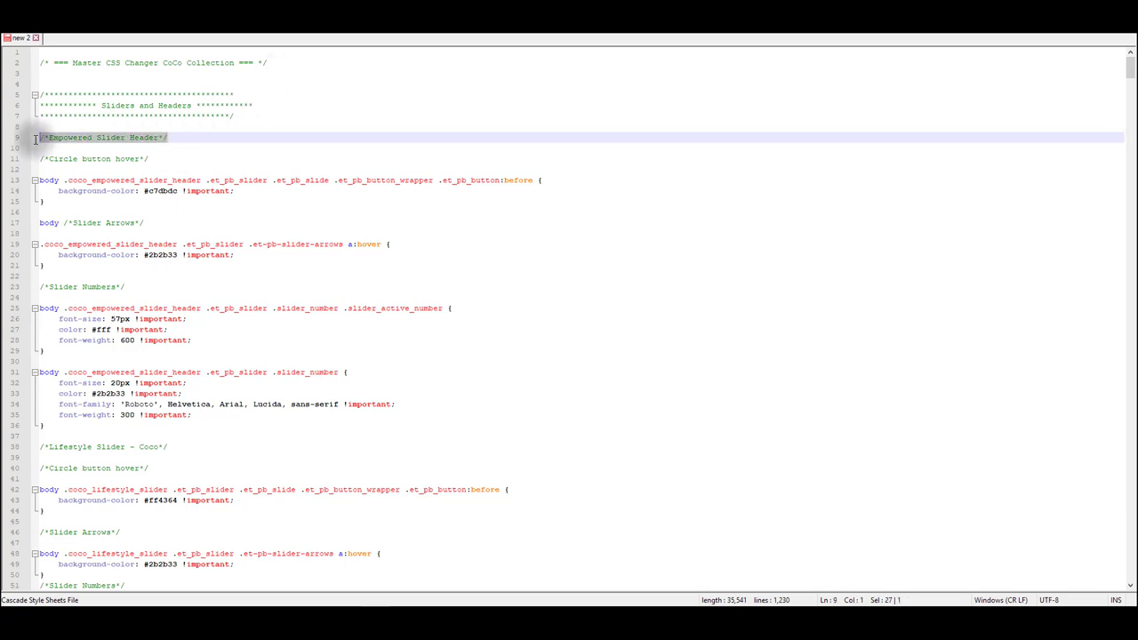
mouse_move(153, 223)
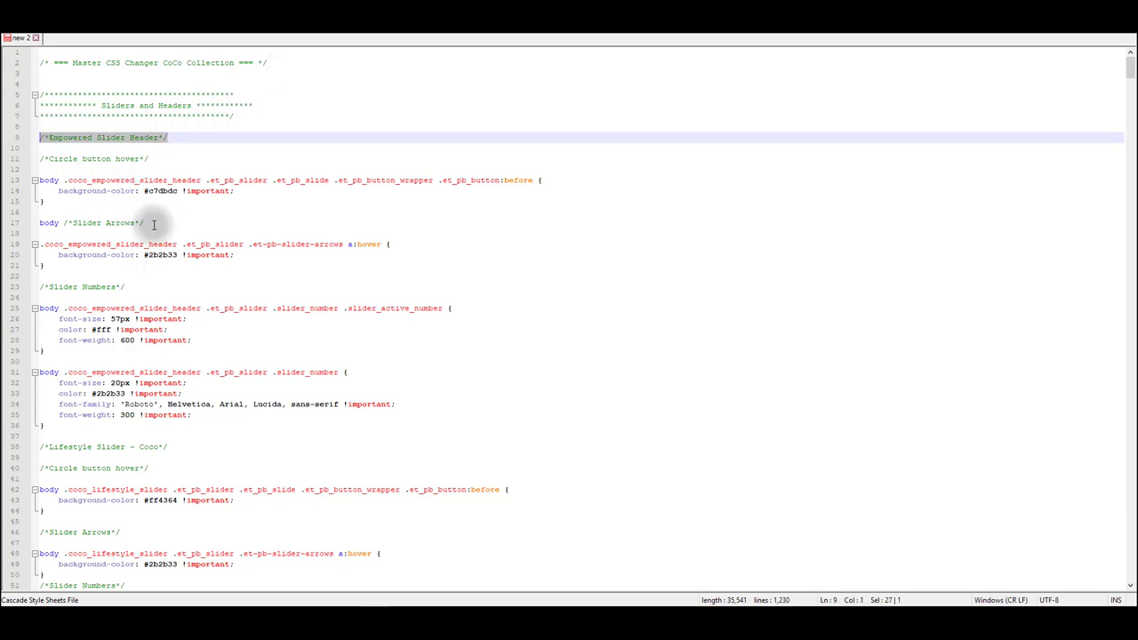
left_click(552, 325)
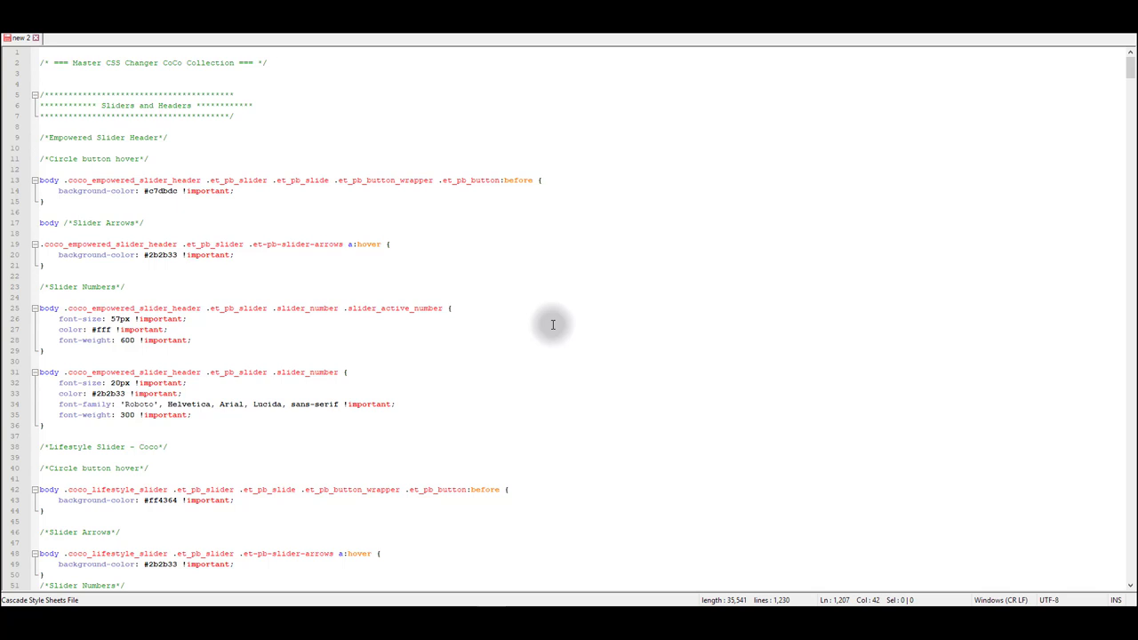
mouse_move(546, 326)
type("fresh")
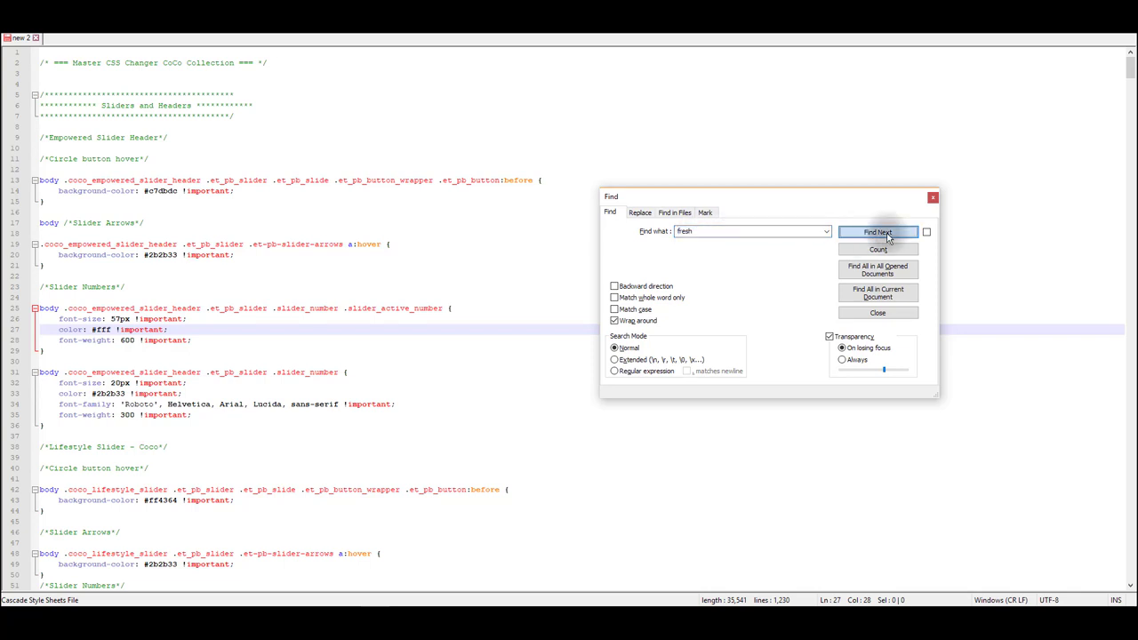
Jump to the first 'fresh' match, showing the Fresh Header slider arrow rules.
left_click(880, 232)
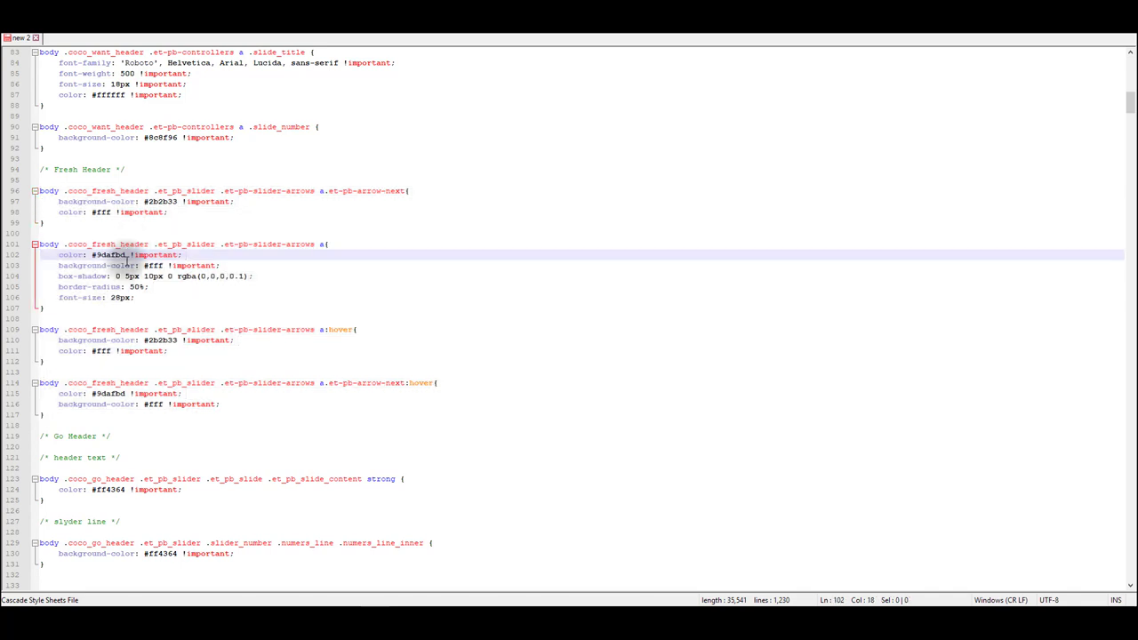
mouse_move(366, 194)
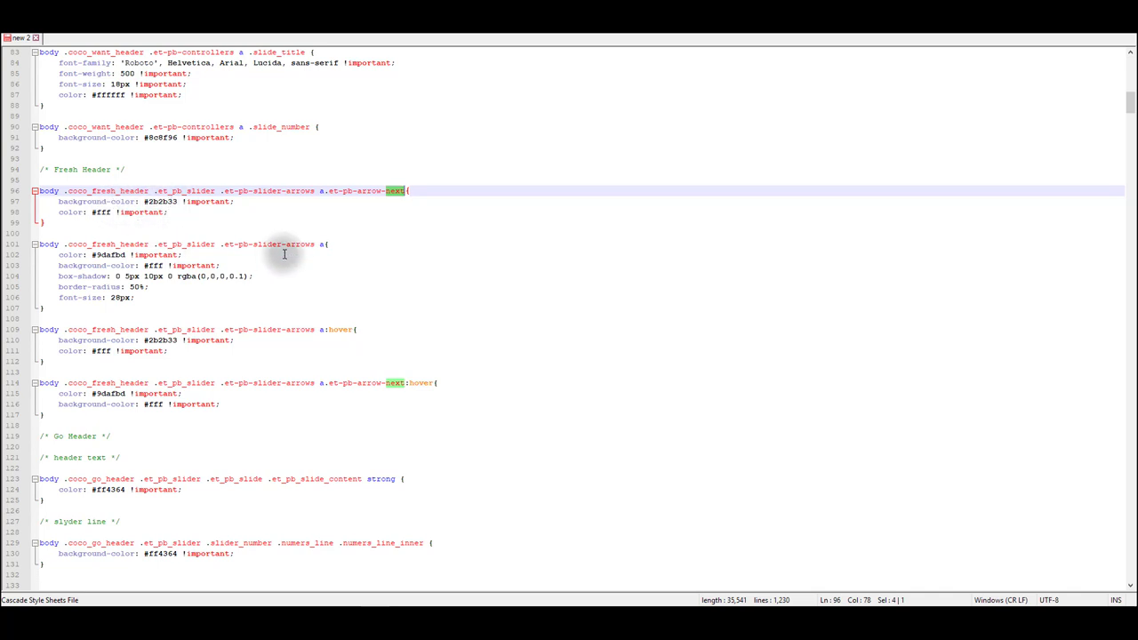
mouse_move(197, 527)
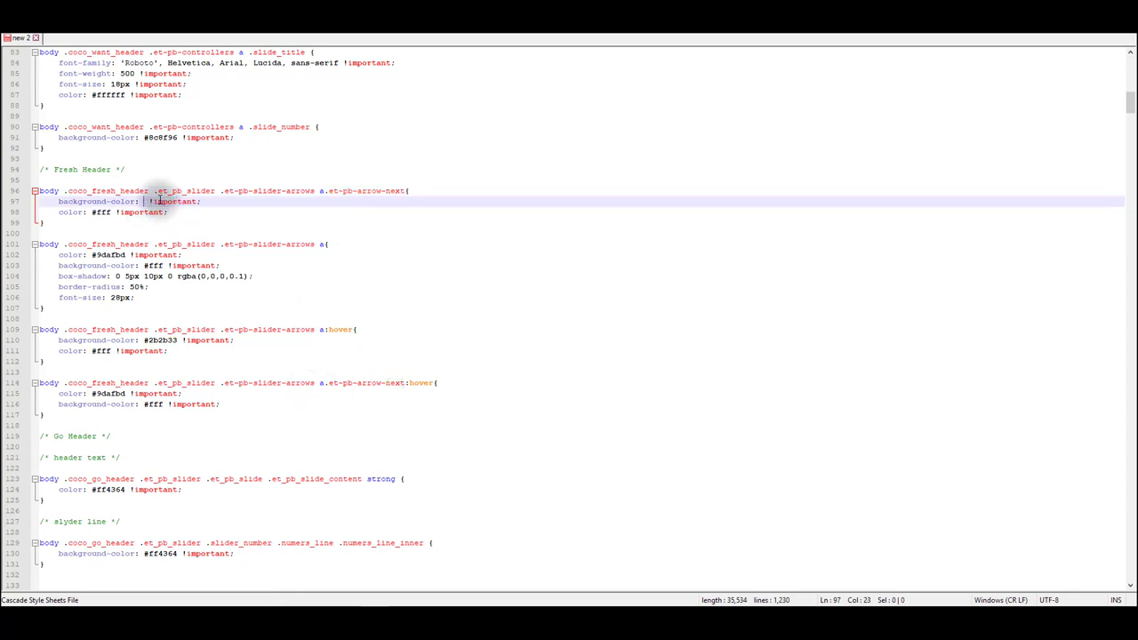
Replace the next-arrow background #2b2b33 with red on line 97.
type("red")
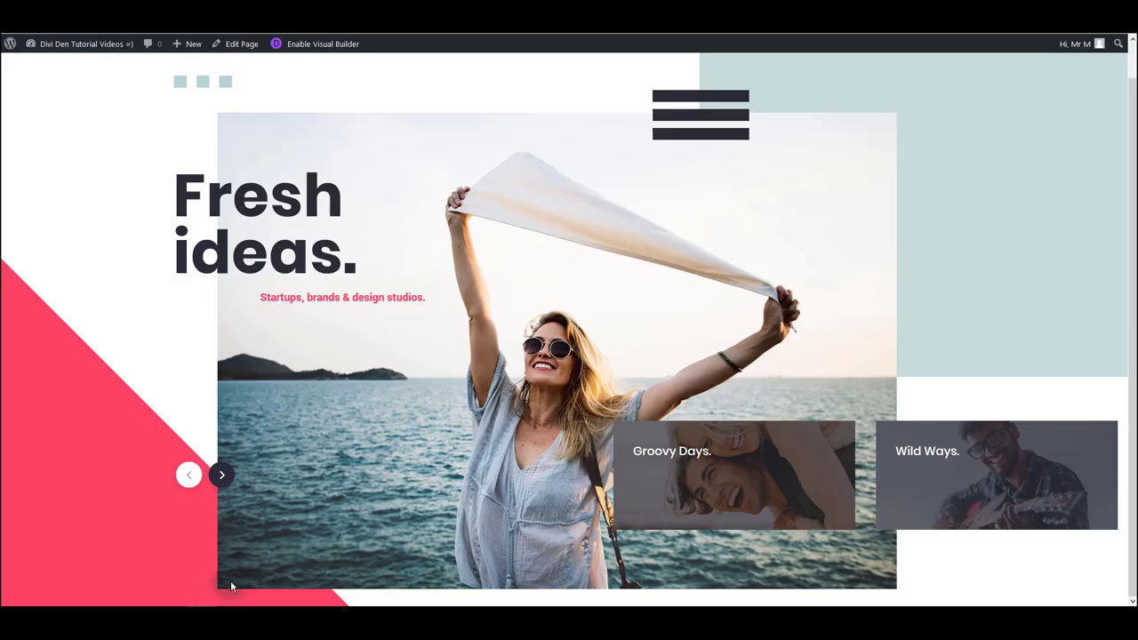
mouse_move(241, 44)
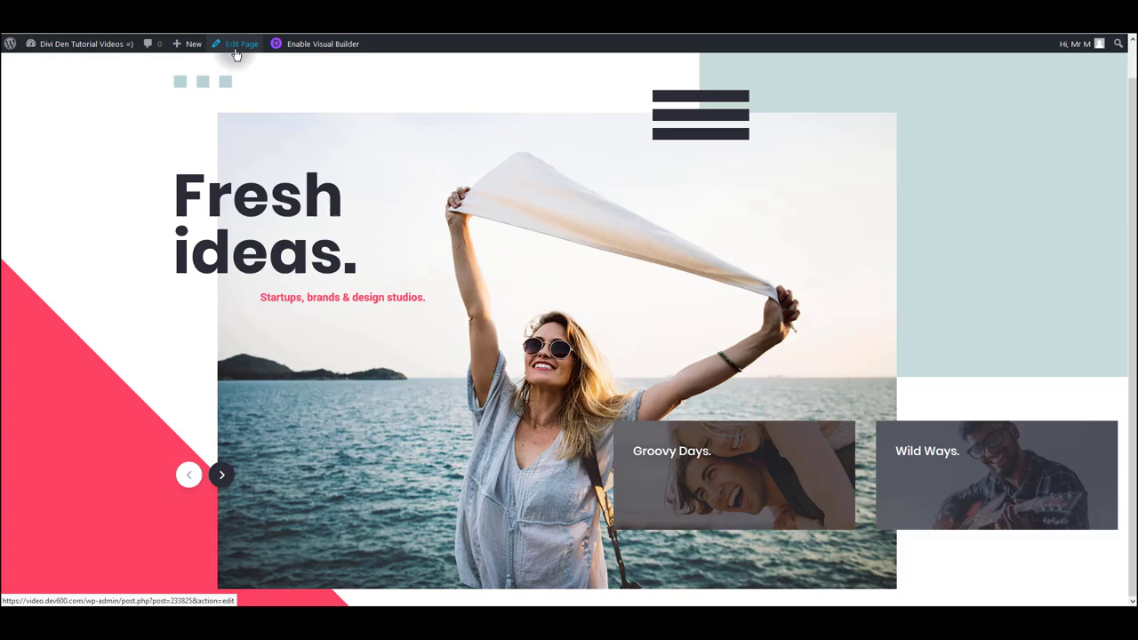
Paste the red next-arrow rule into the CoCo page's Builder Custom CSS and save.
left_click(241, 45)
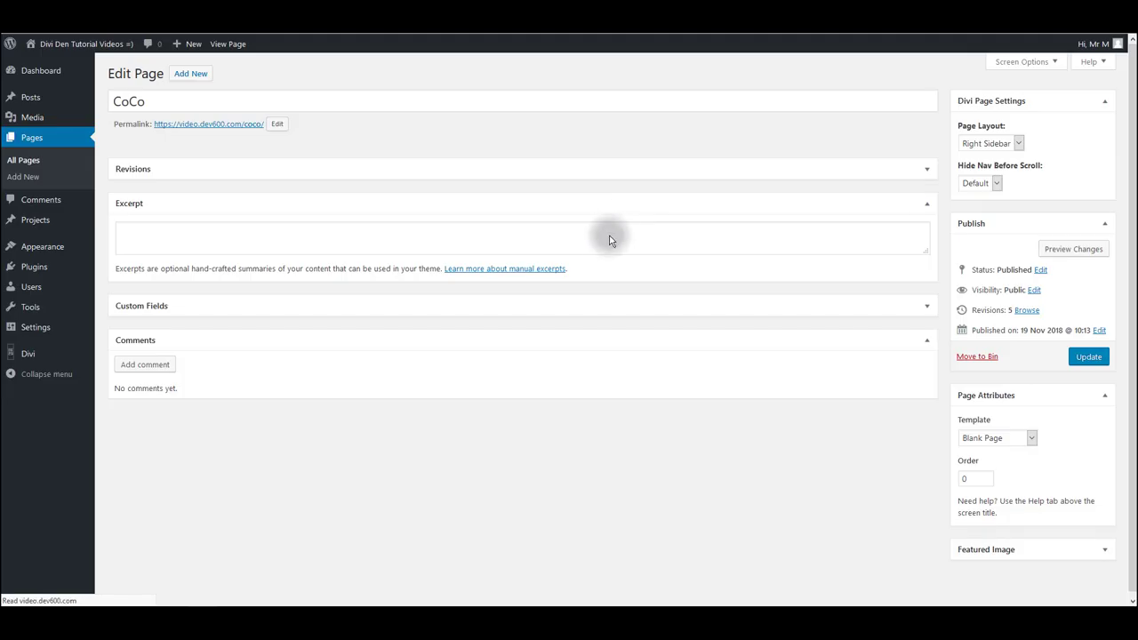
mouse_move(700, 235)
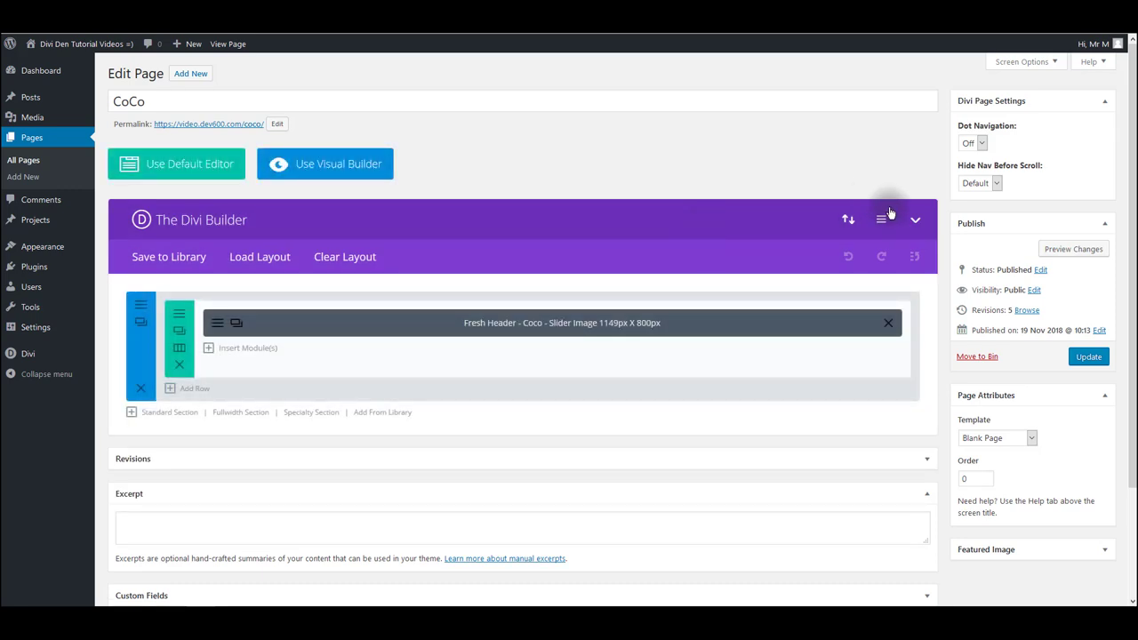
left_click(882, 218)
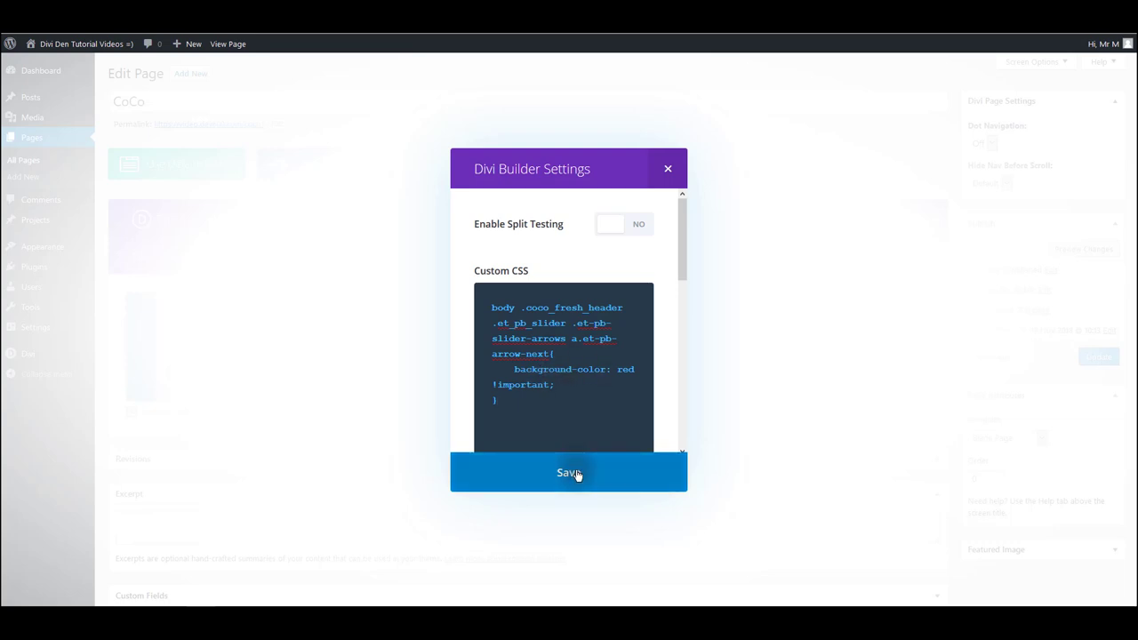
left_click(568, 473)
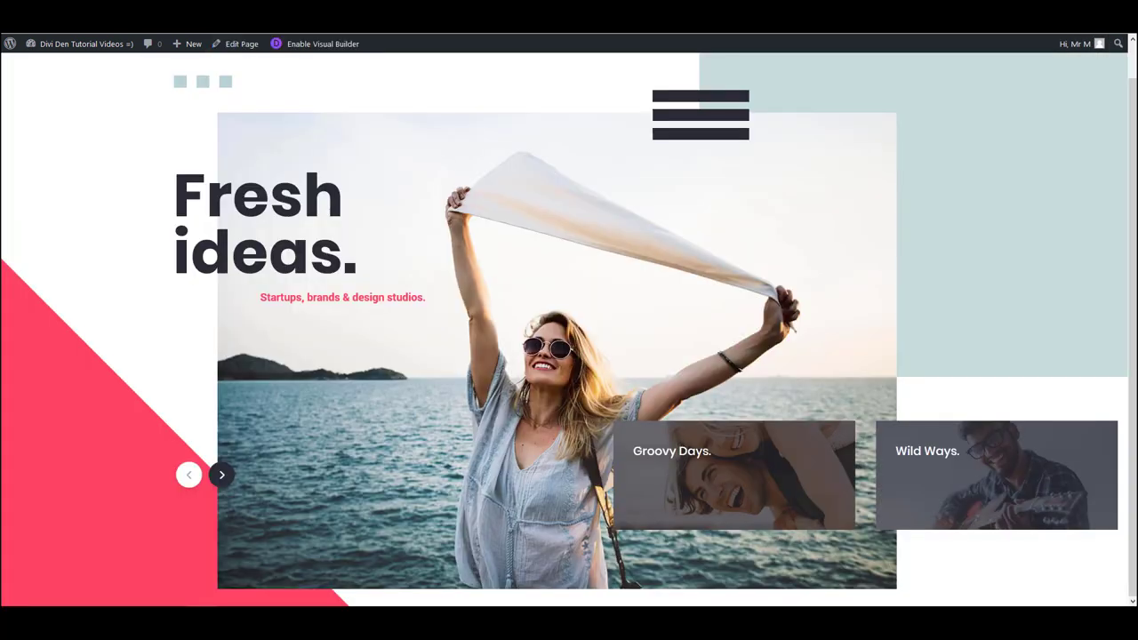
mouse_move(494, 35)
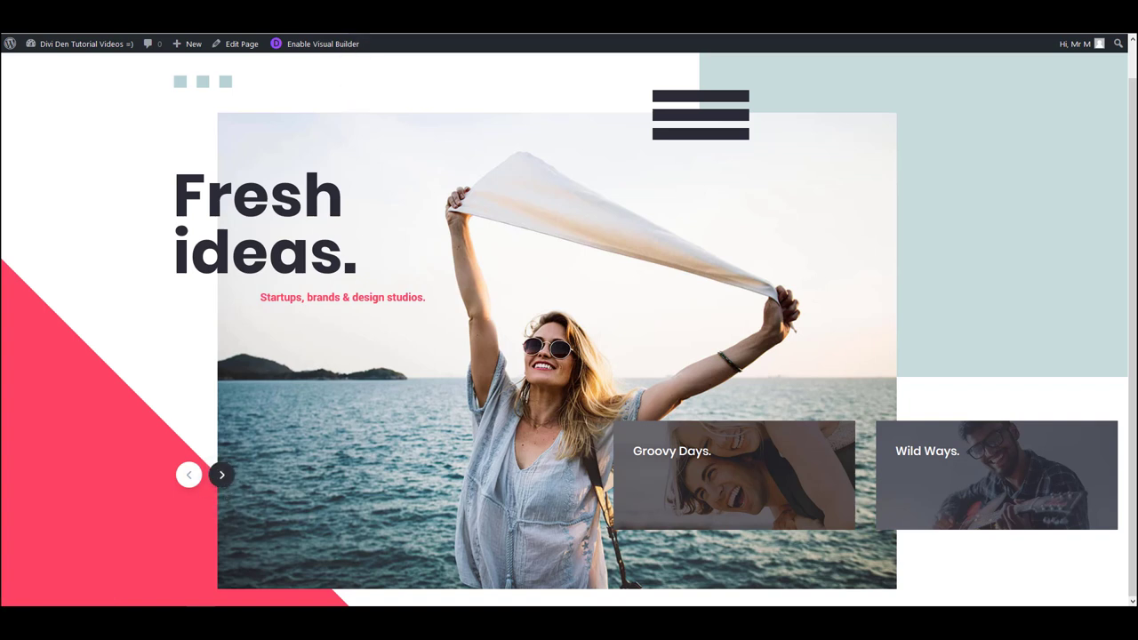
scroll("down", 3)
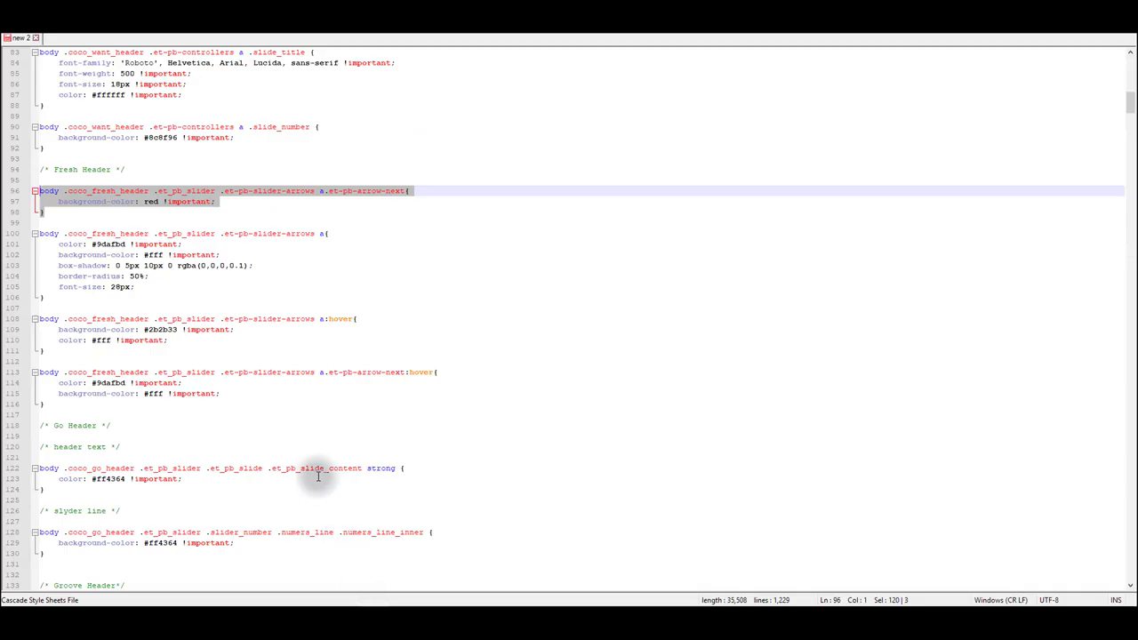
mouse_move(273, 312)
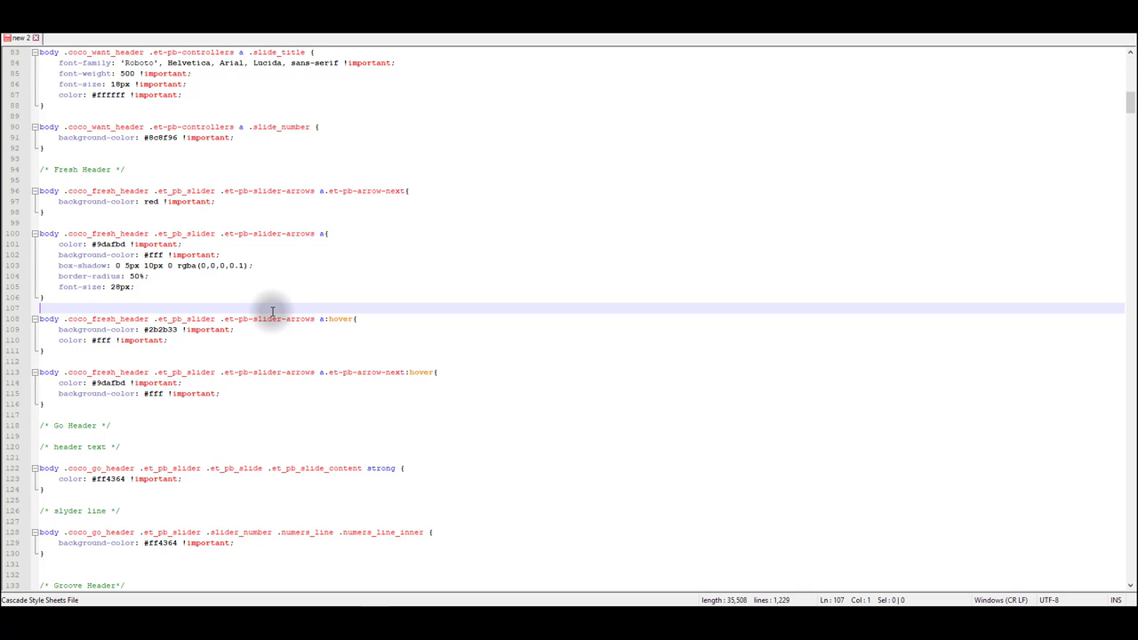
mouse_move(107, 304)
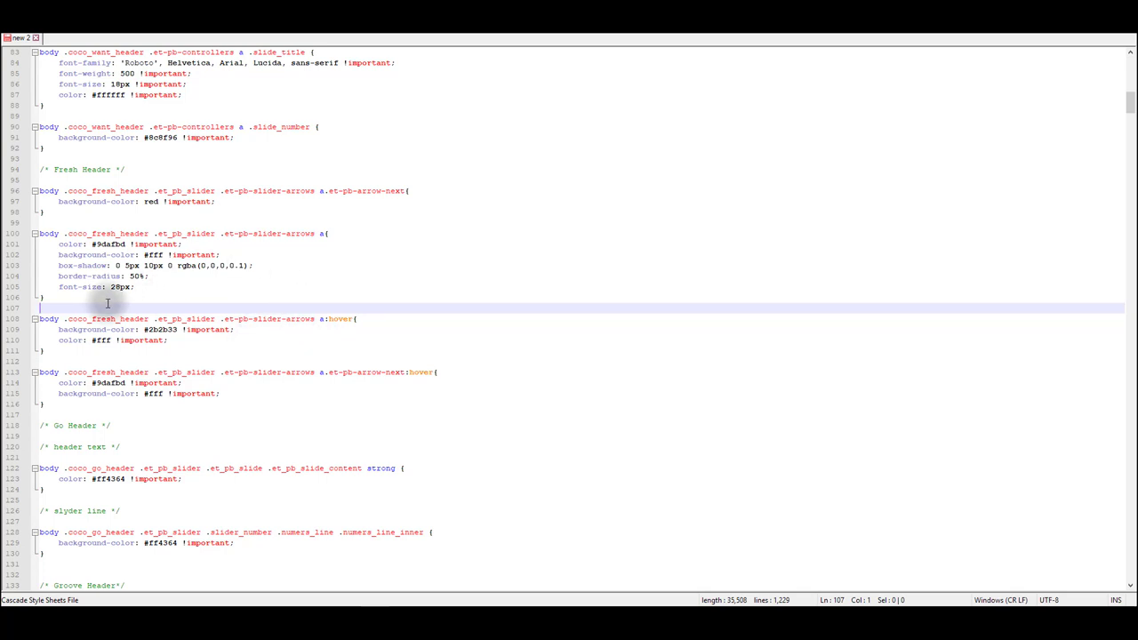
mouse_move(131, 297)
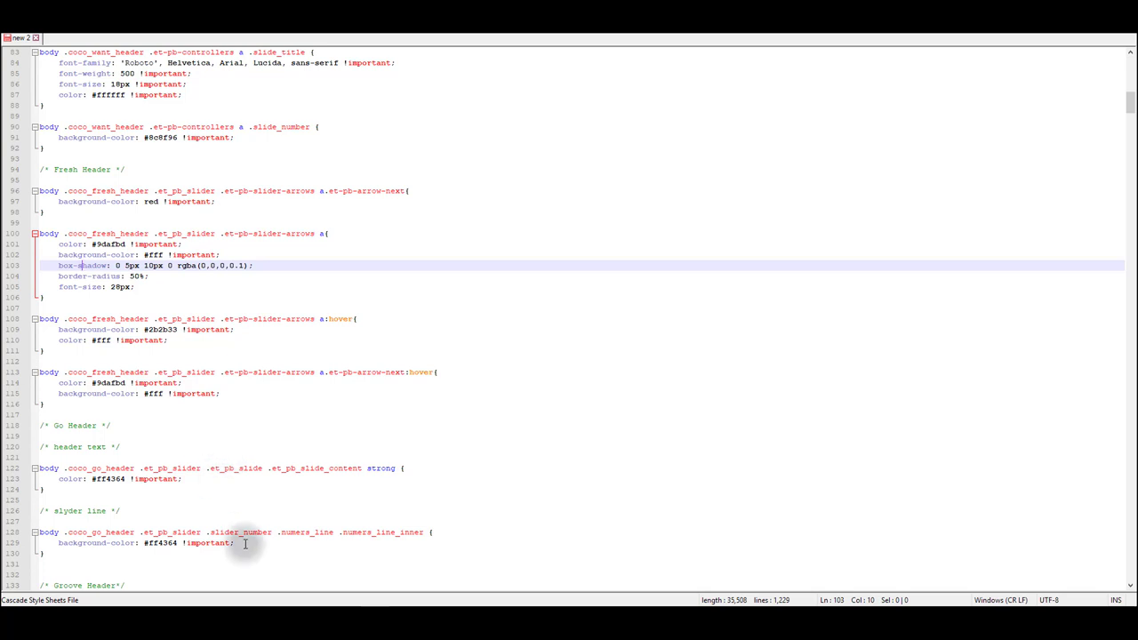
scroll("down", 3)
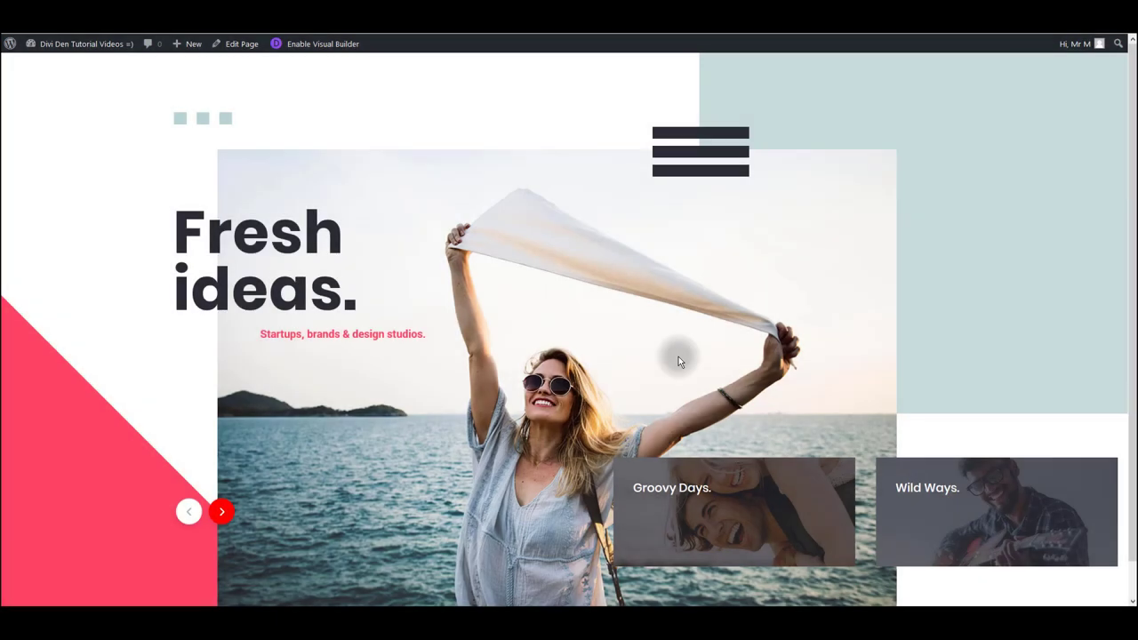
Open Firefox's Inspector with F12 and expand the body element's markup.
key("F12")
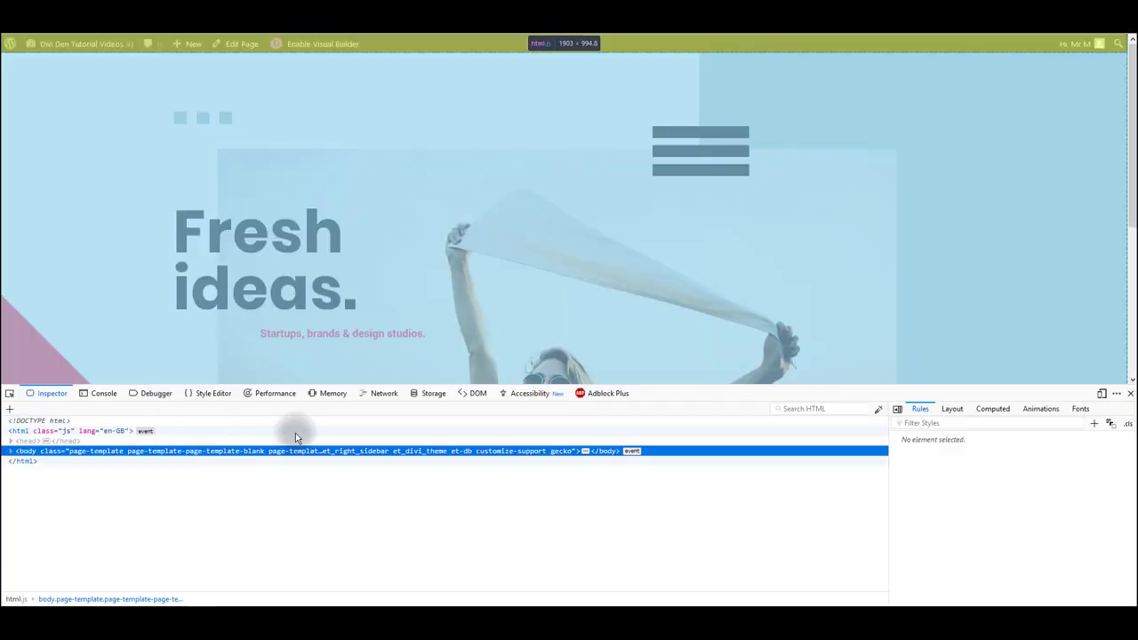
left_click(9, 451)
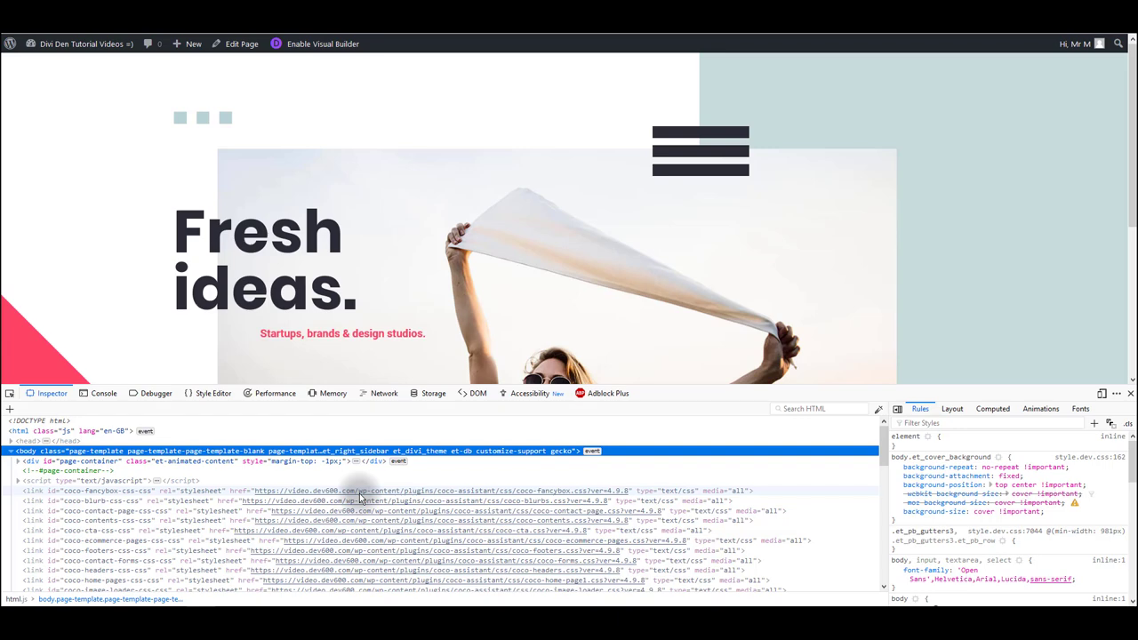
mouse_move(129, 473)
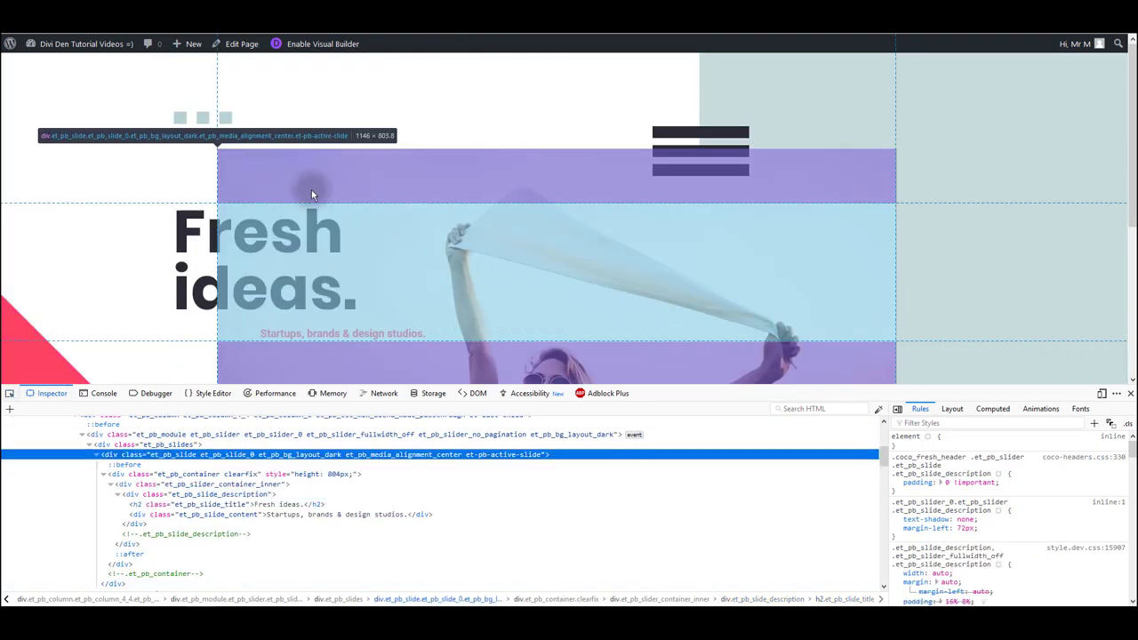
Inspect the slider's next-arrow link to view its #9dafbd and #fff hover rules.
left_click(12, 393)
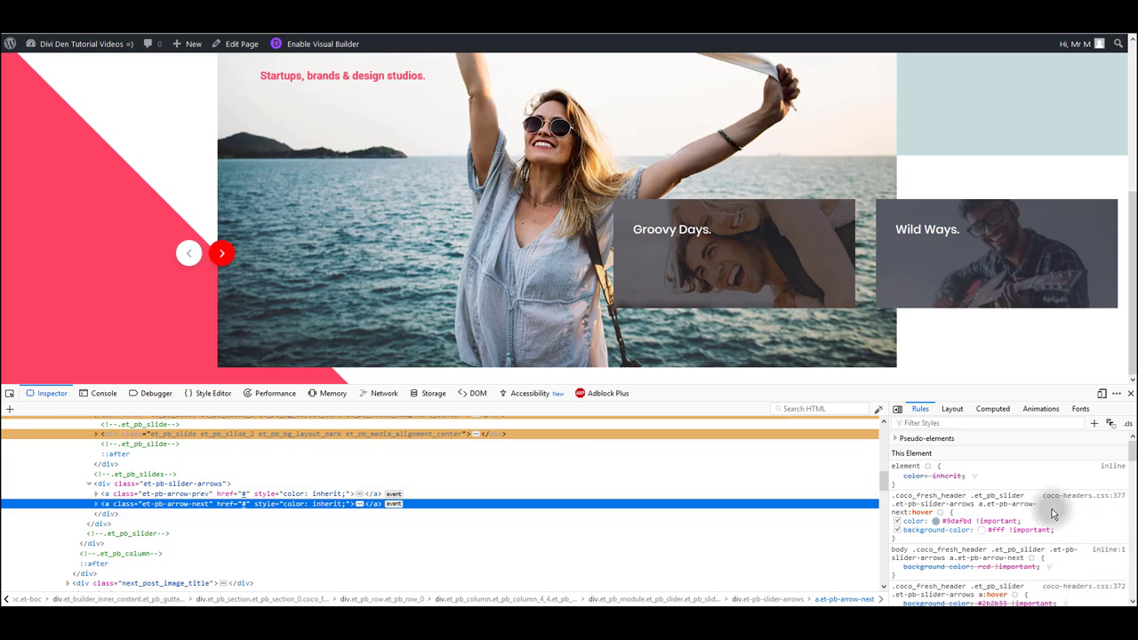
mouse_move(1061, 521)
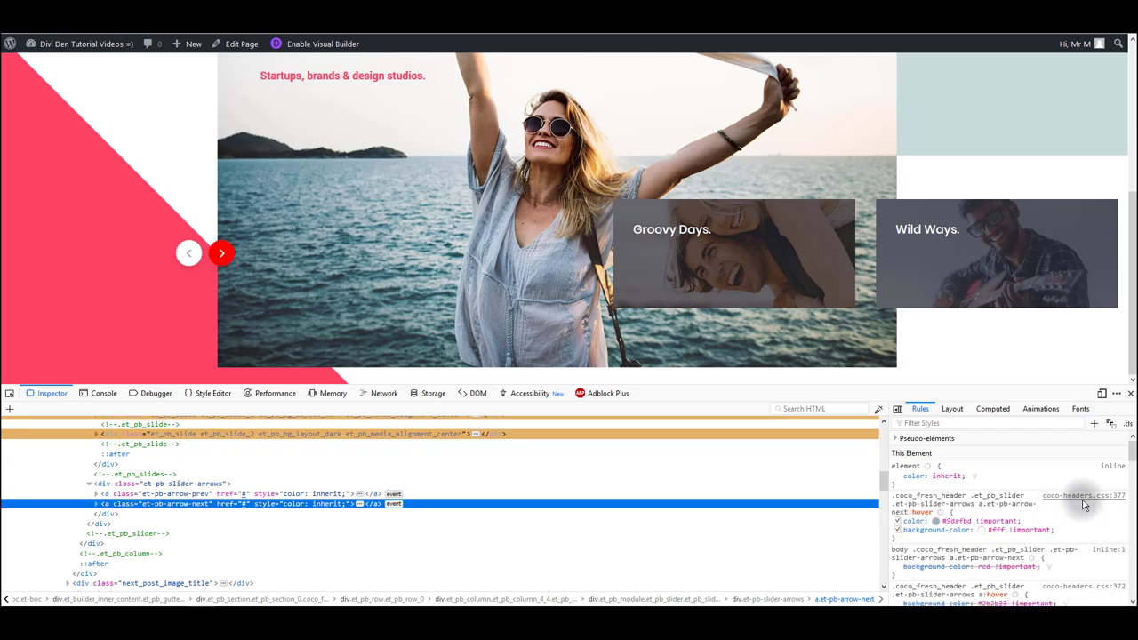
mouse_move(1122, 502)
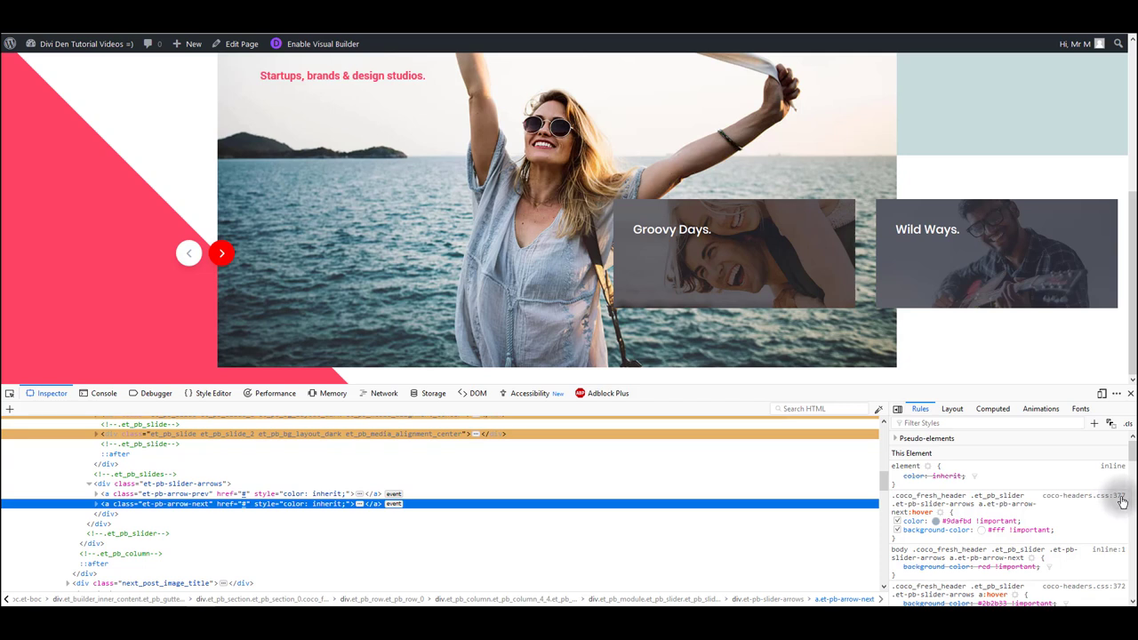
mouse_move(1096, 503)
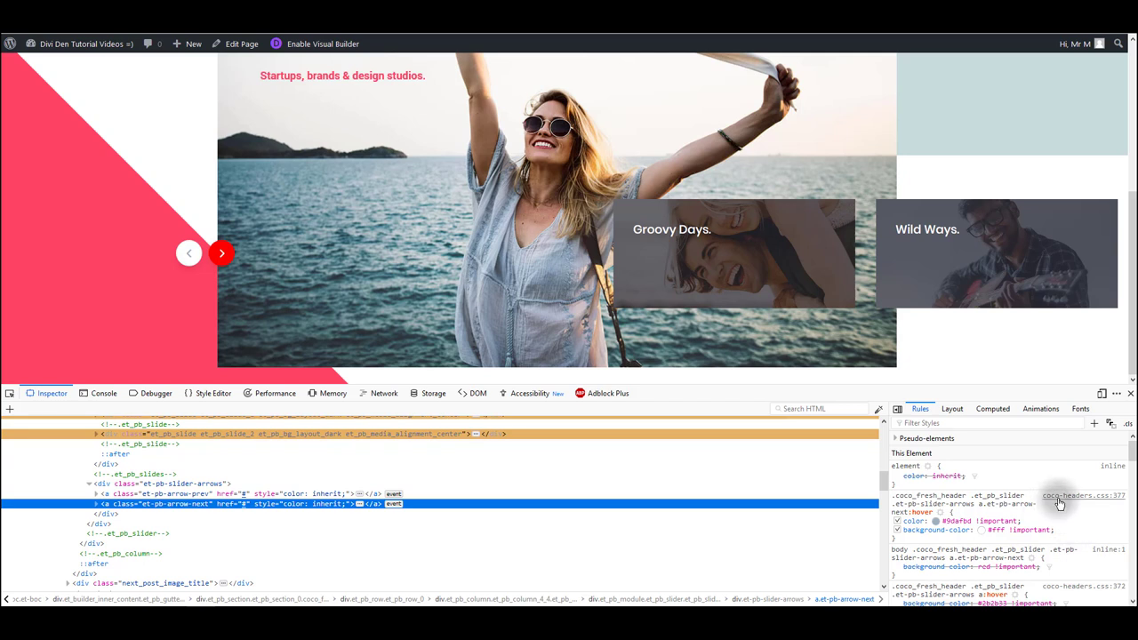
mouse_move(1067, 522)
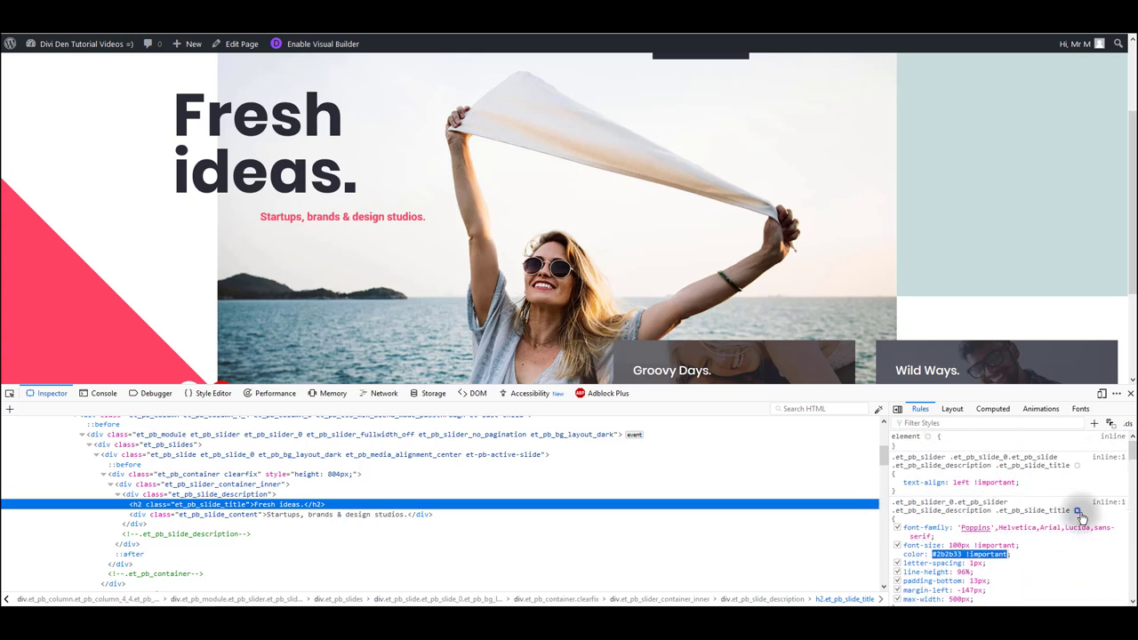
mouse_move(1078, 511)
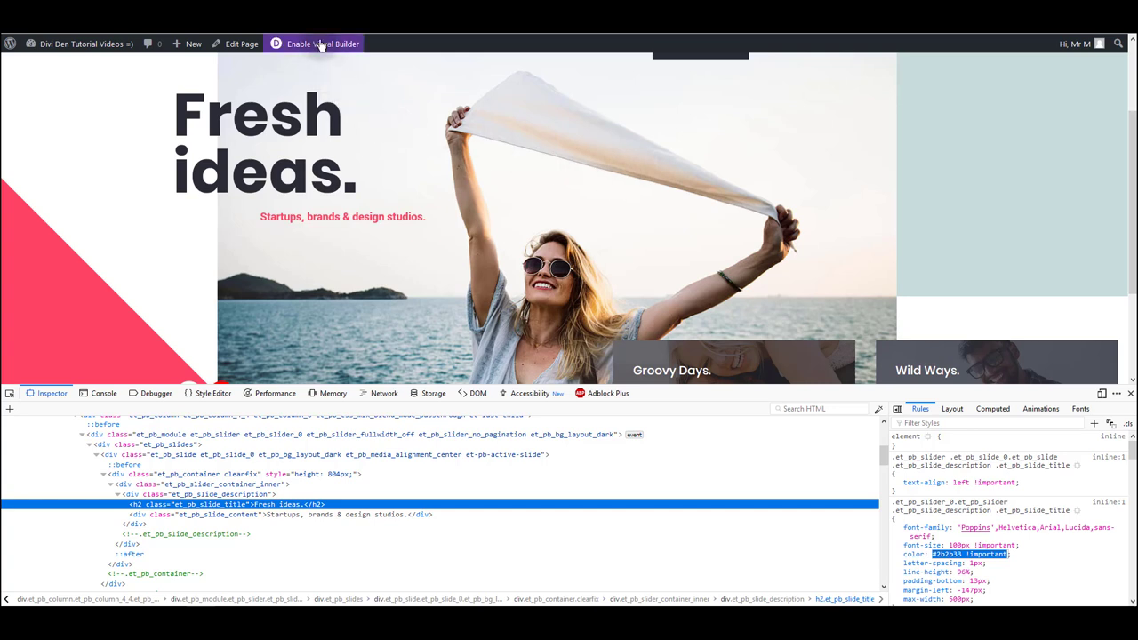
Enable the Visual Builder and set the slider's Title Text colour to blue.
left_click(323, 43)
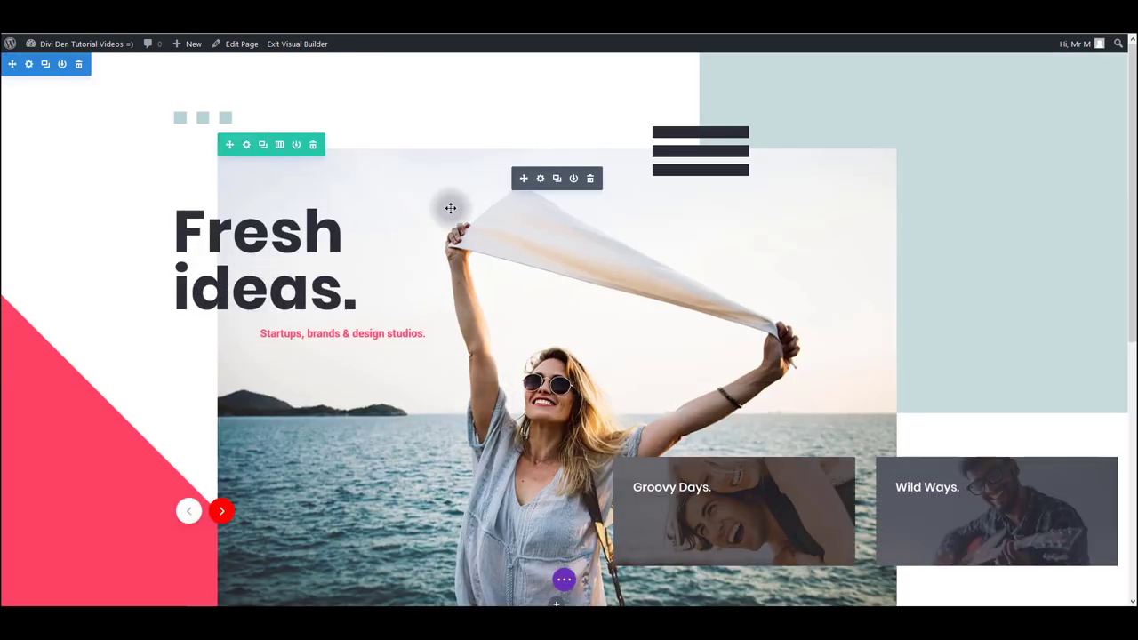
mouse_move(540, 179)
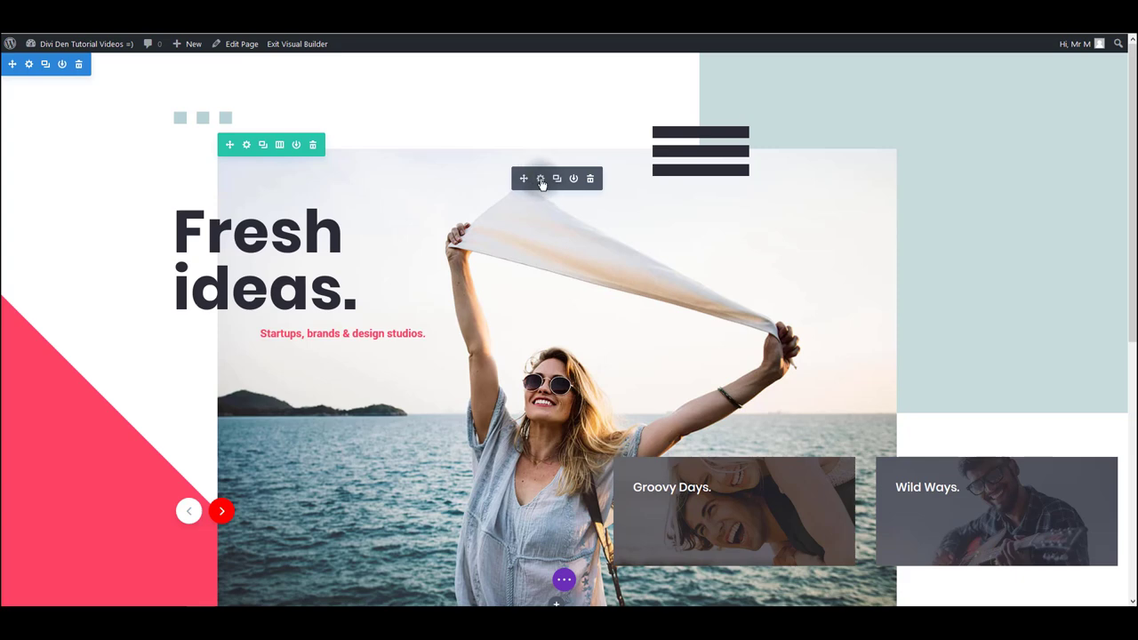
left_click(541, 179)
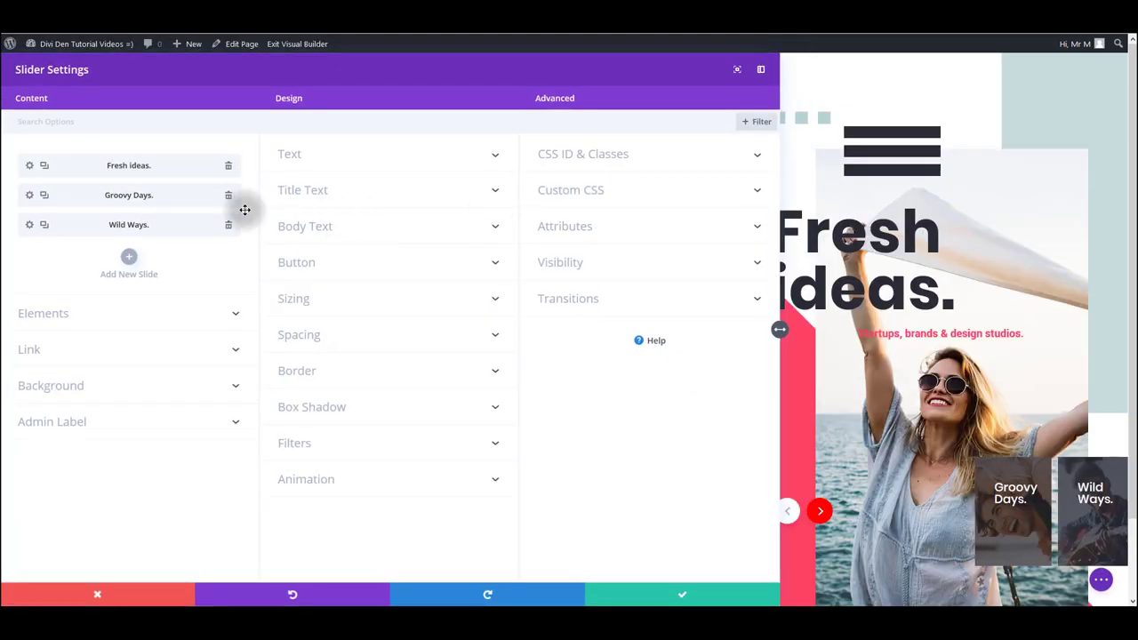
mouse_move(722, 303)
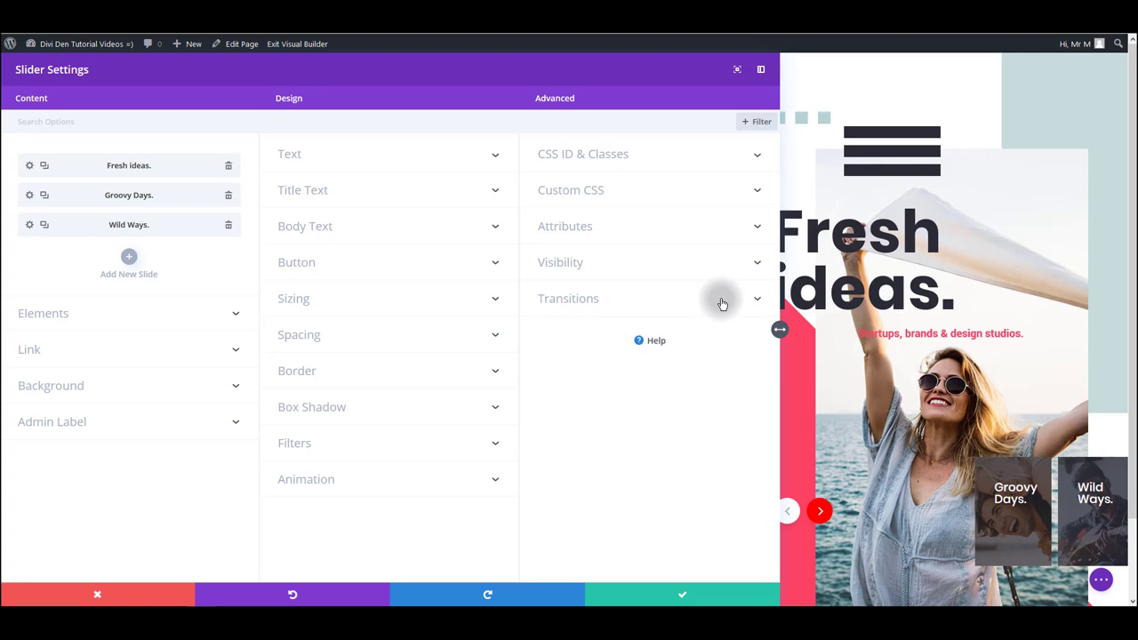
left_click(303, 189)
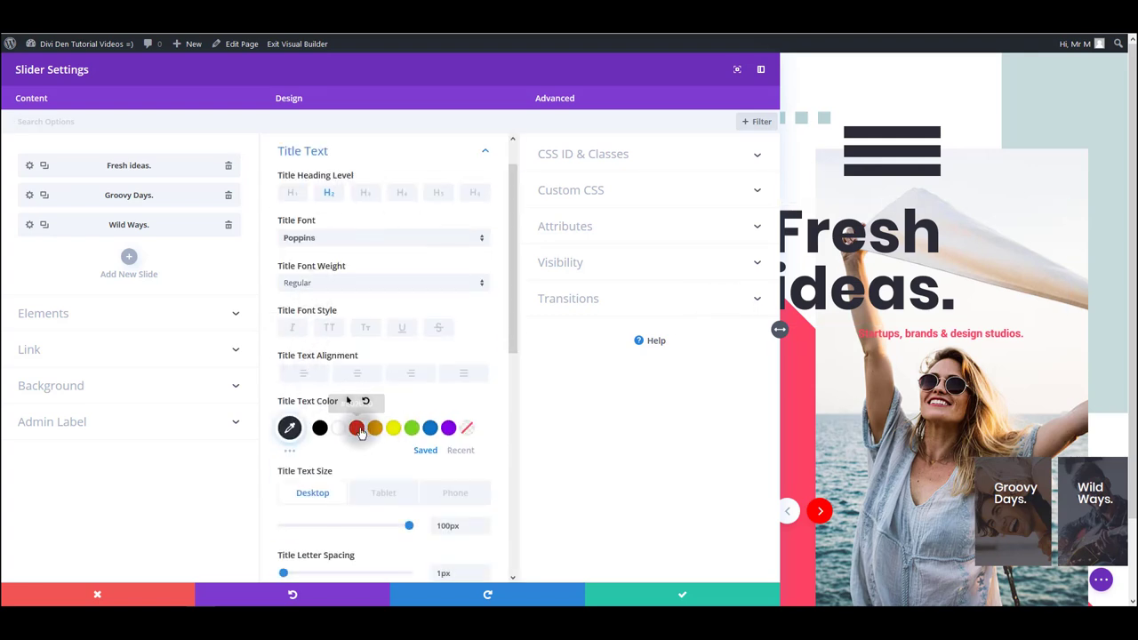
left_click(430, 429)
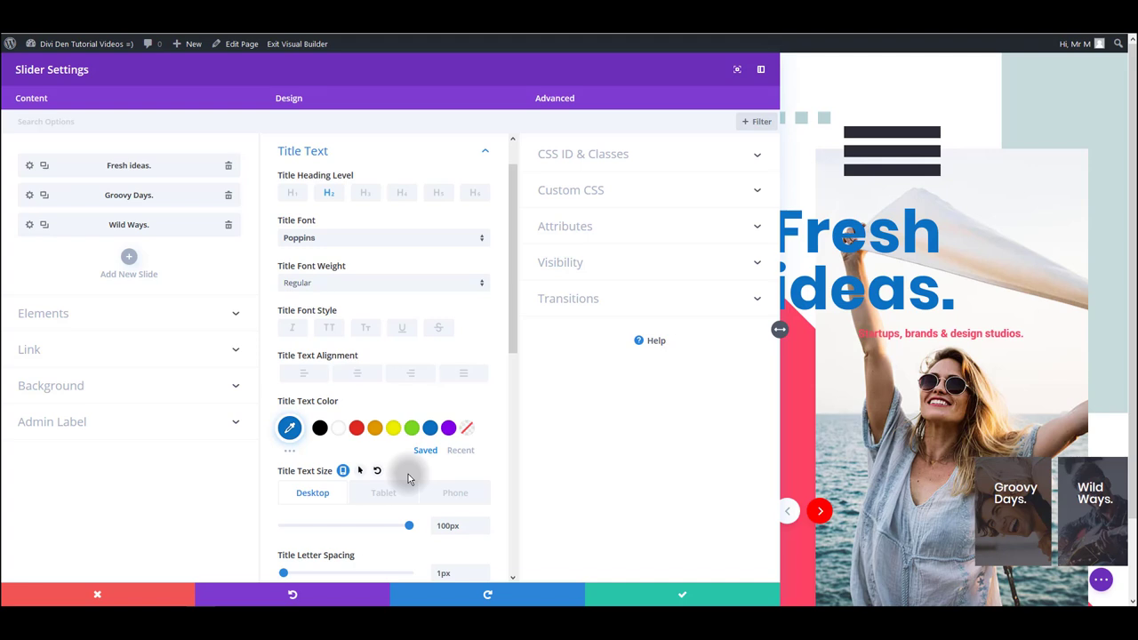
mouse_move(832, 362)
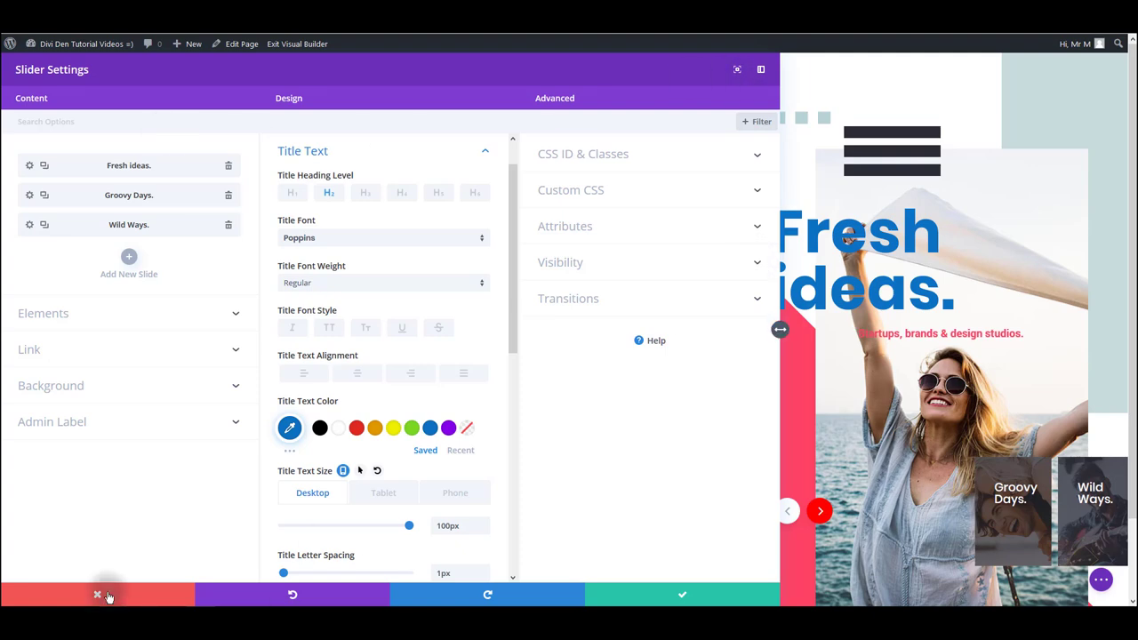
Discard slider edits, disable JavaScript and CSS minify-and-combine, and show Builder Advanced options.
left_click(92, 595)
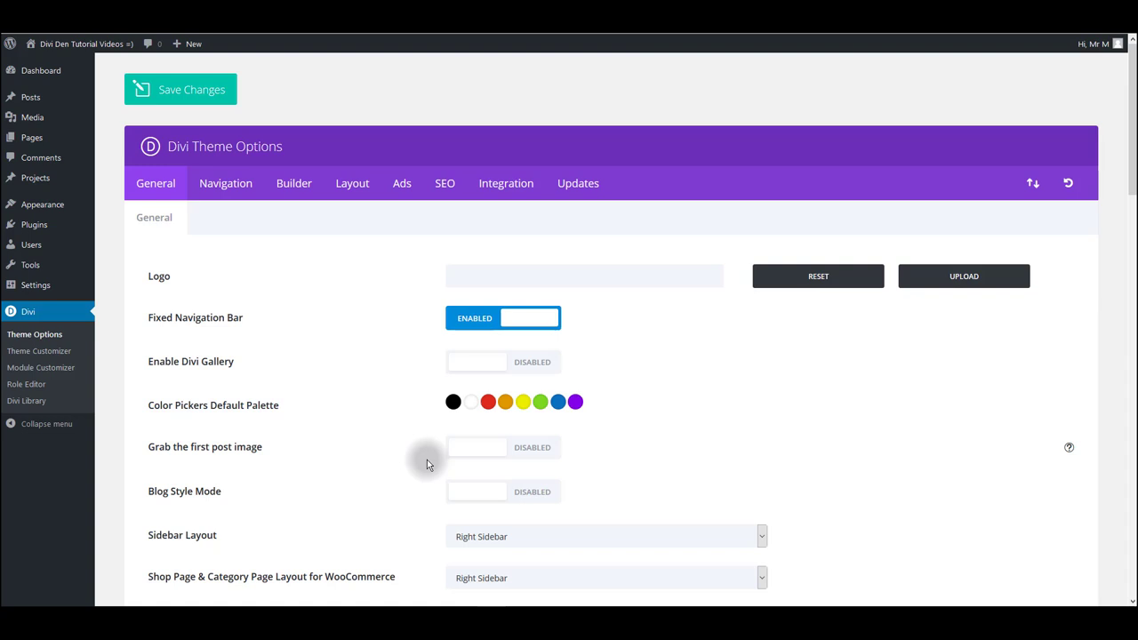
mouse_move(290, 200)
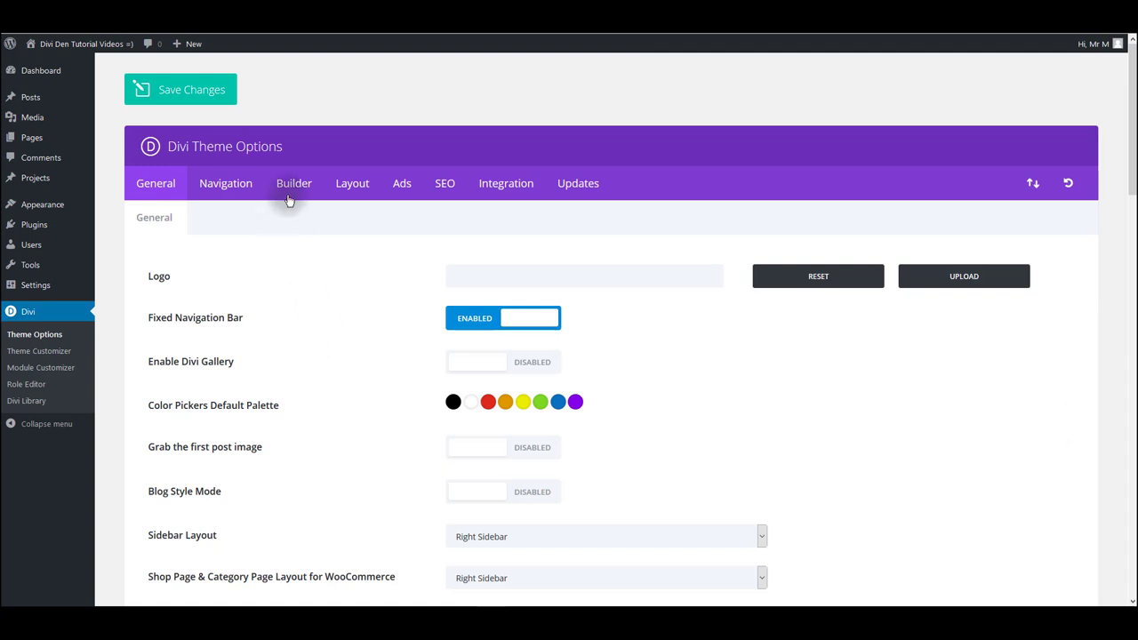
mouse_move(177, 336)
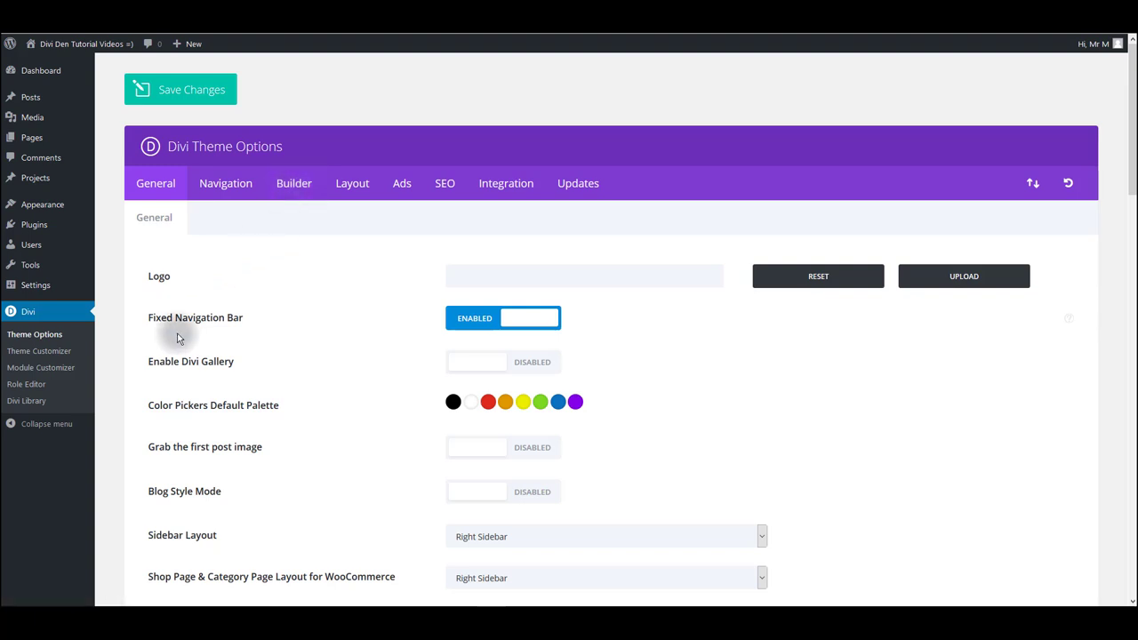
mouse_move(51, 390)
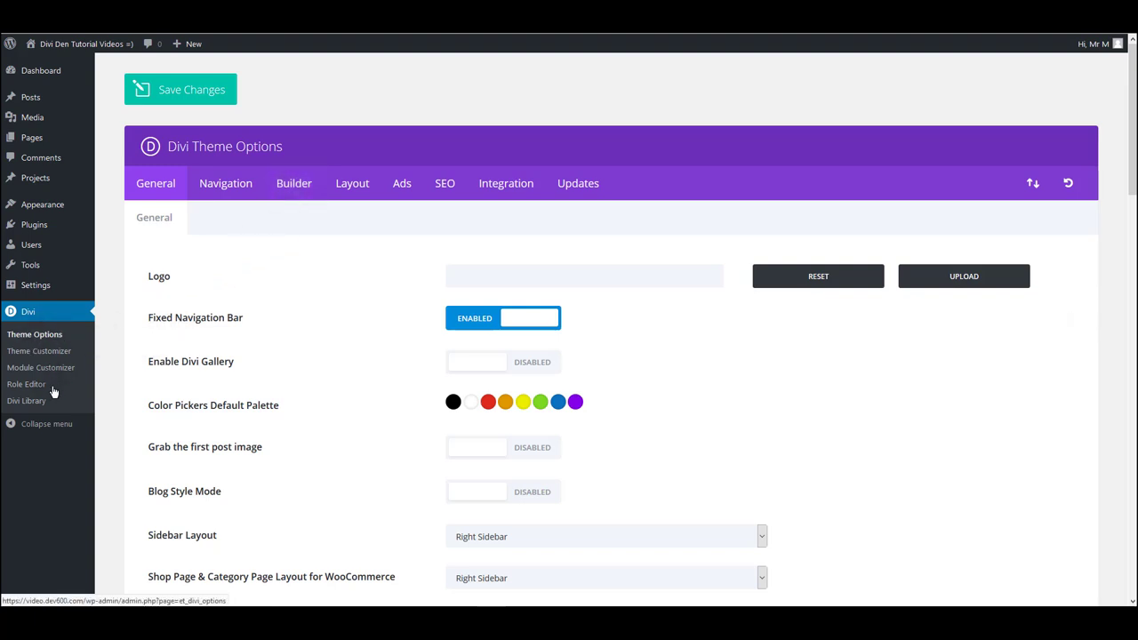
scroll("down", 3)
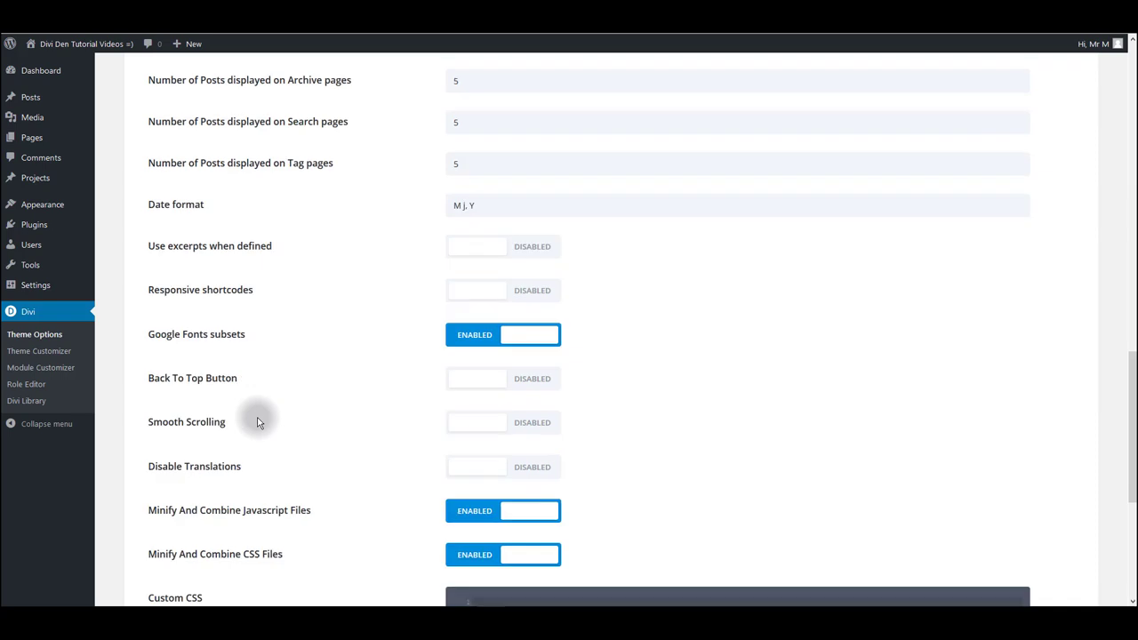
scroll("down", 3)
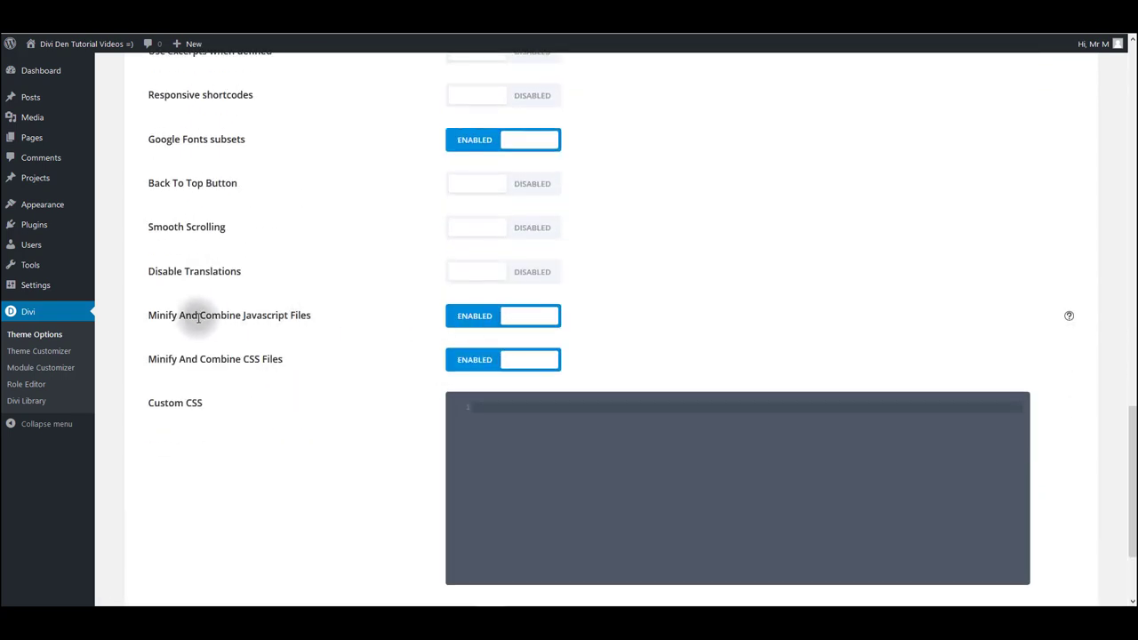
mouse_move(240, 320)
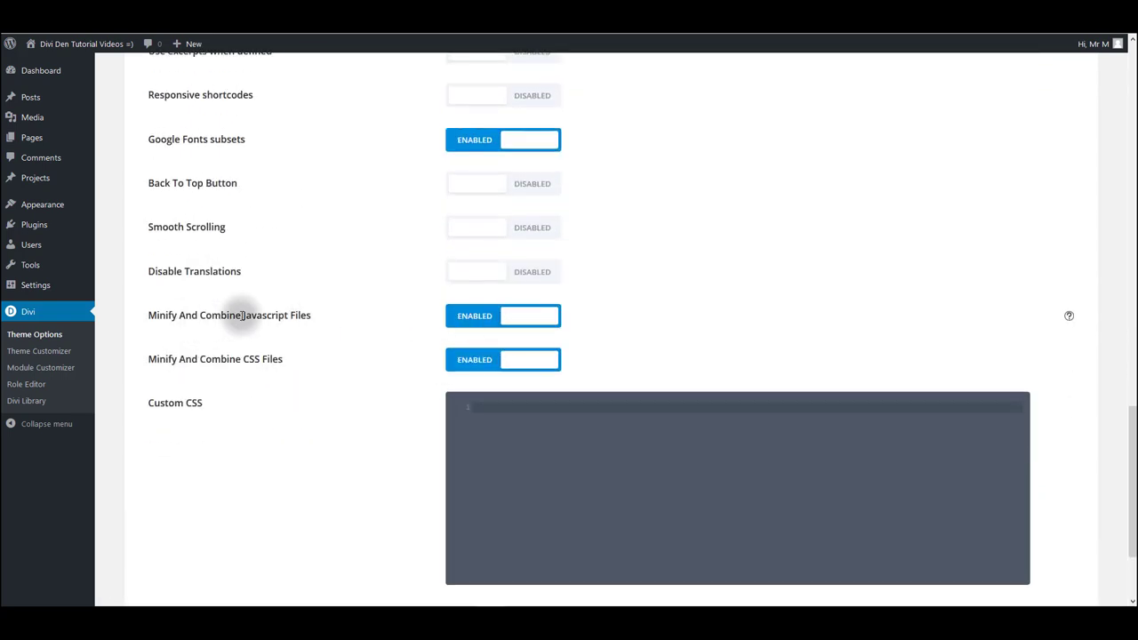
left_click(502, 316)
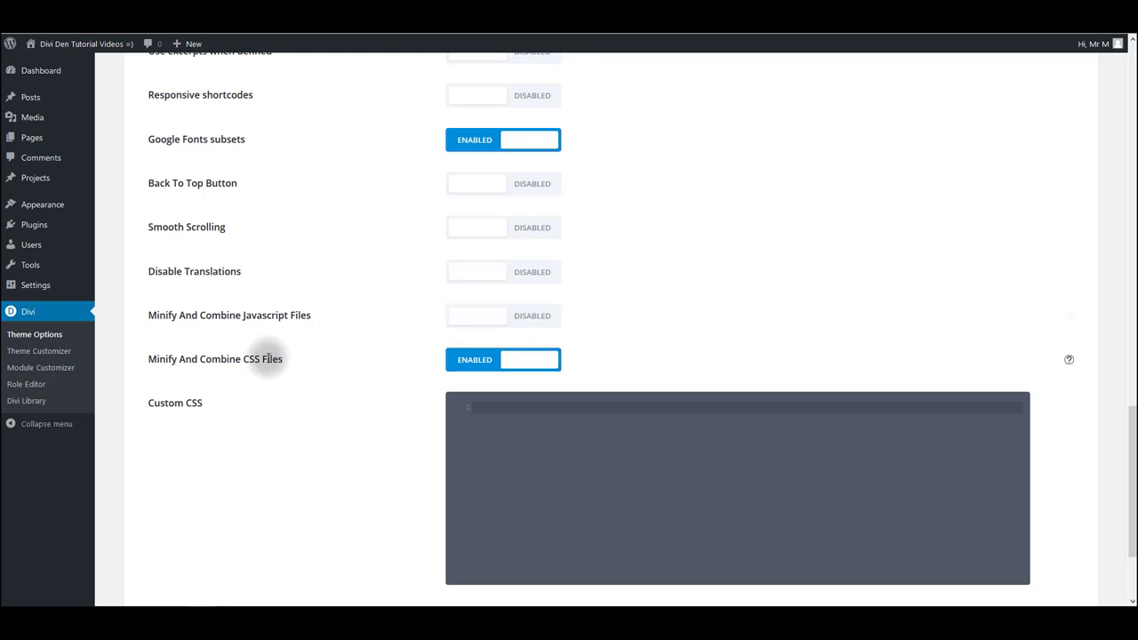
left_click(484, 360)
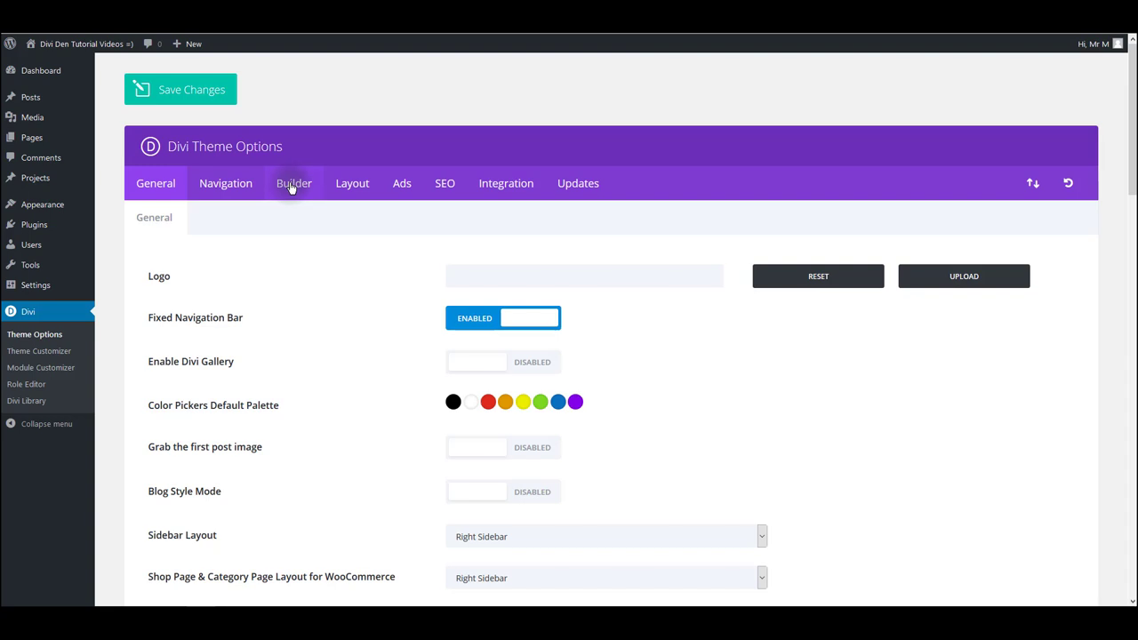
left_click(294, 183)
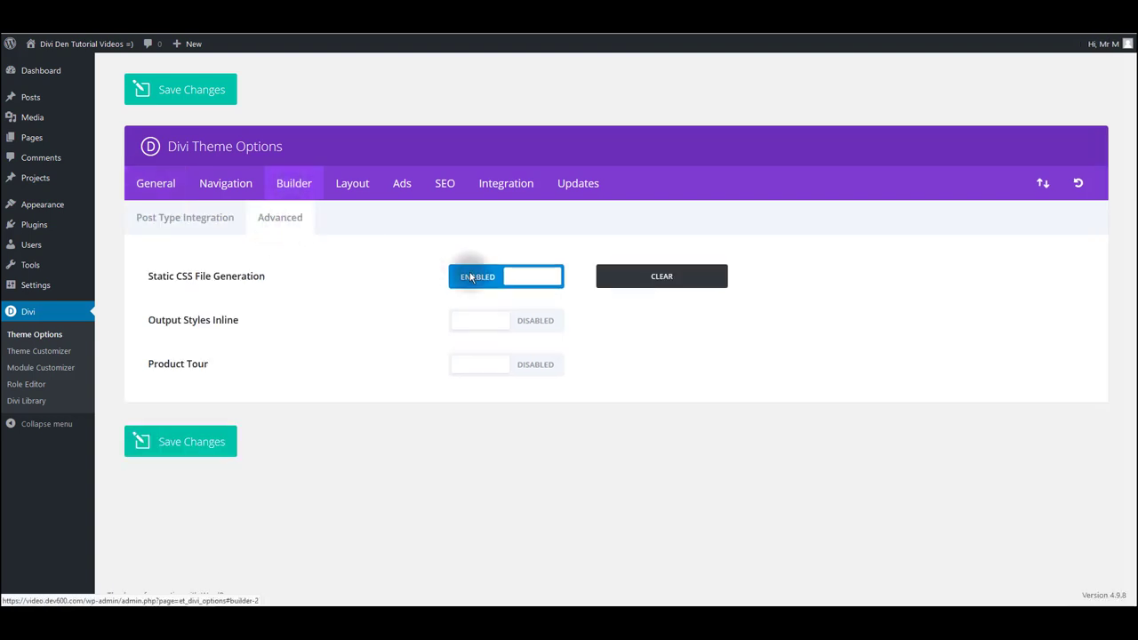